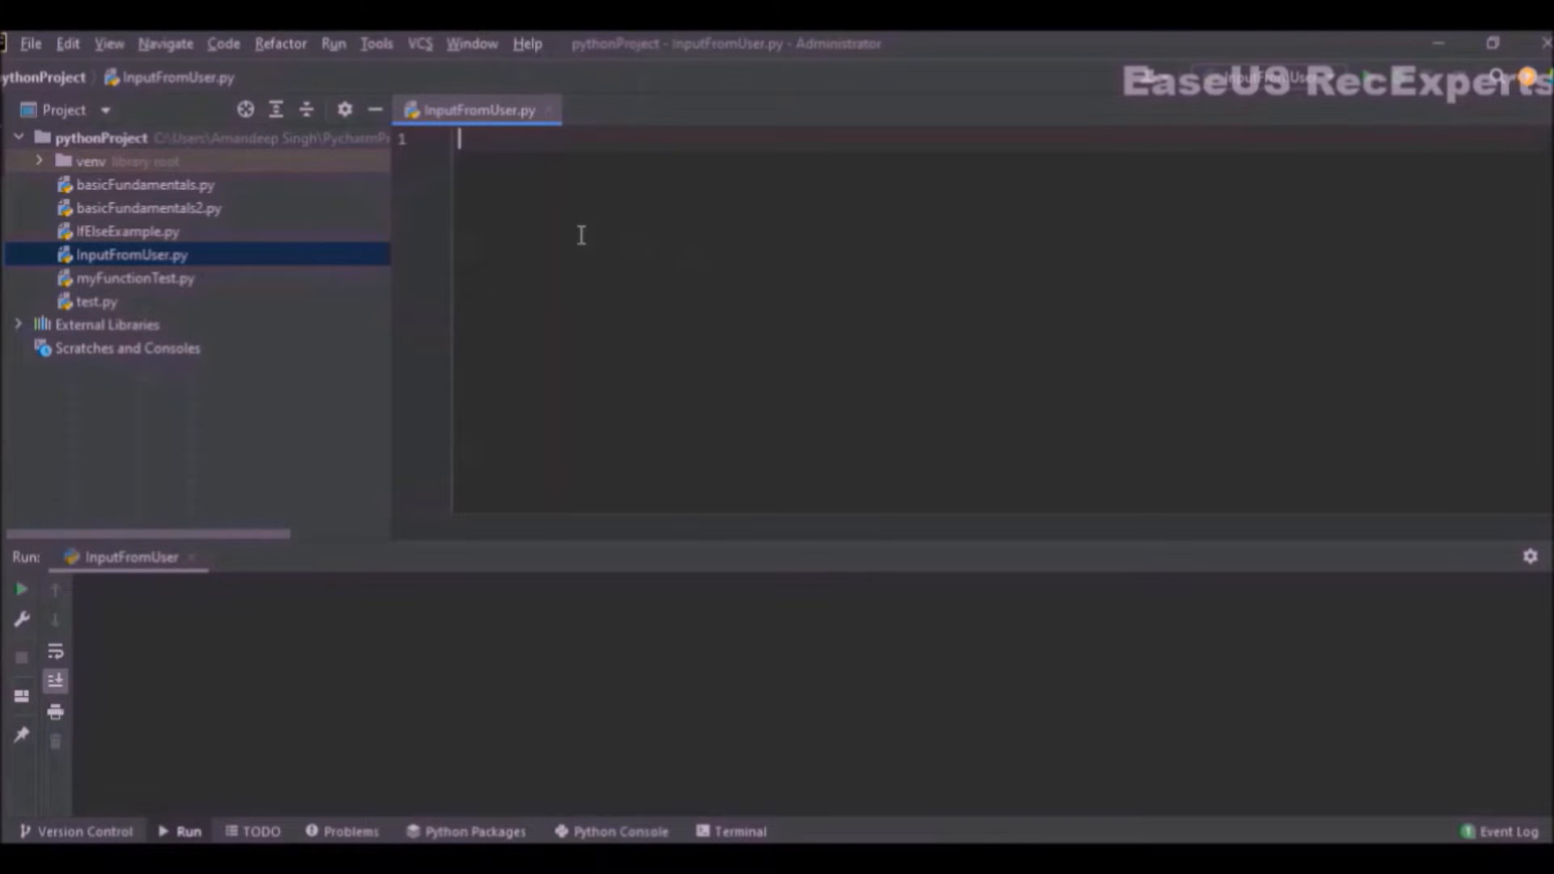
Write name = input("Enter Name: ") as the first line of InputFromUser.py
text(nae)
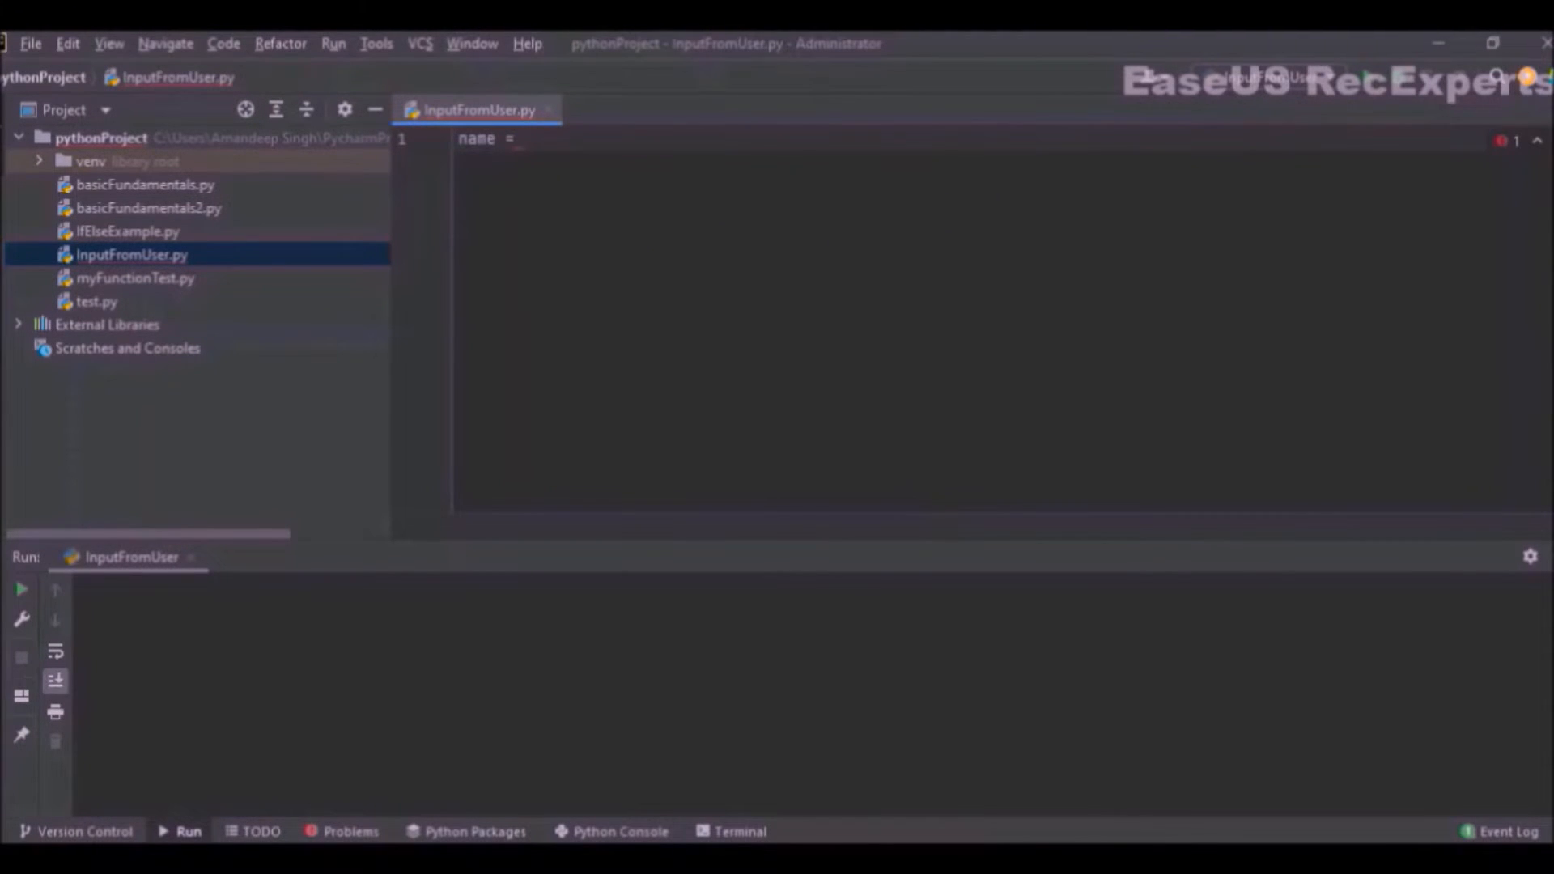
text(input())
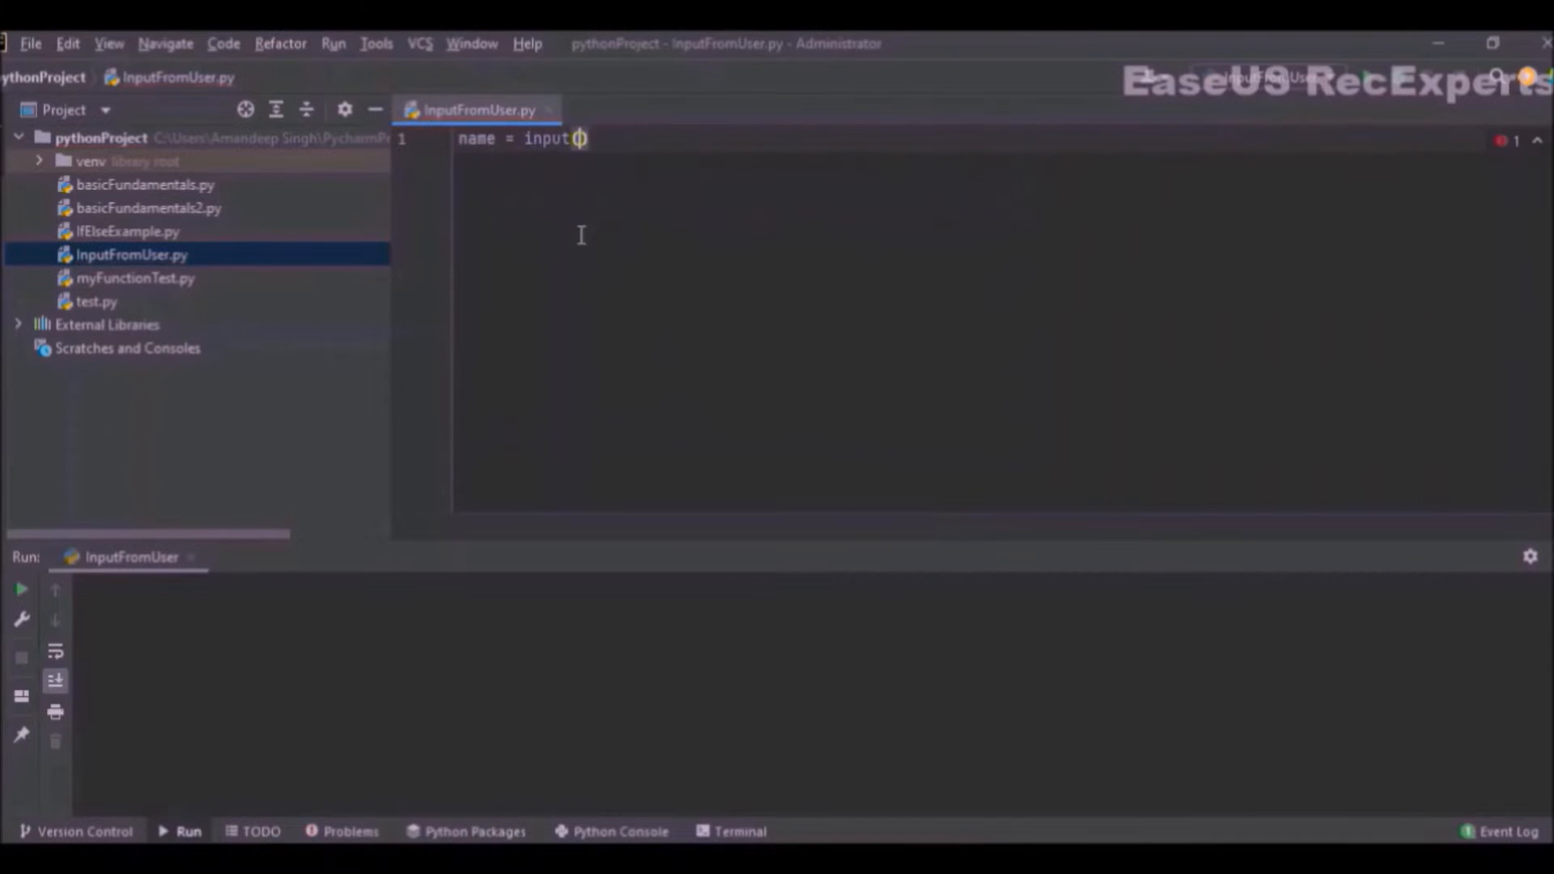
text(()
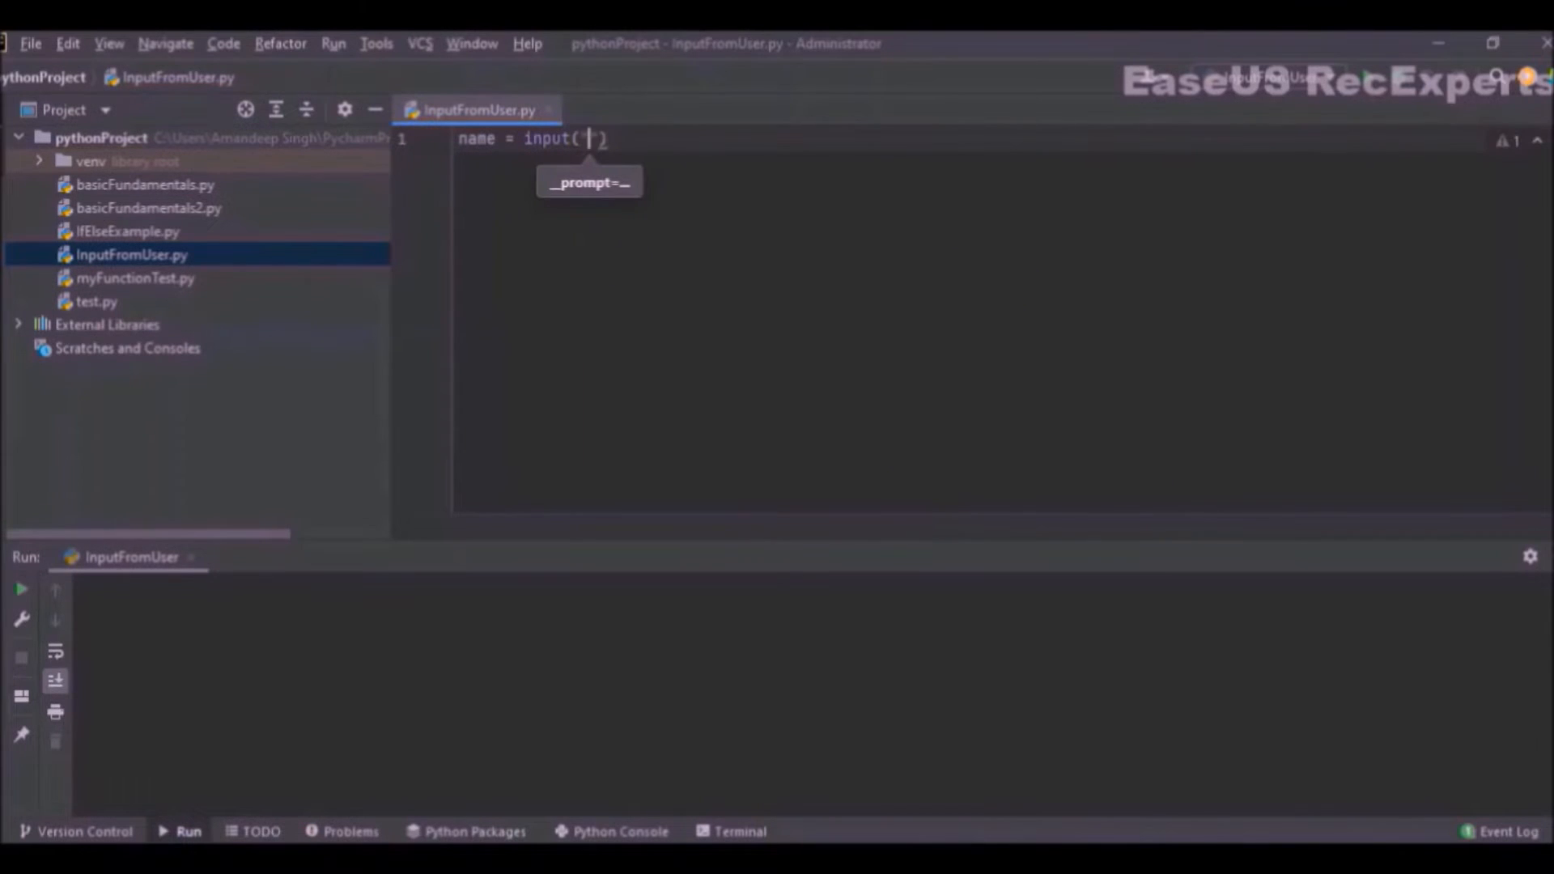
text("")
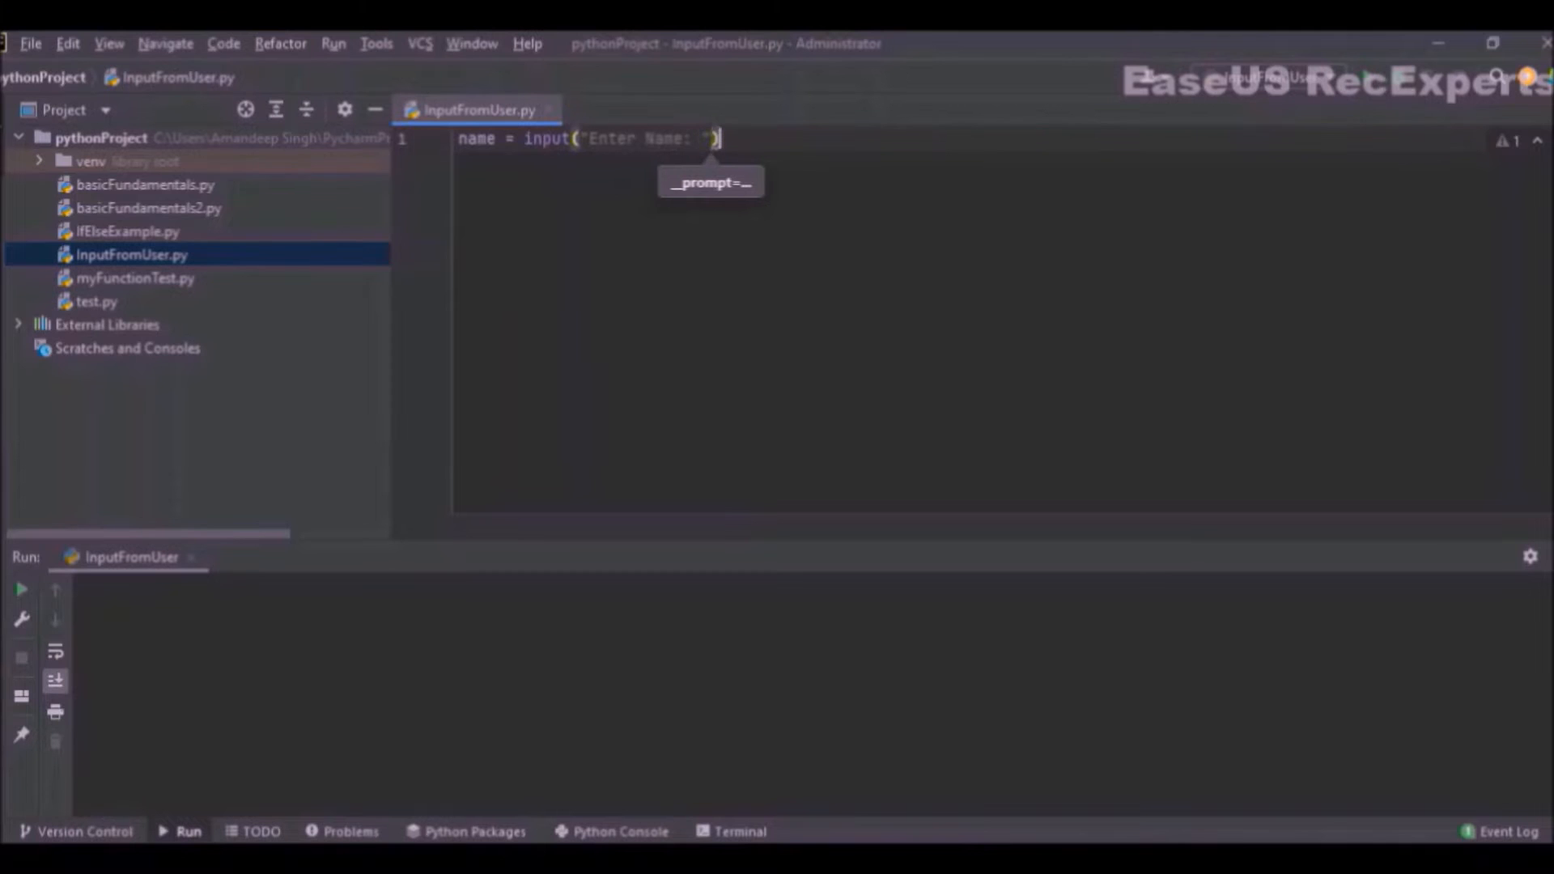
key(enter)
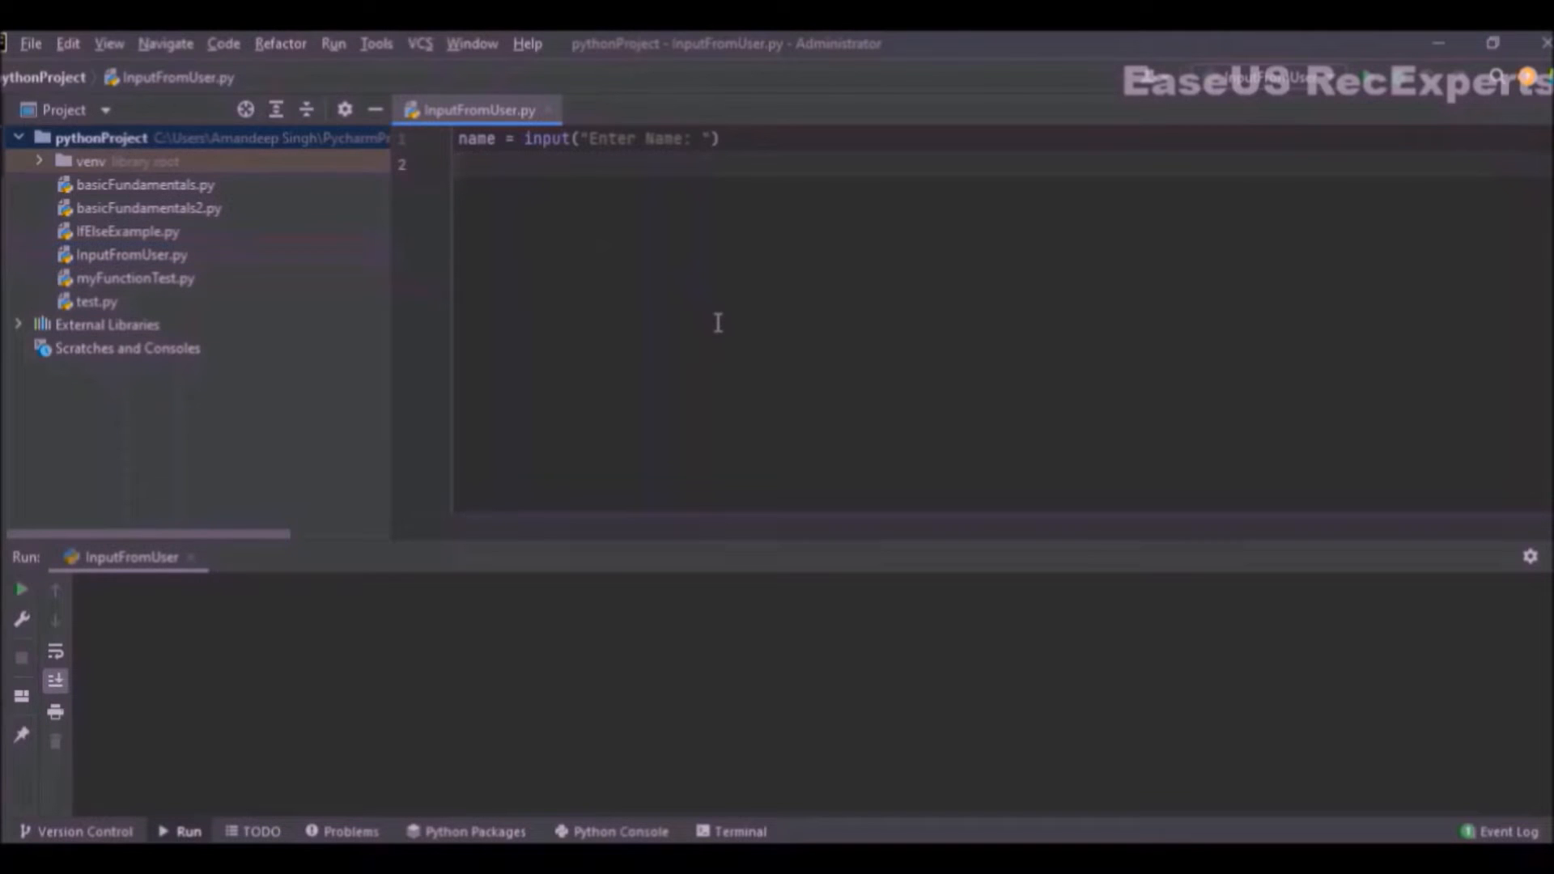
Run InputFromUser and answer the Enter Name prompt with Aman
right_click(717, 321)
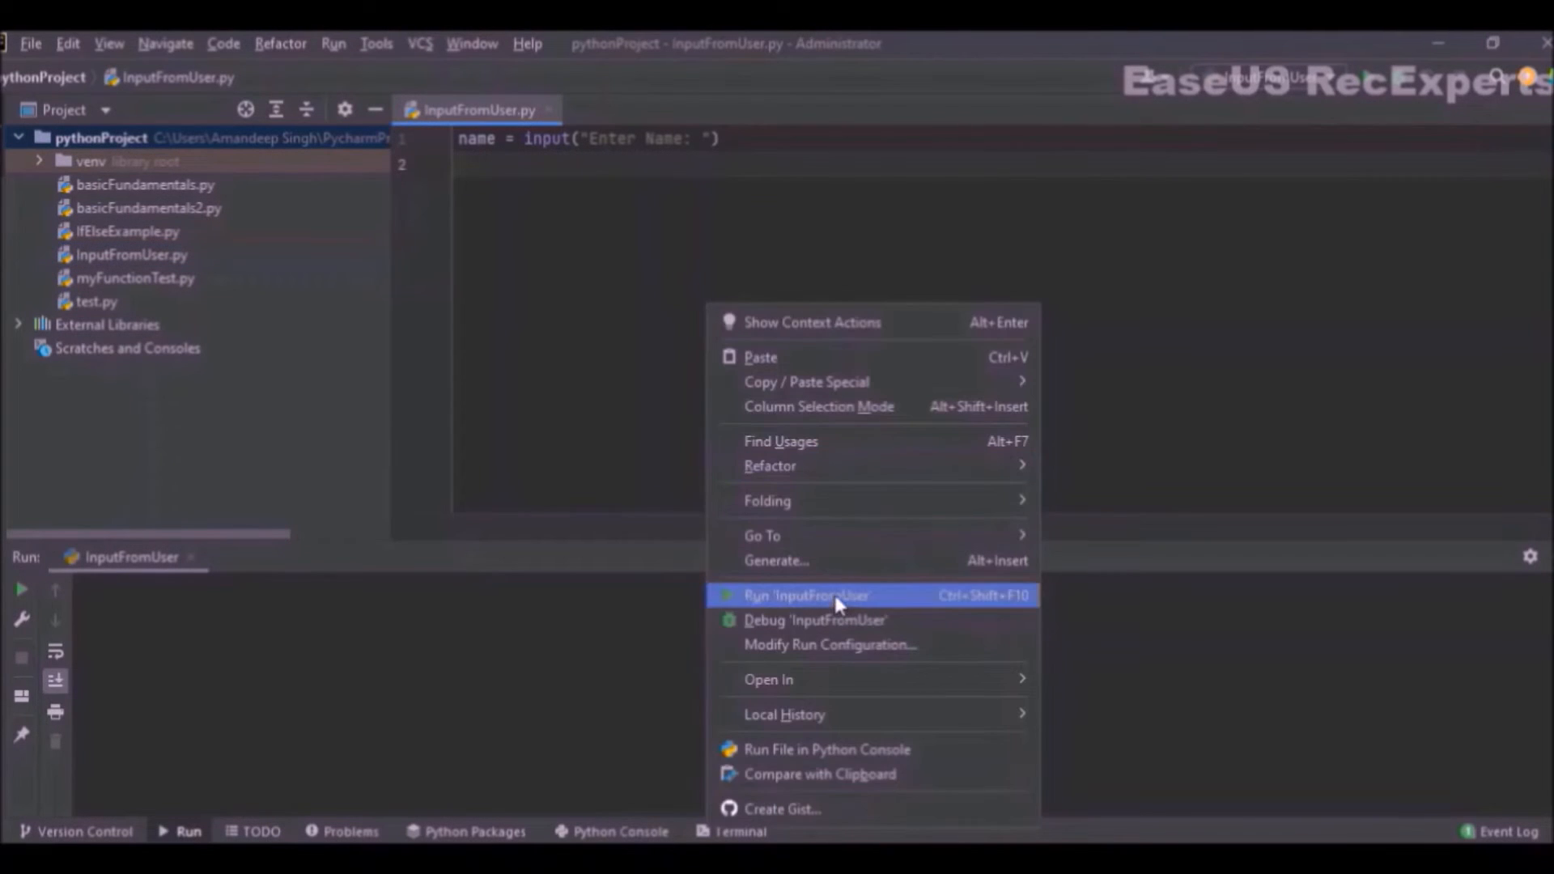
click(806, 595)
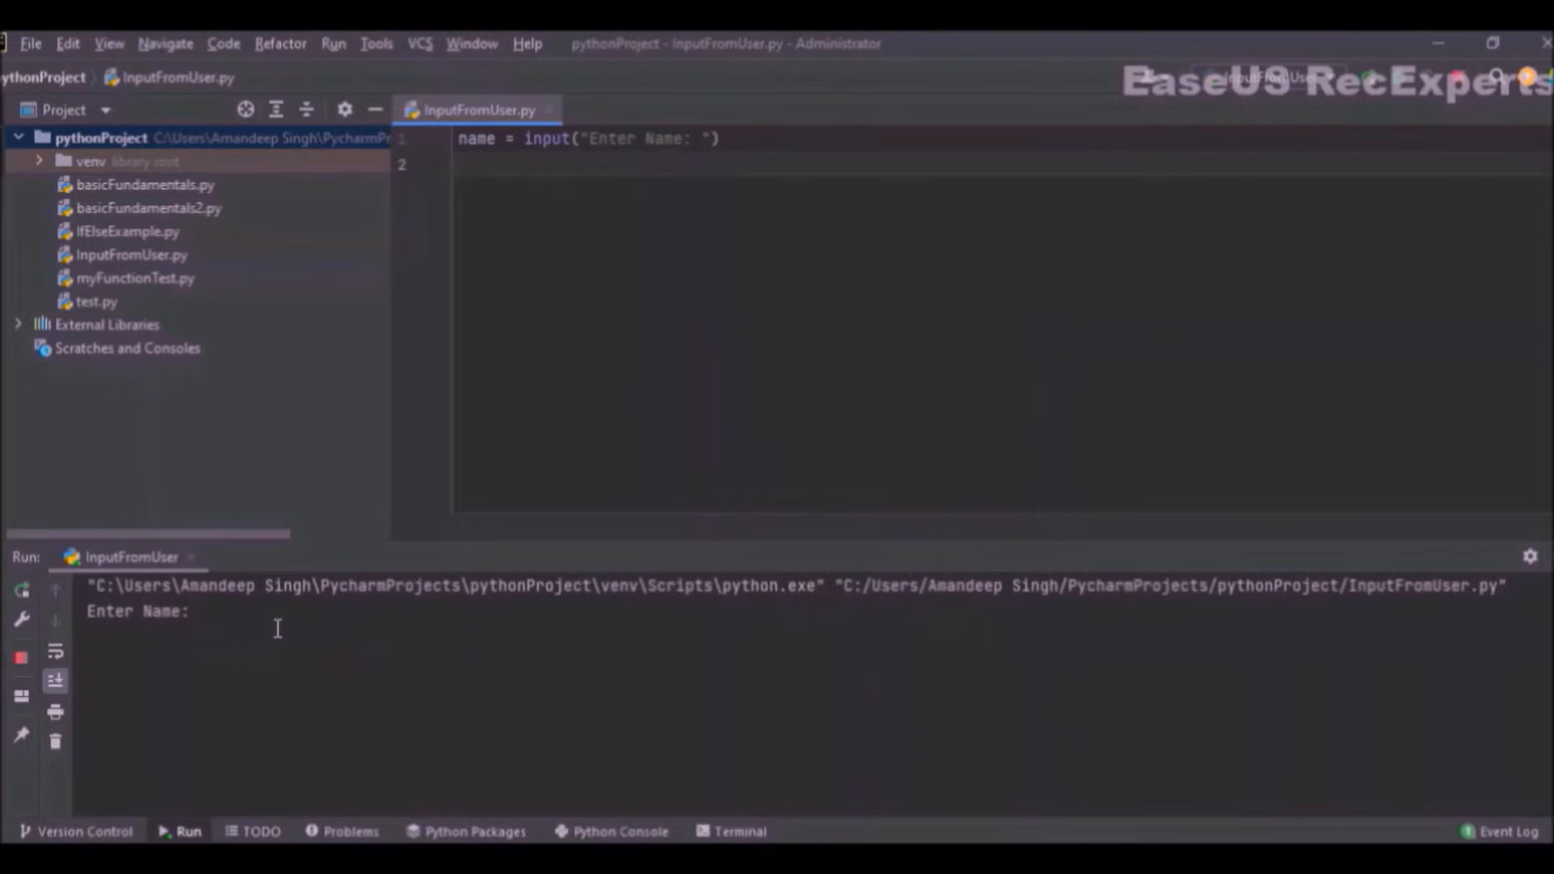
text(Aman)
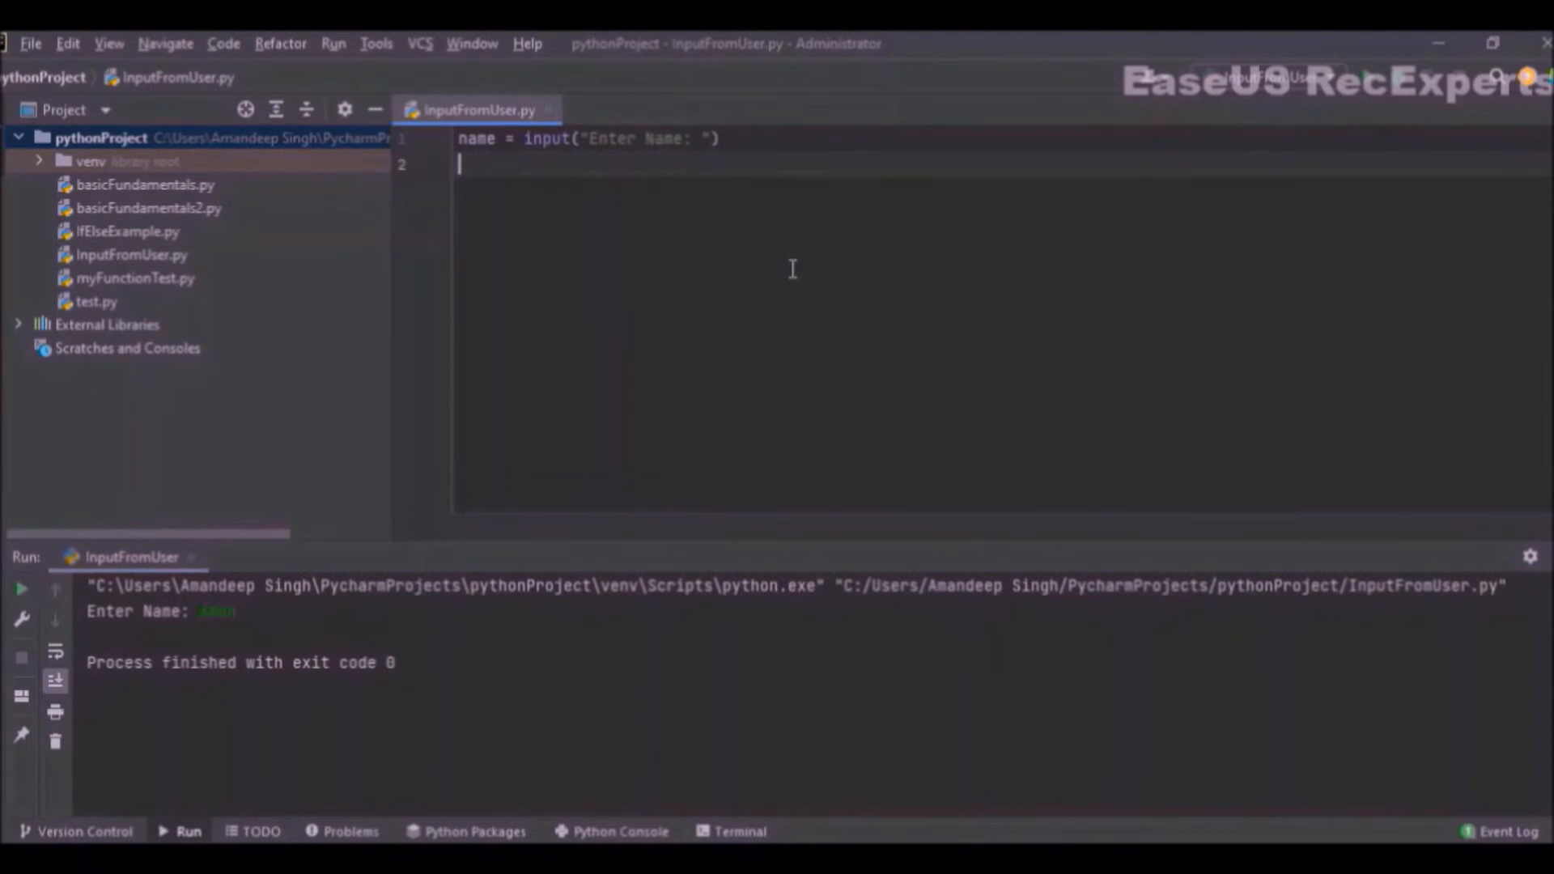
Add print("Hello ", name) as the second line of the script
text(print)
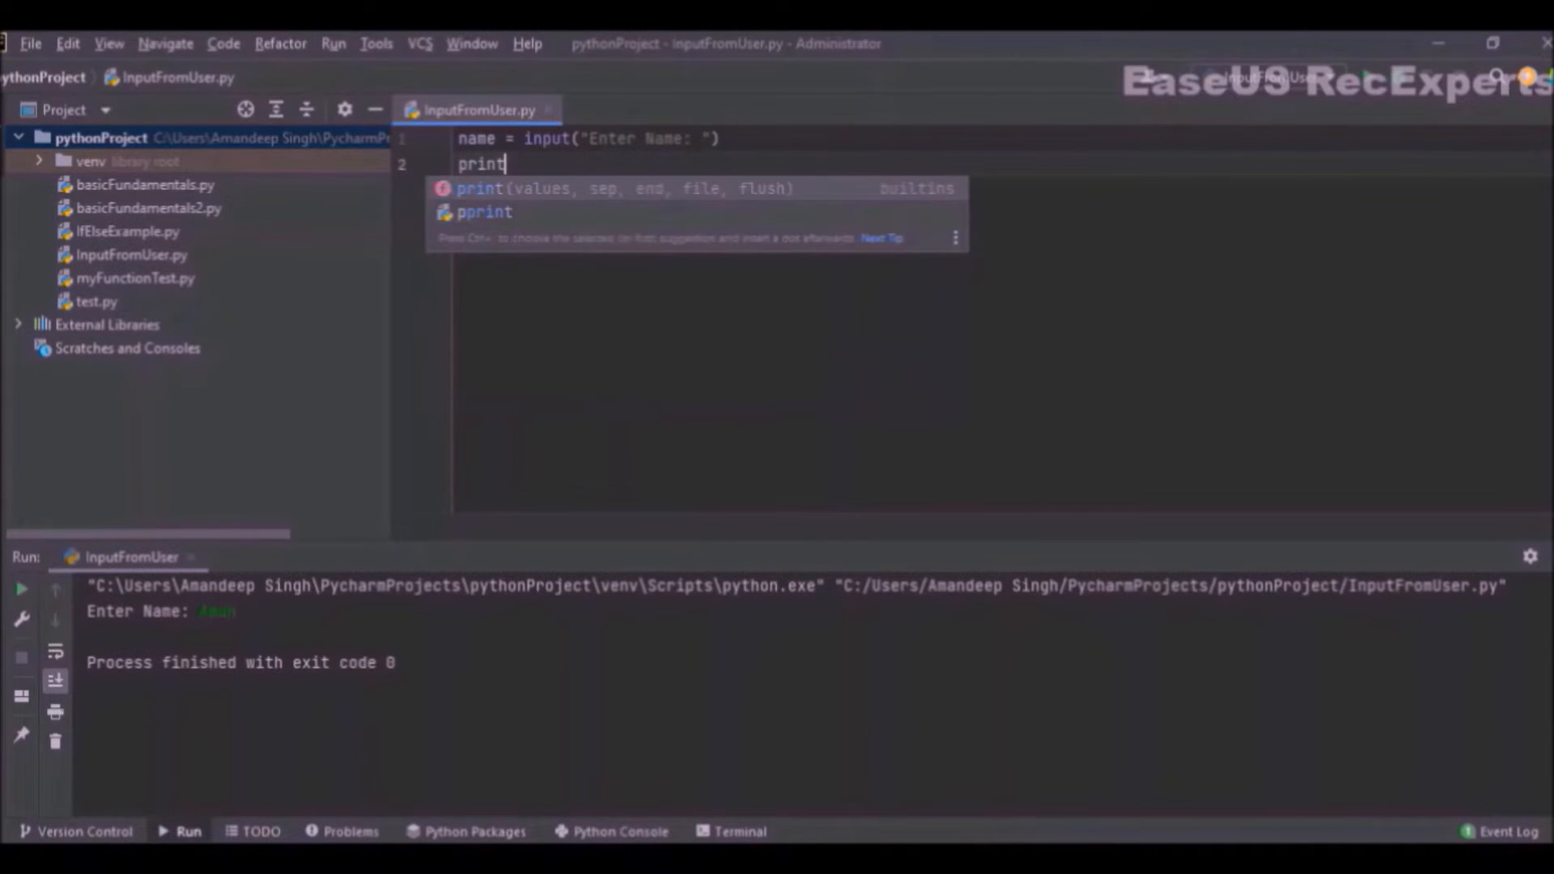
text(("n"))
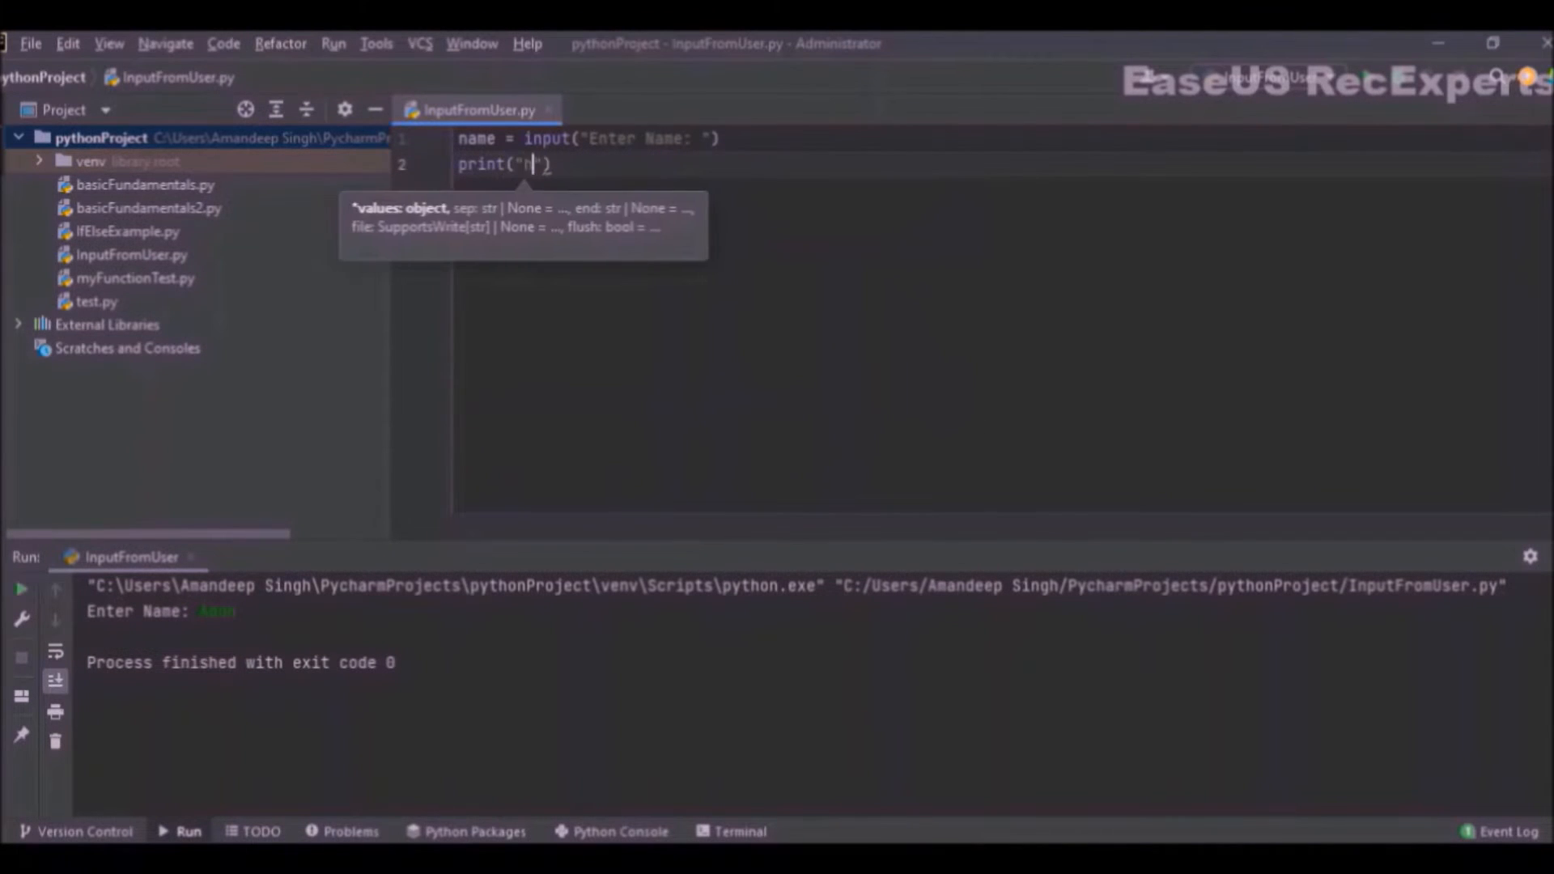
text(ello)
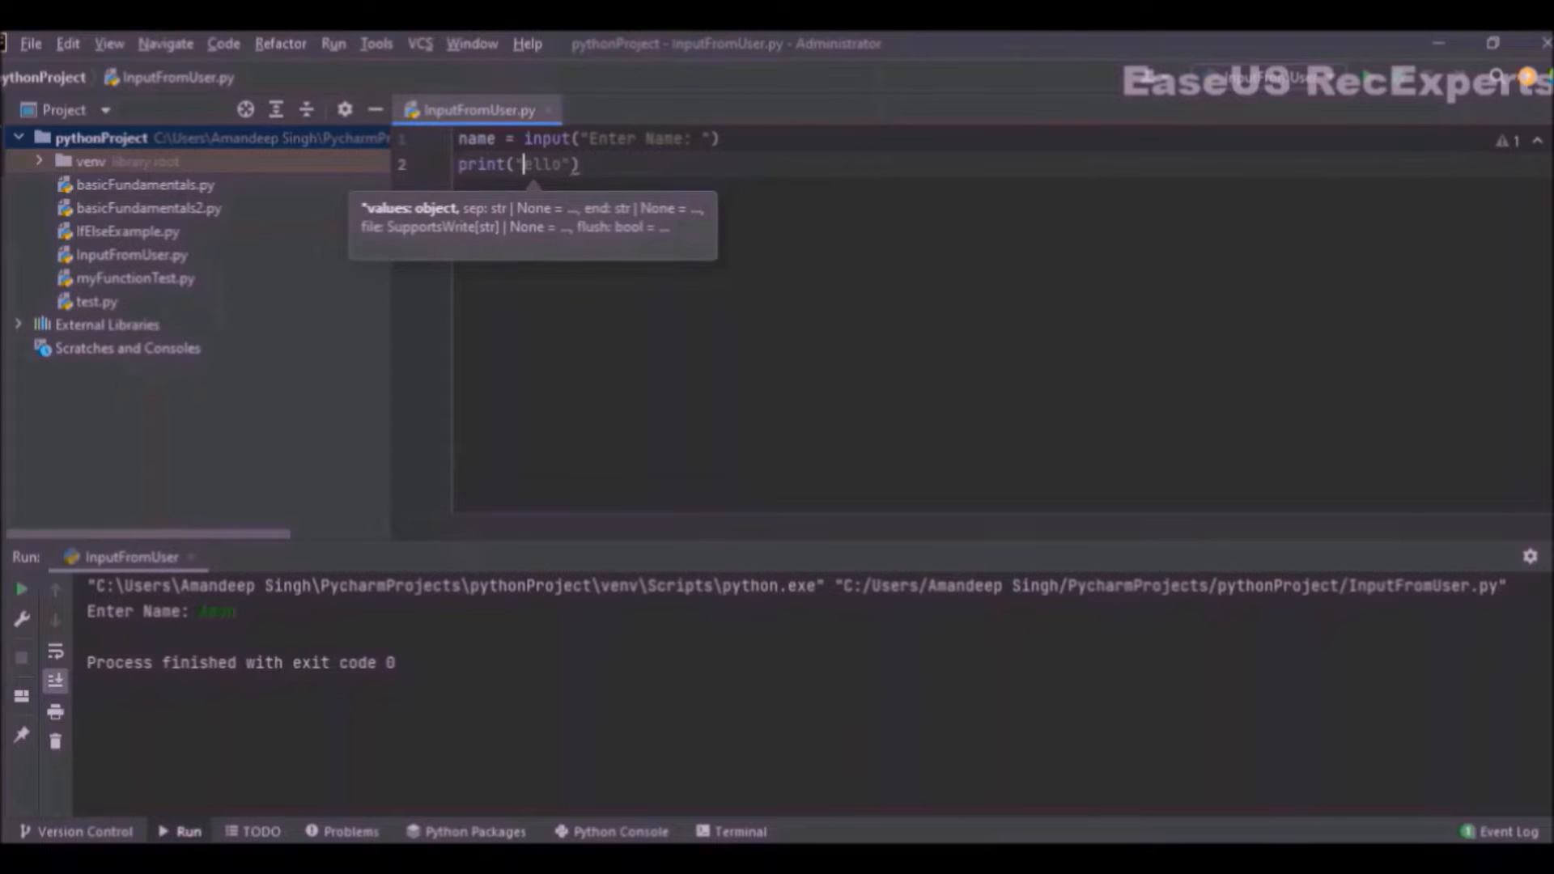
text(Hello)
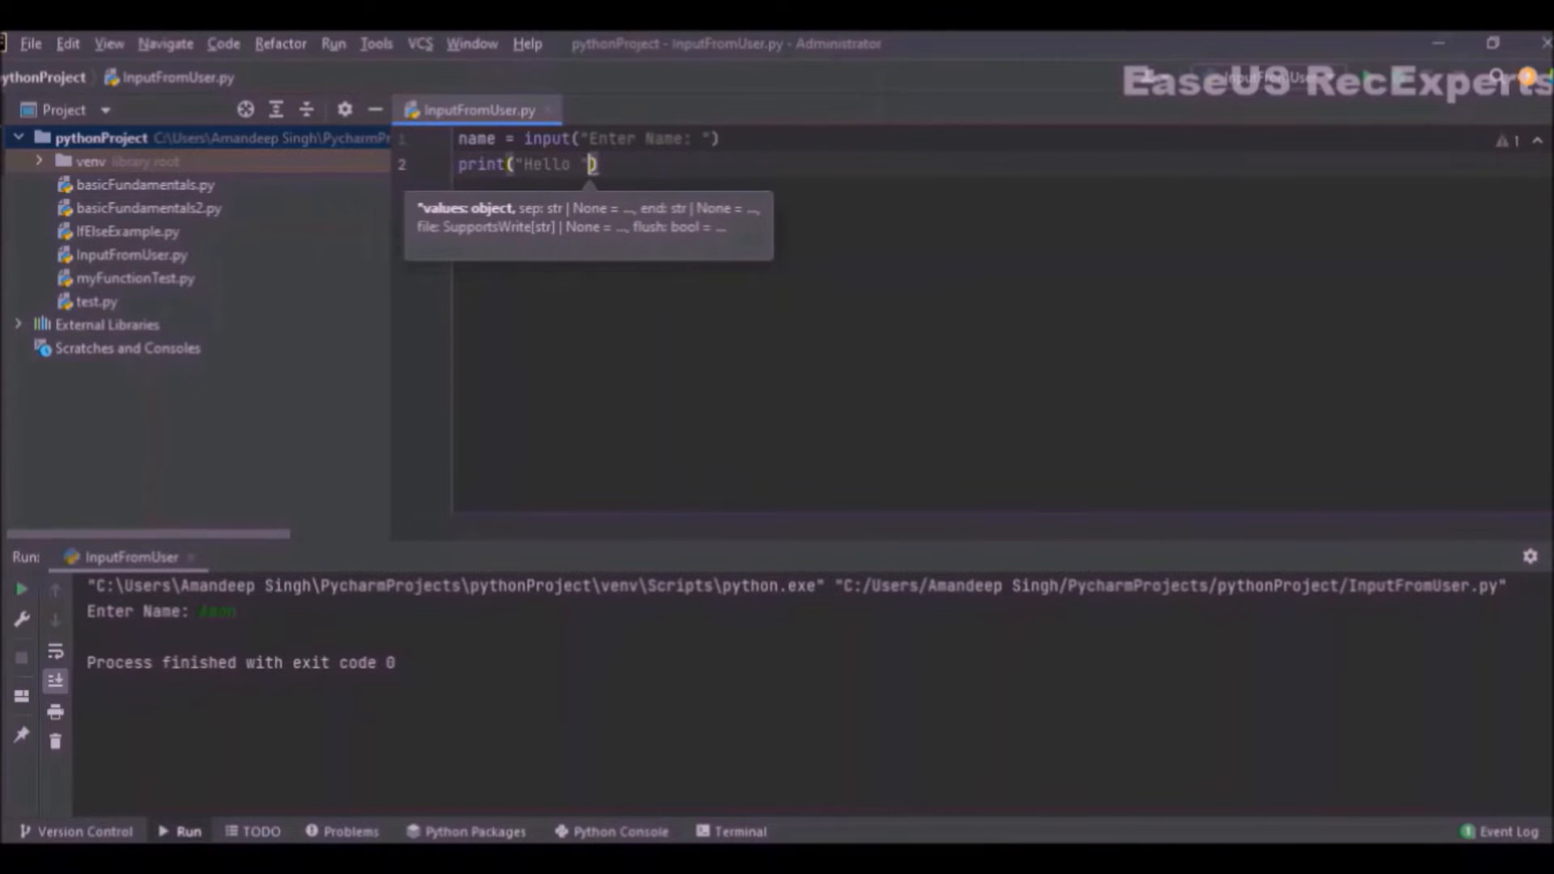
text(,name))
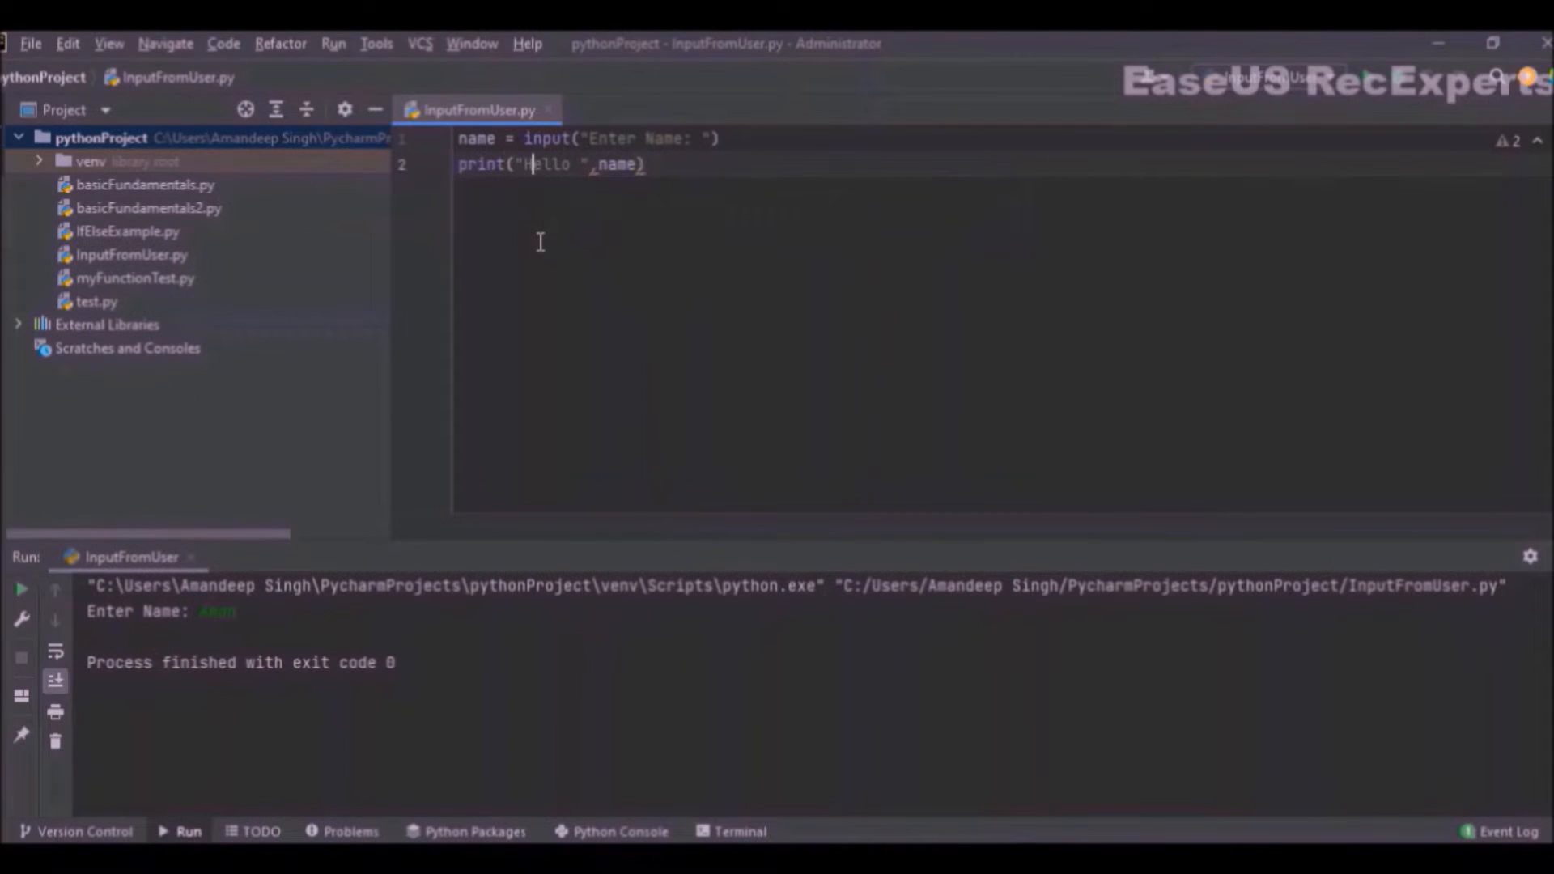
click(483, 139)
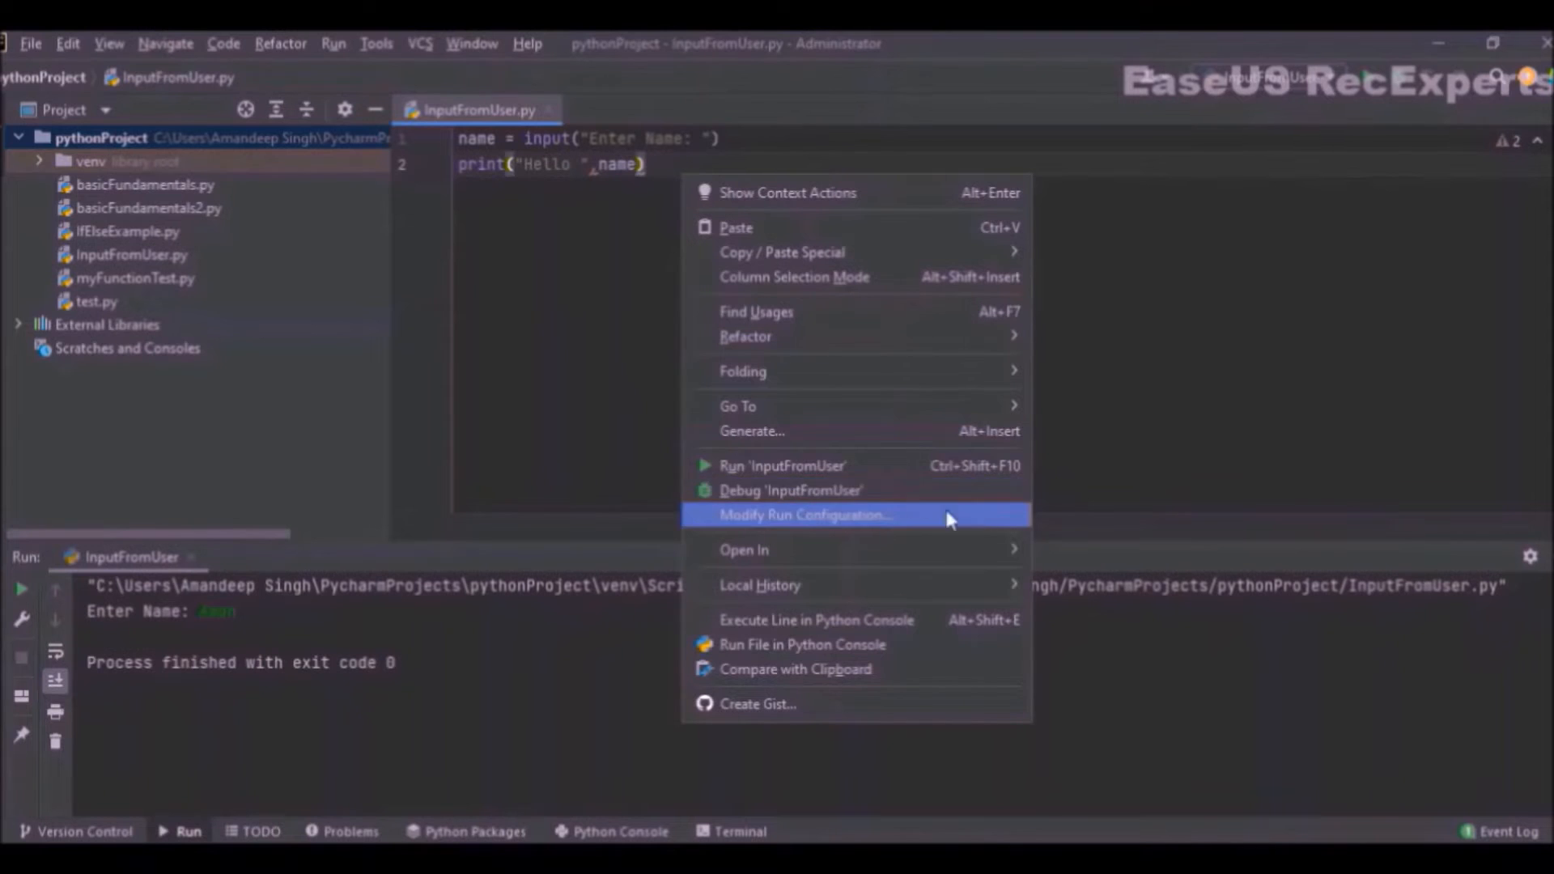
Rerun InputFromUser and submit the name to get the Hello Aman greeting
click(782, 465)
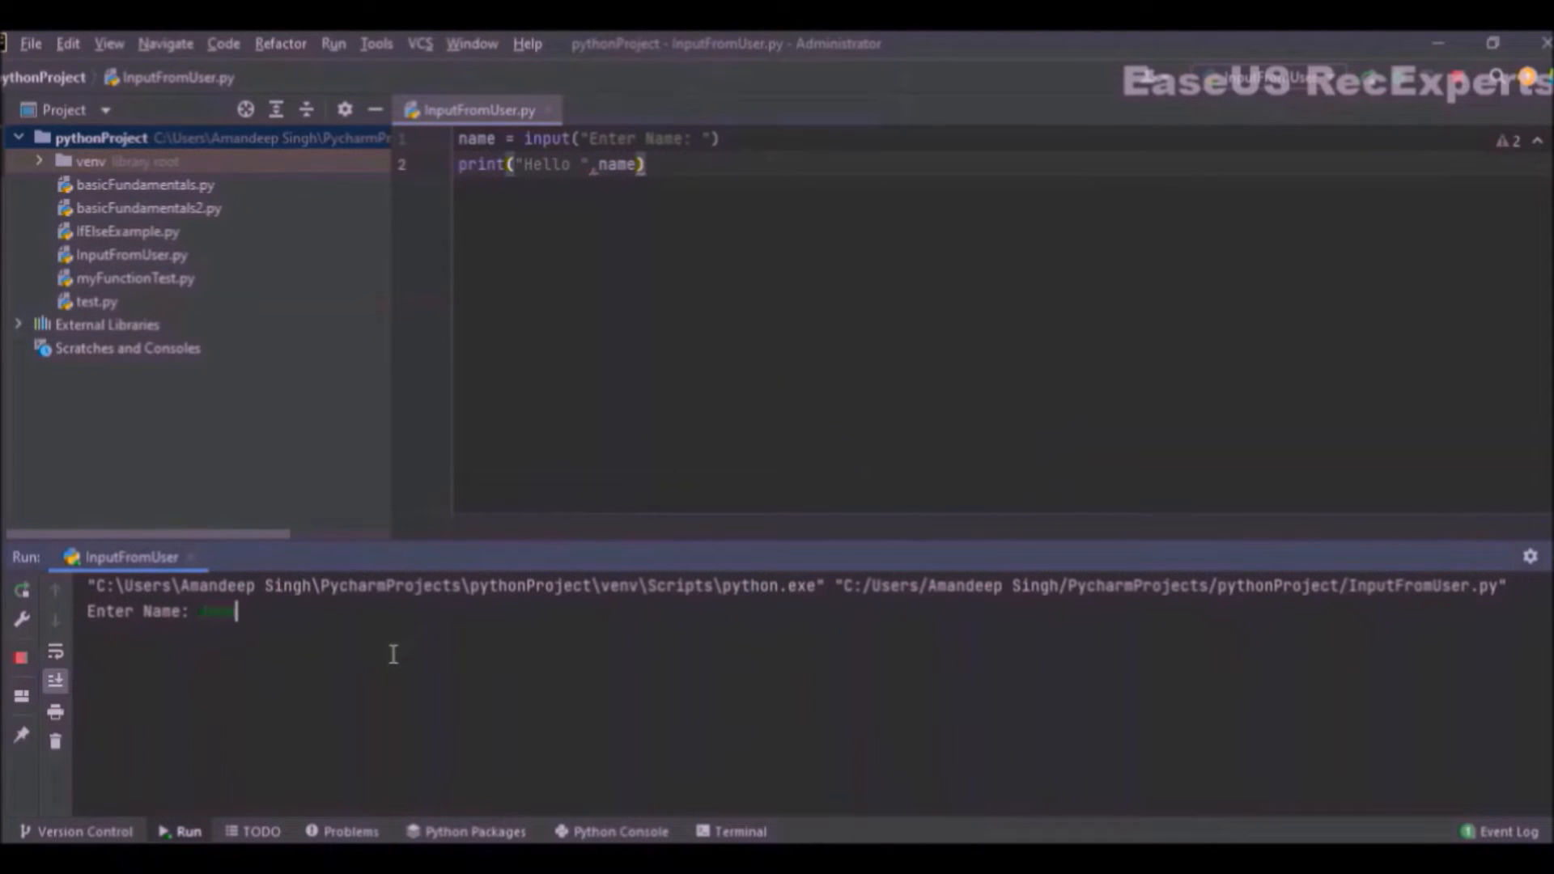
key(enter)
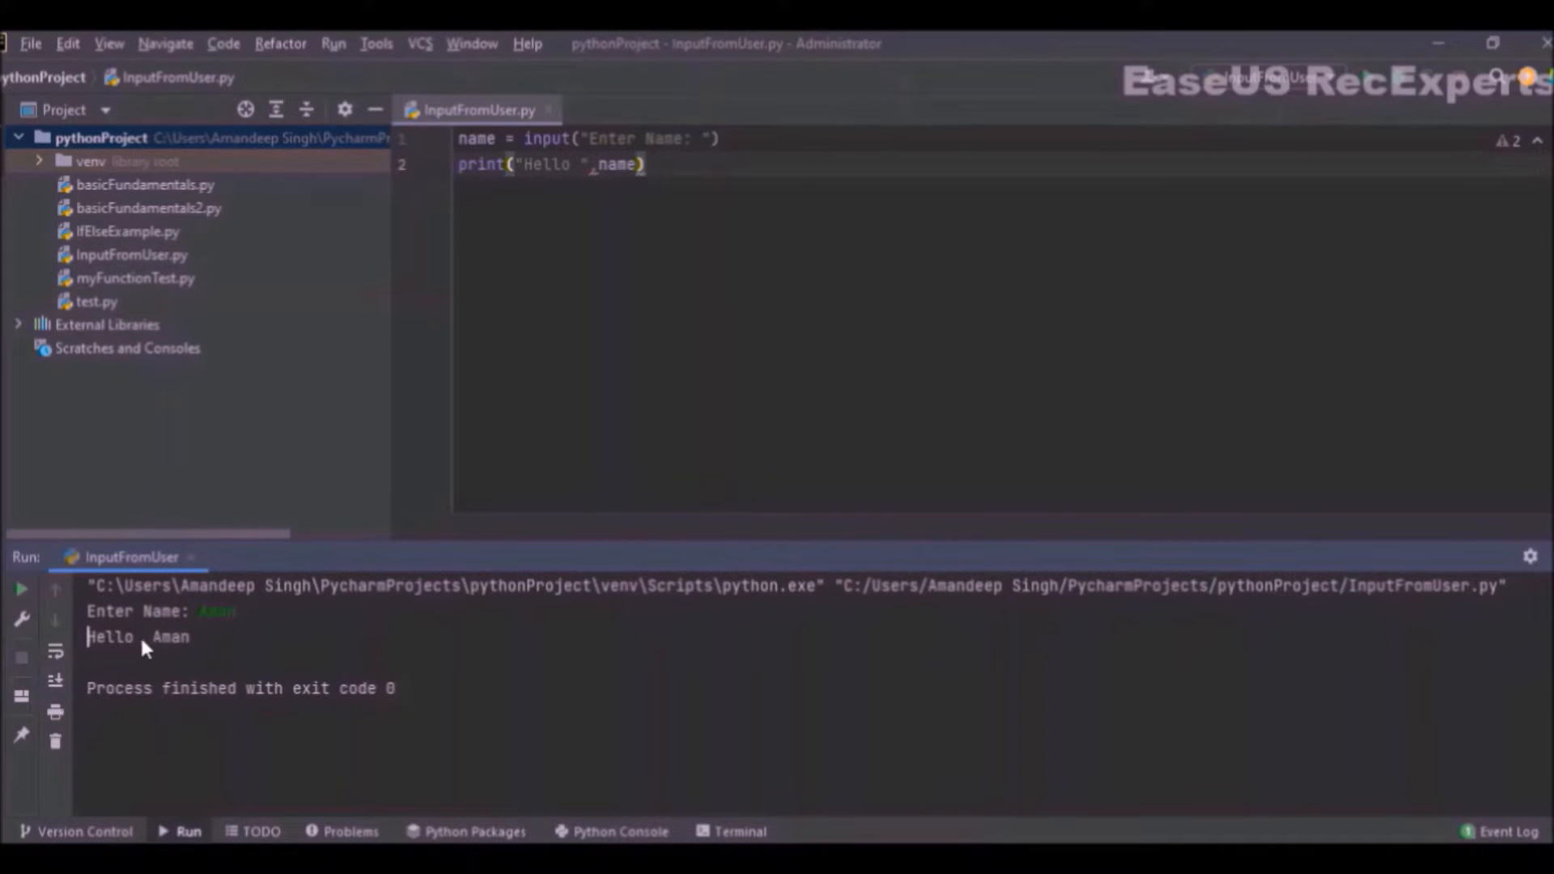
mouse_move(558, 337)
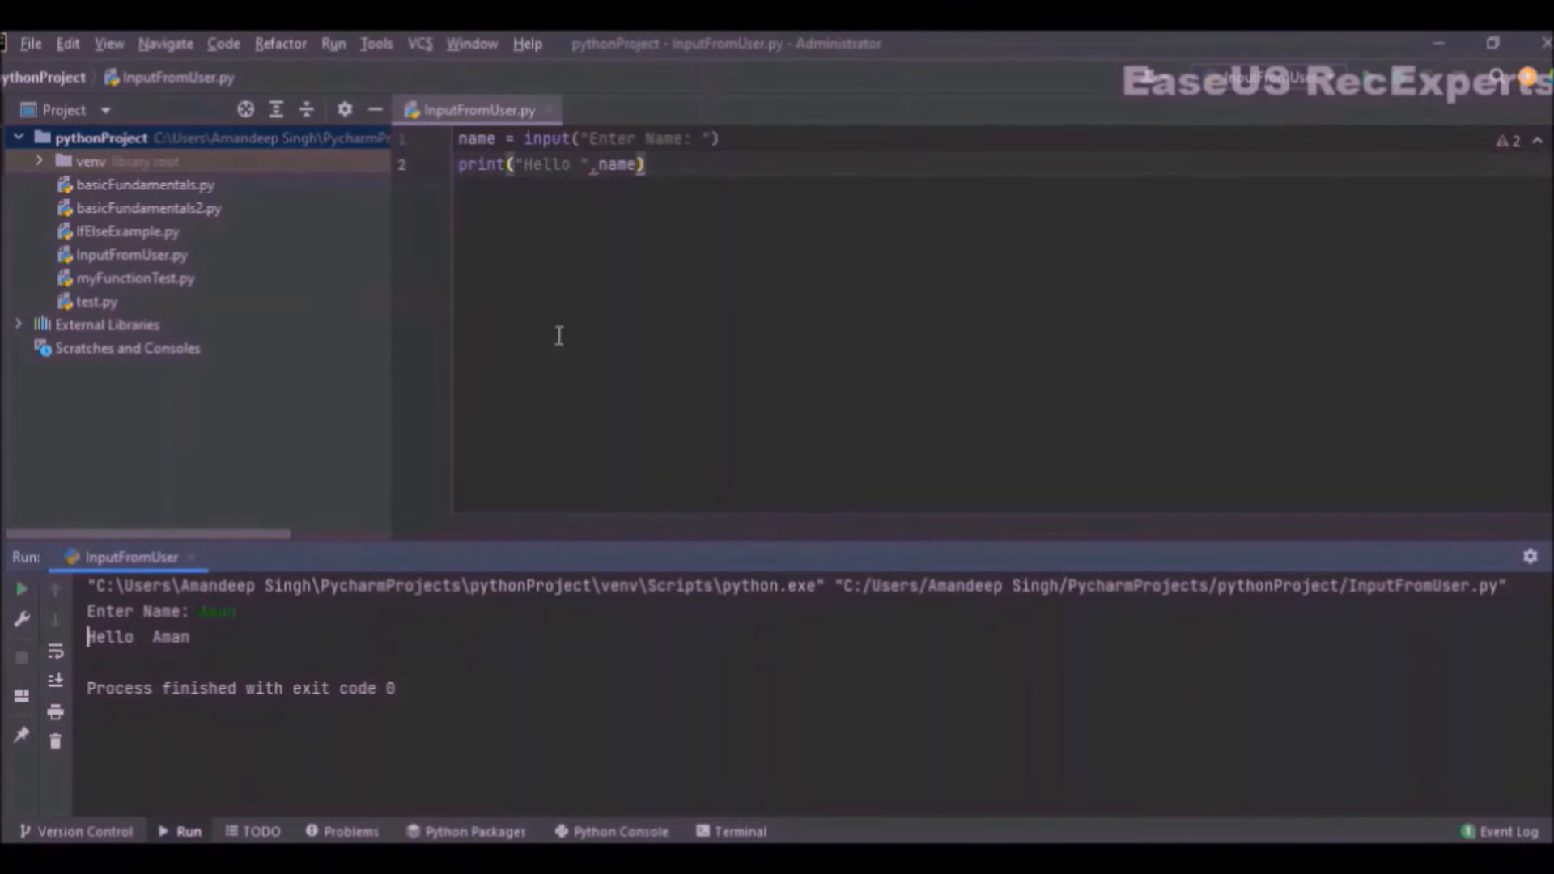
mouse_move(840, 524)
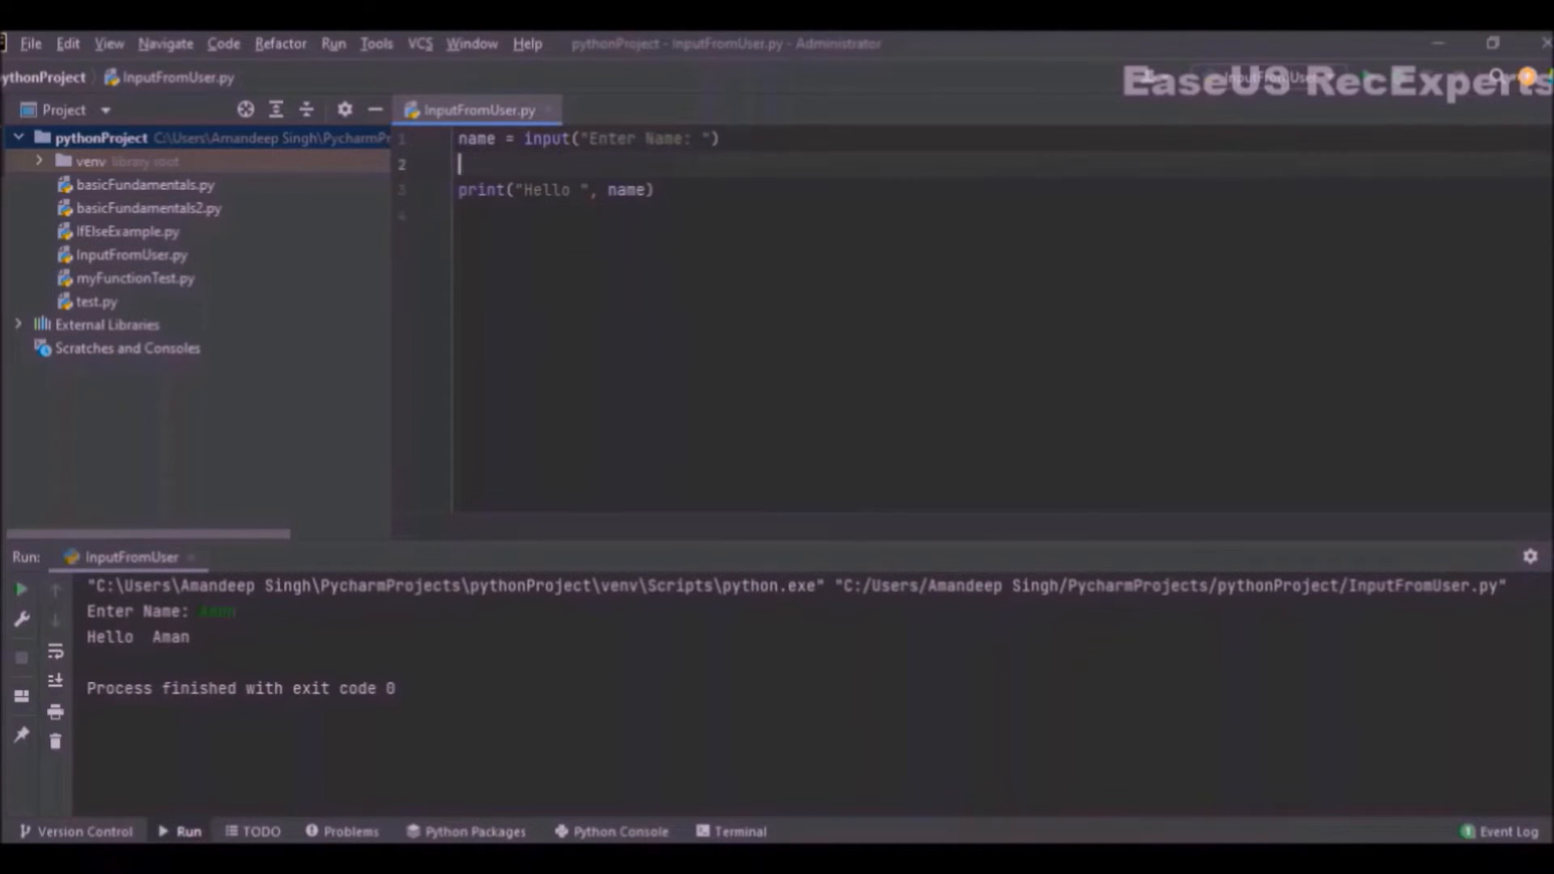
Add phone_number = input("Enter Phone Number: ") after the name line
text(phone)
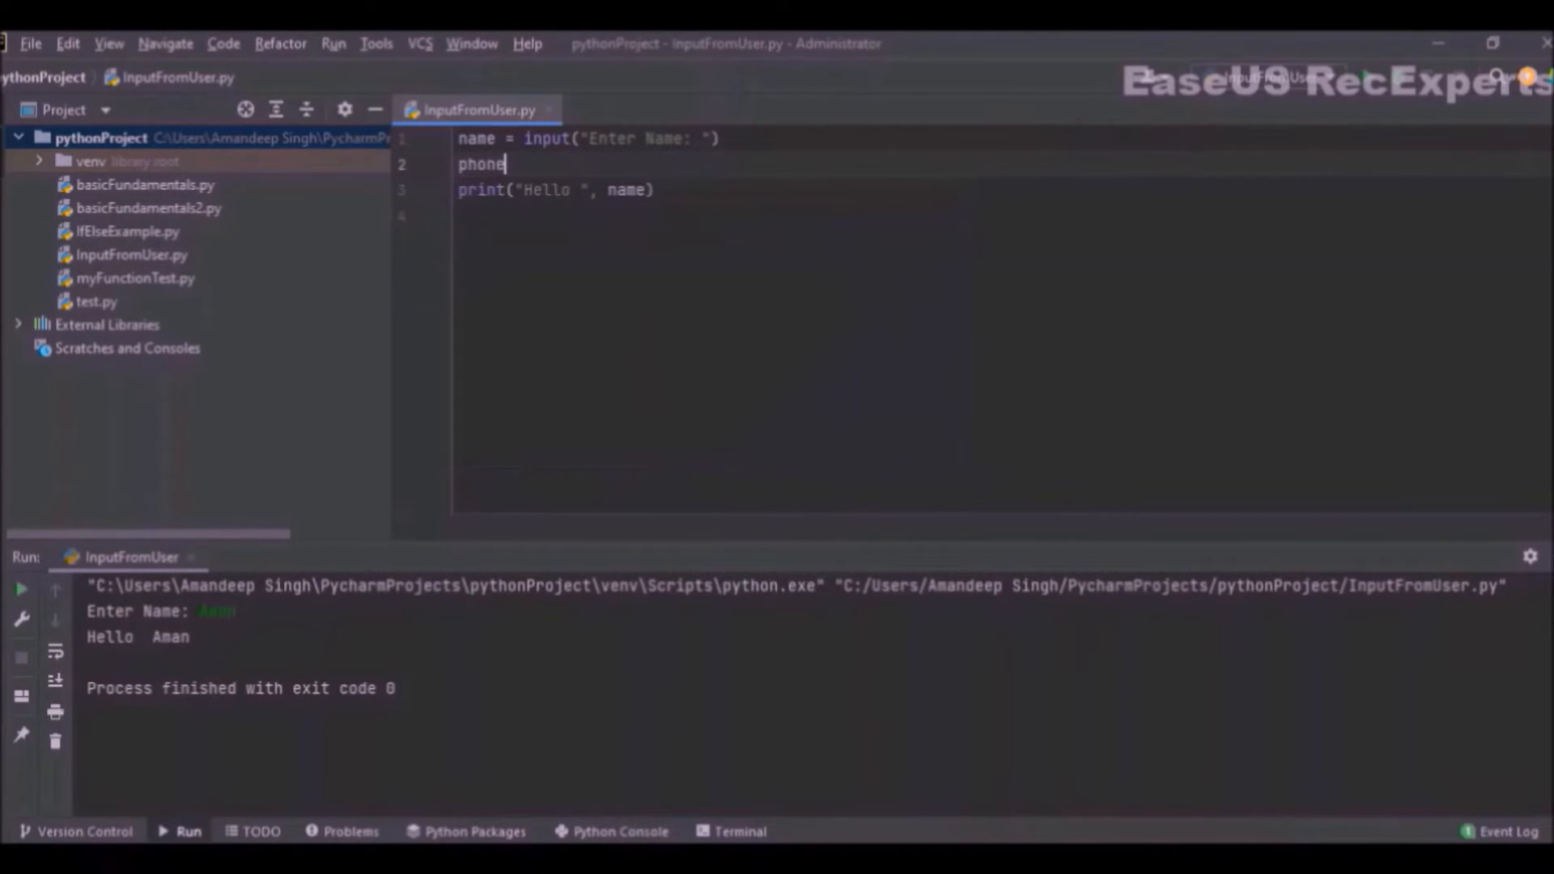
text(number)
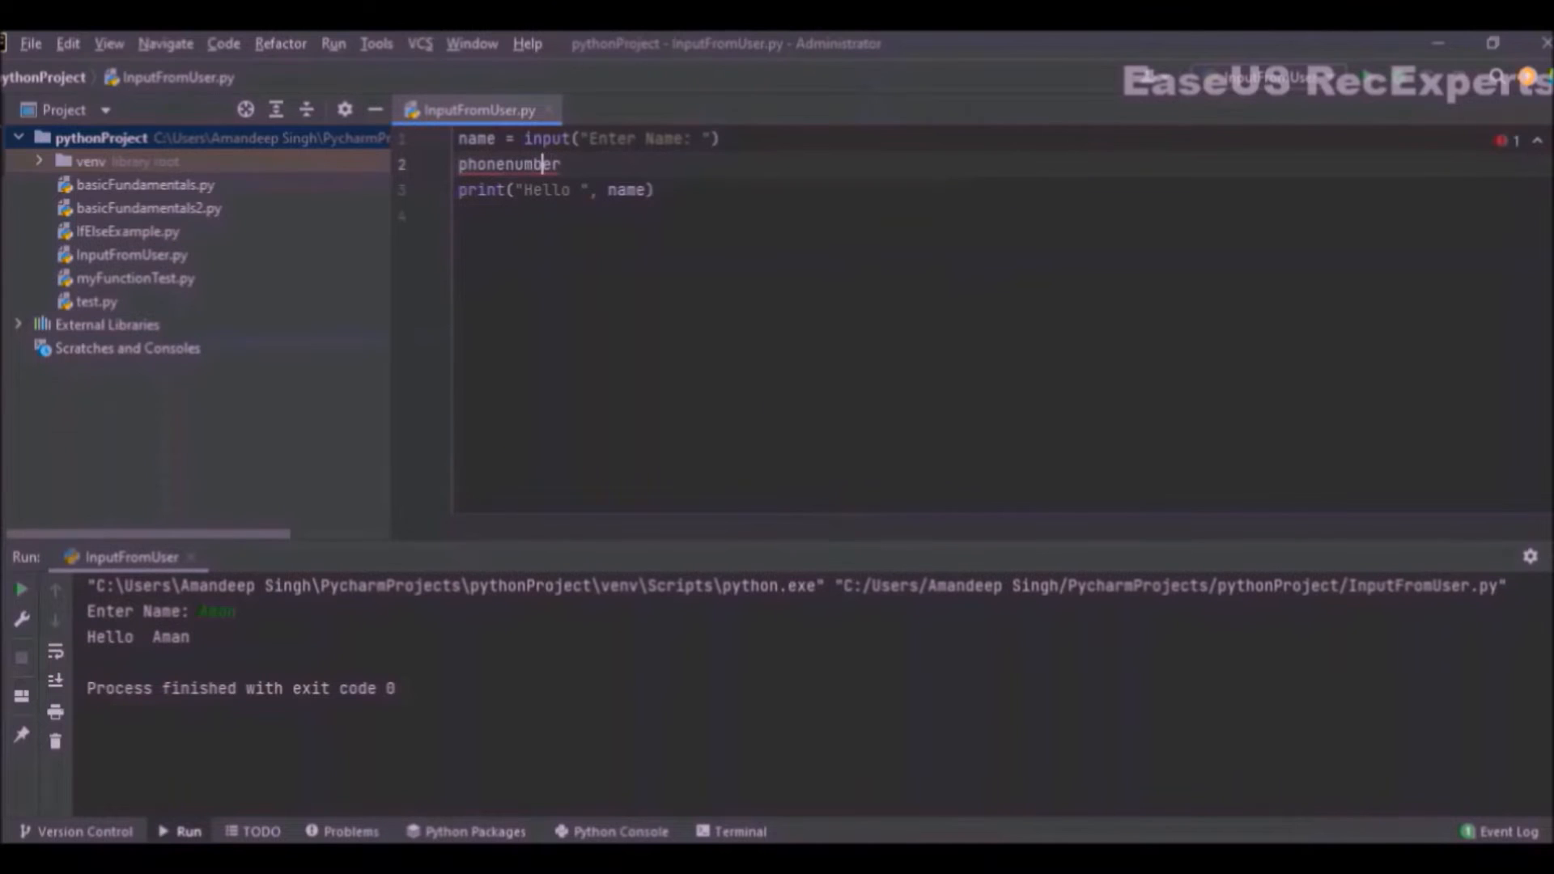
text(_)
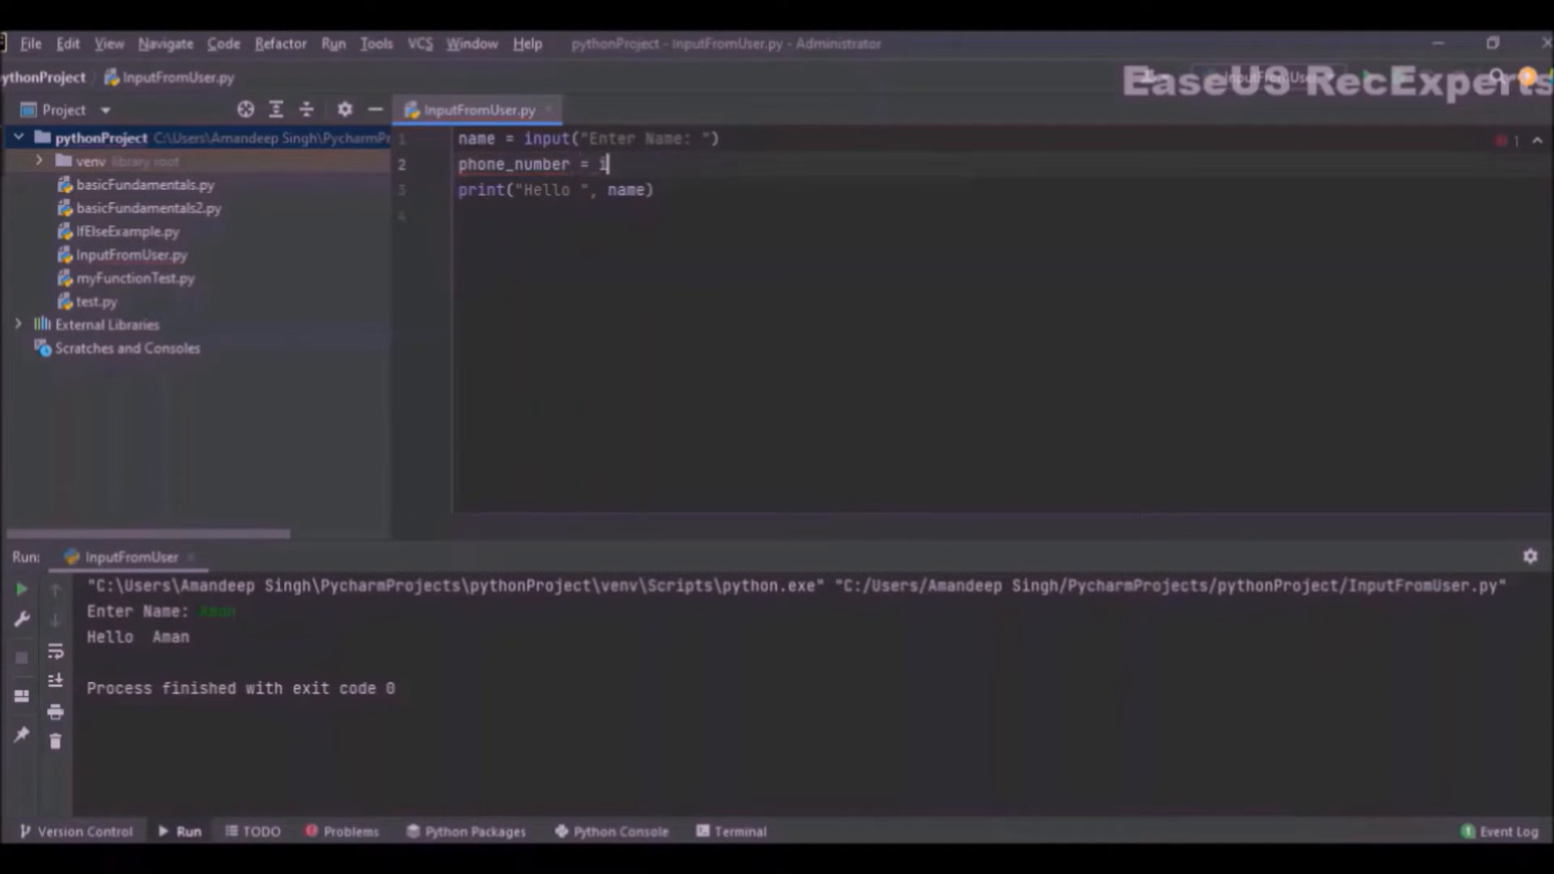
text(input())
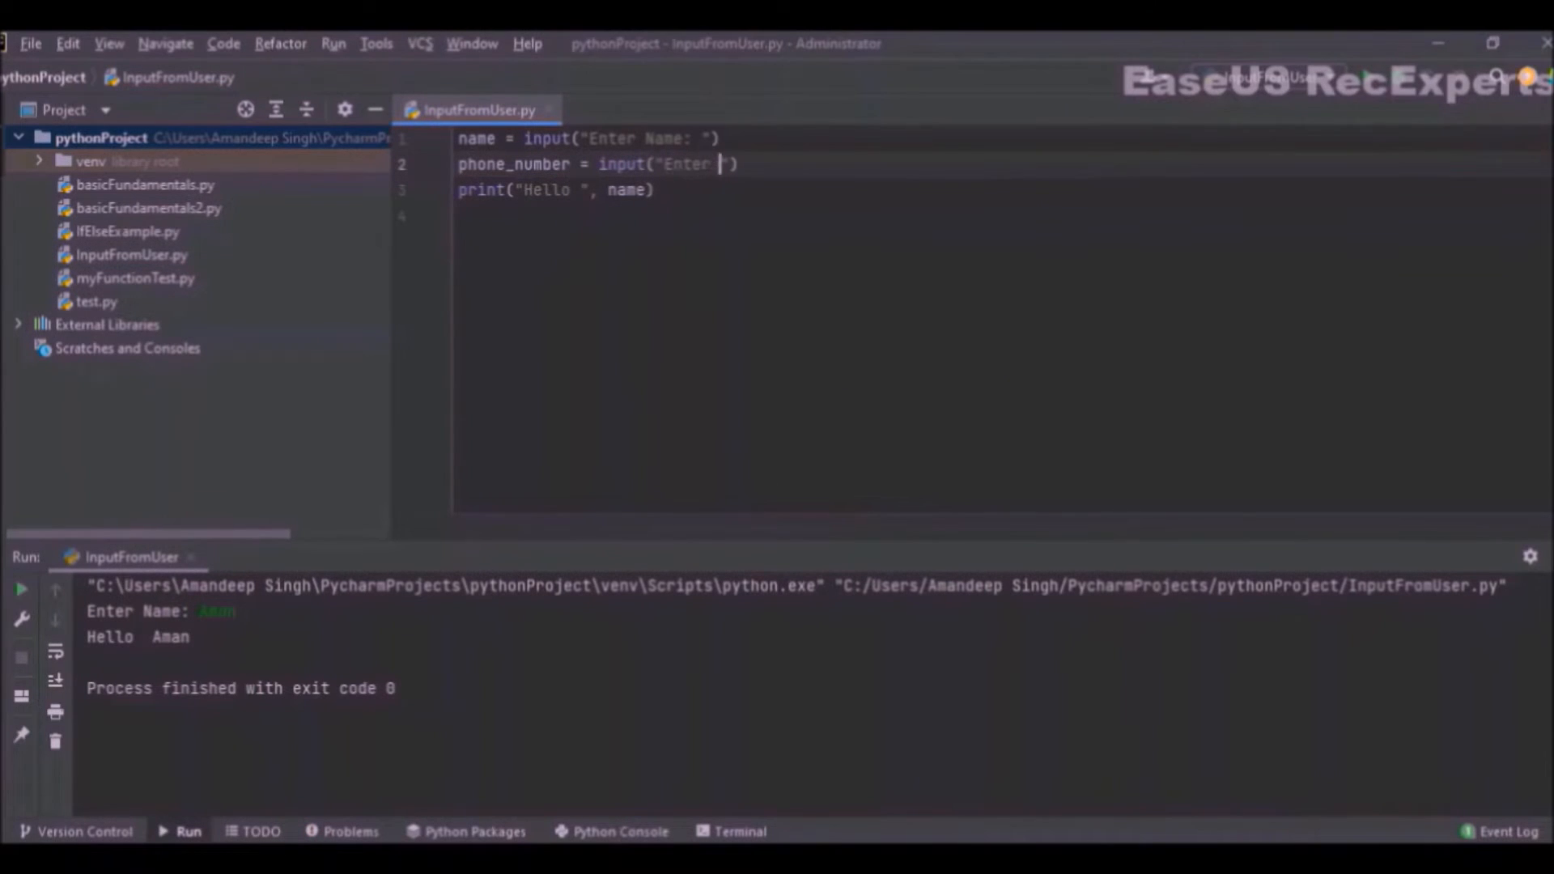
text(Phone Number:)
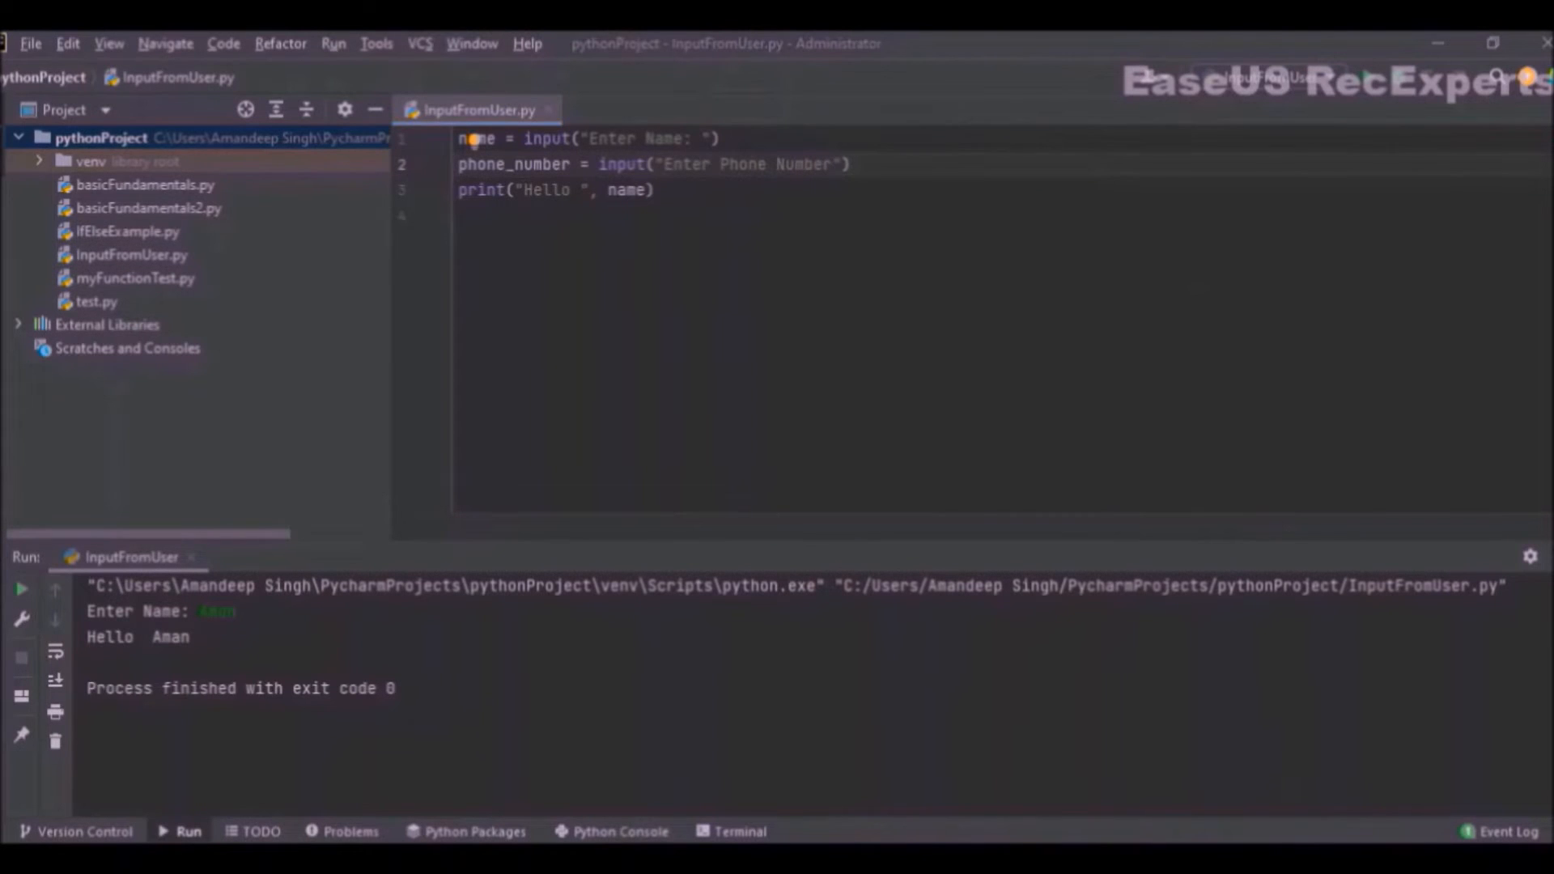
text(:)
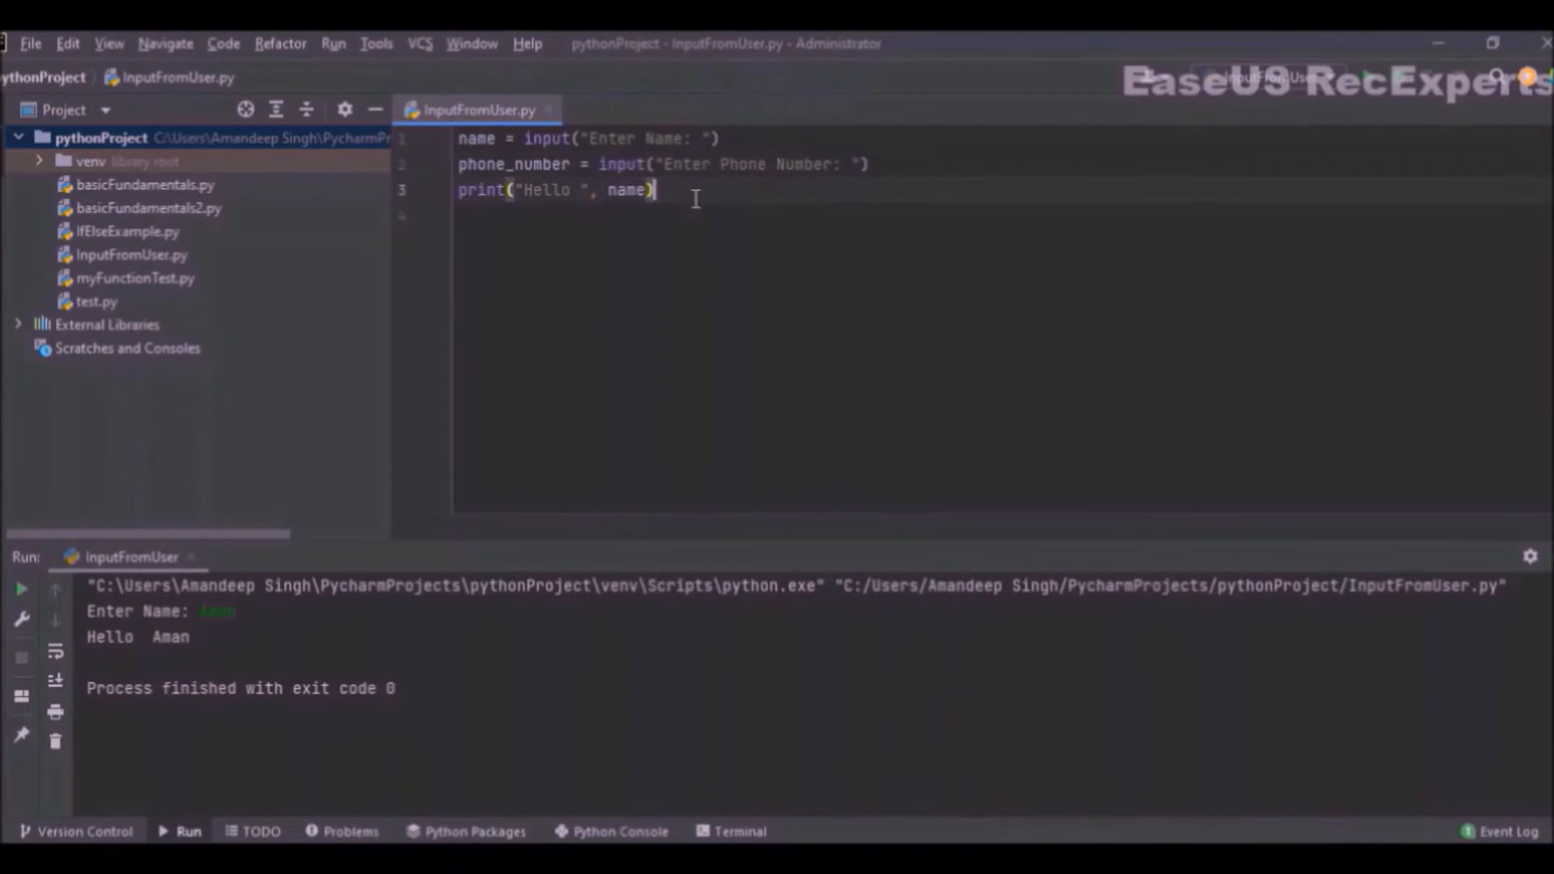
Add print("Phone: ", phone_number) at the end of the script
text(print(")
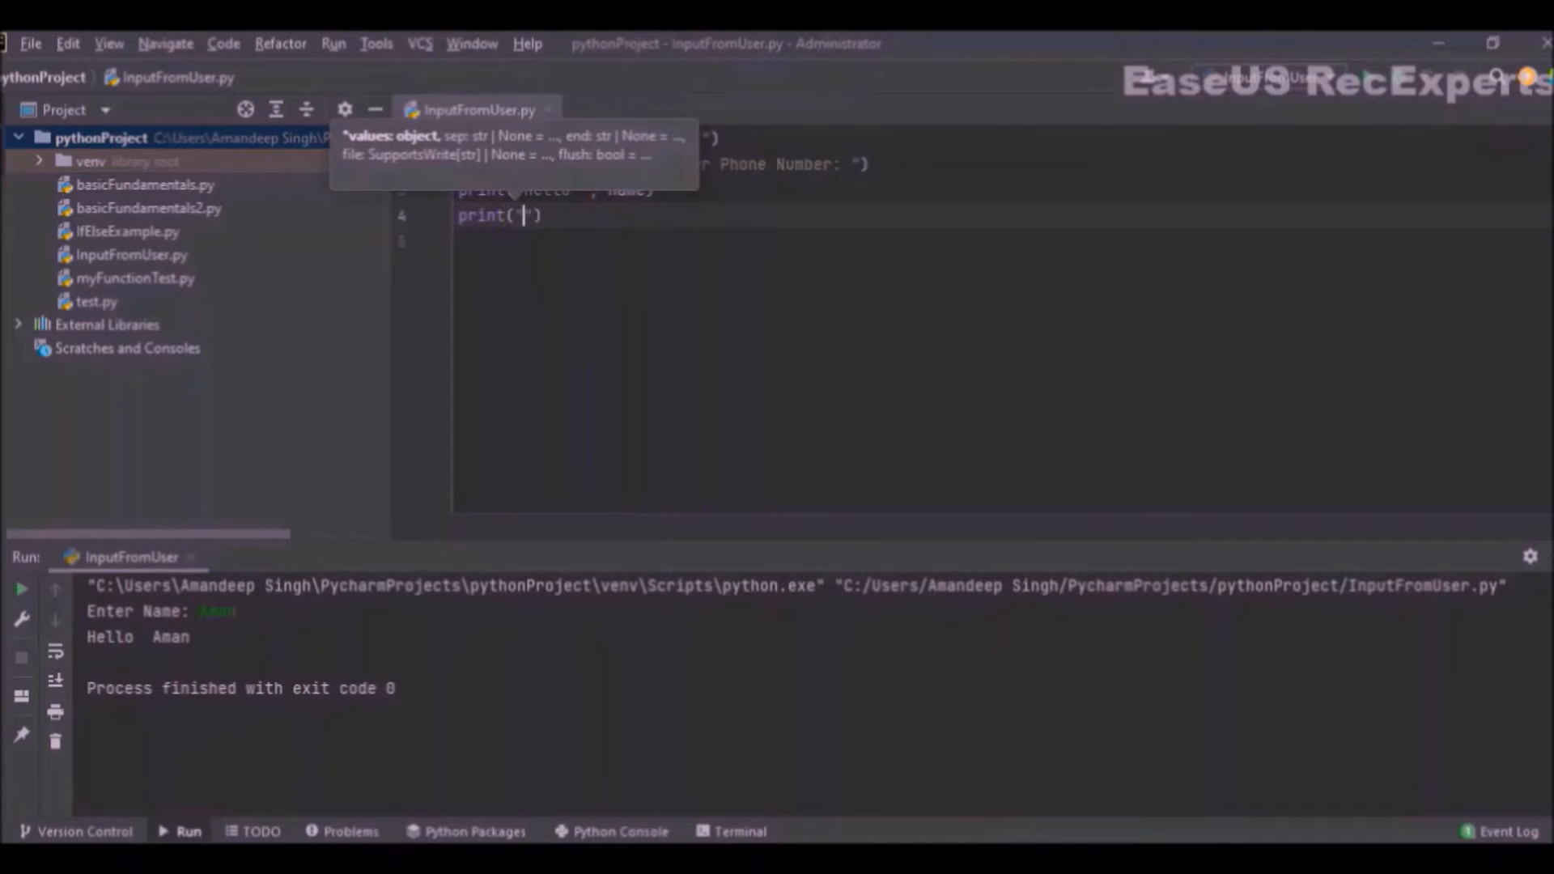
text(Phone:)
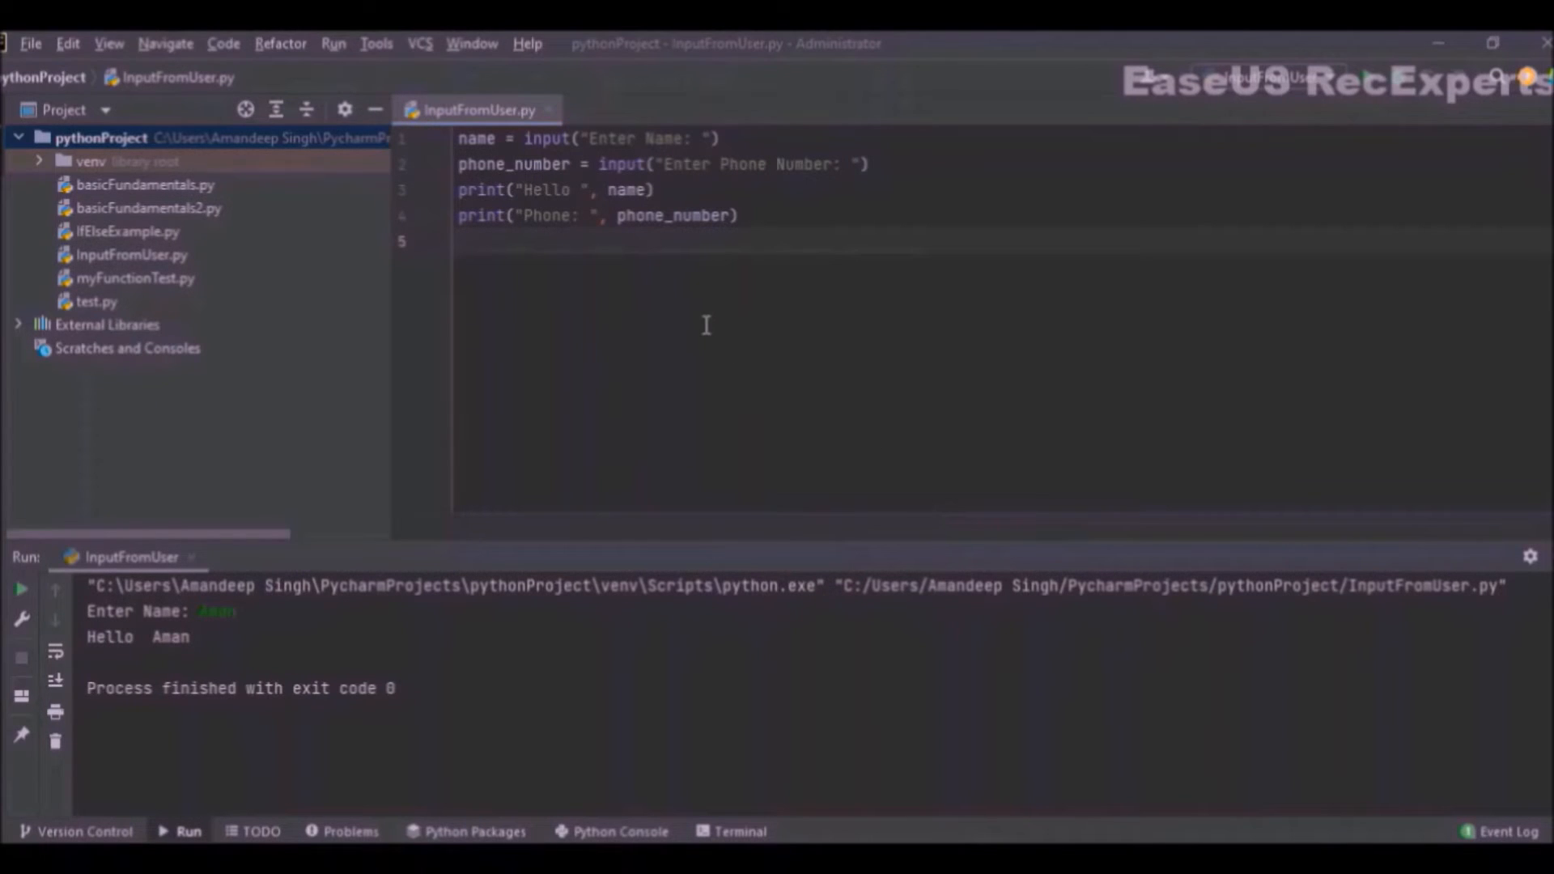
mouse_move(565, 131)
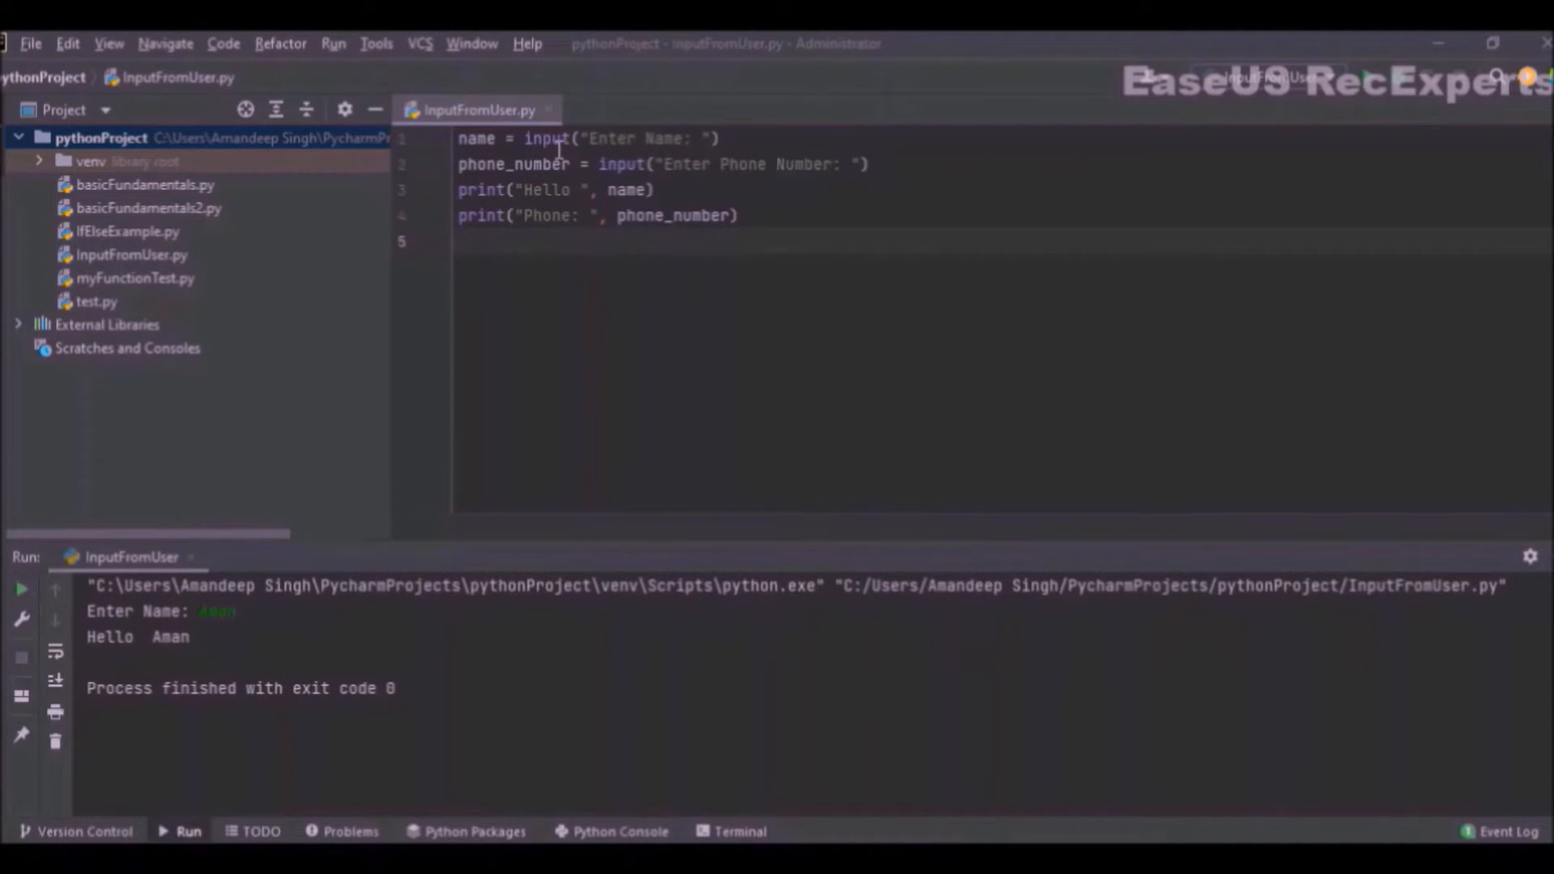
mouse_move(739, 350)
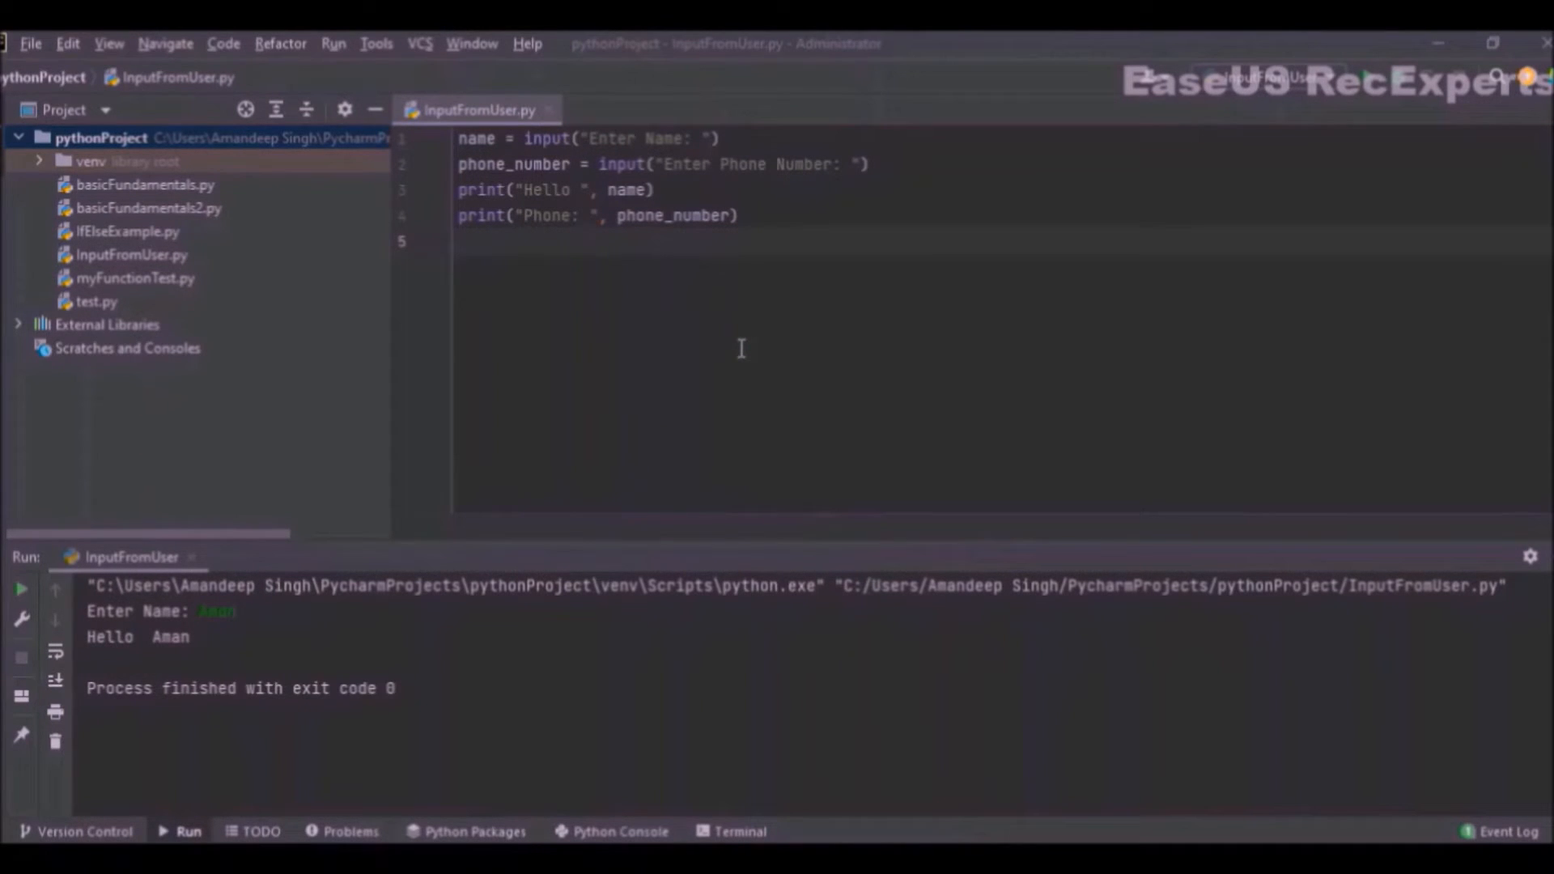
right_click(739, 349)
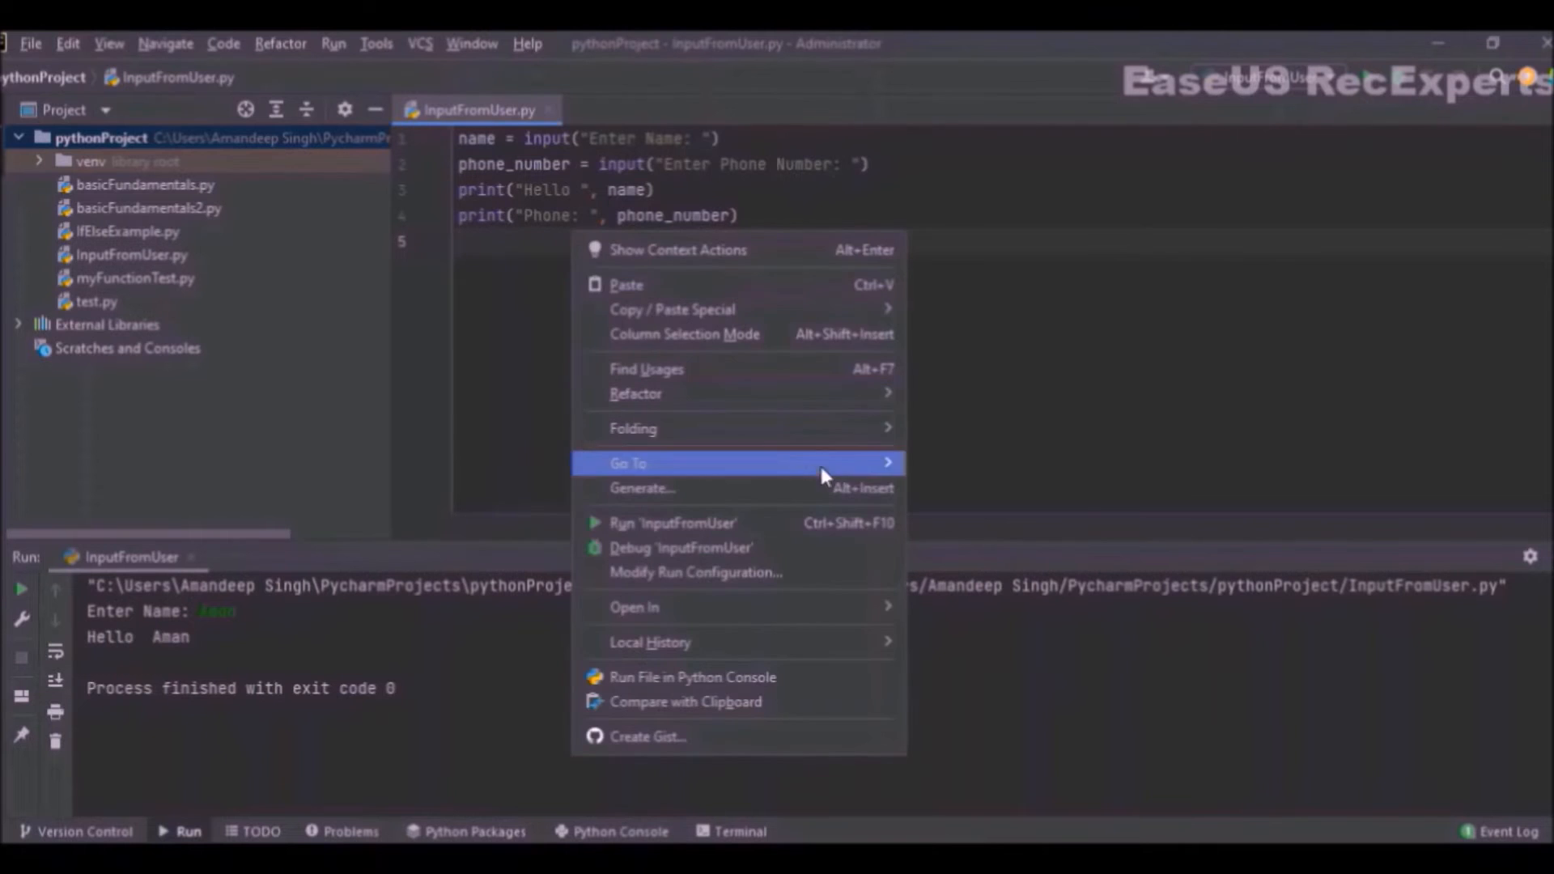
click(671, 523)
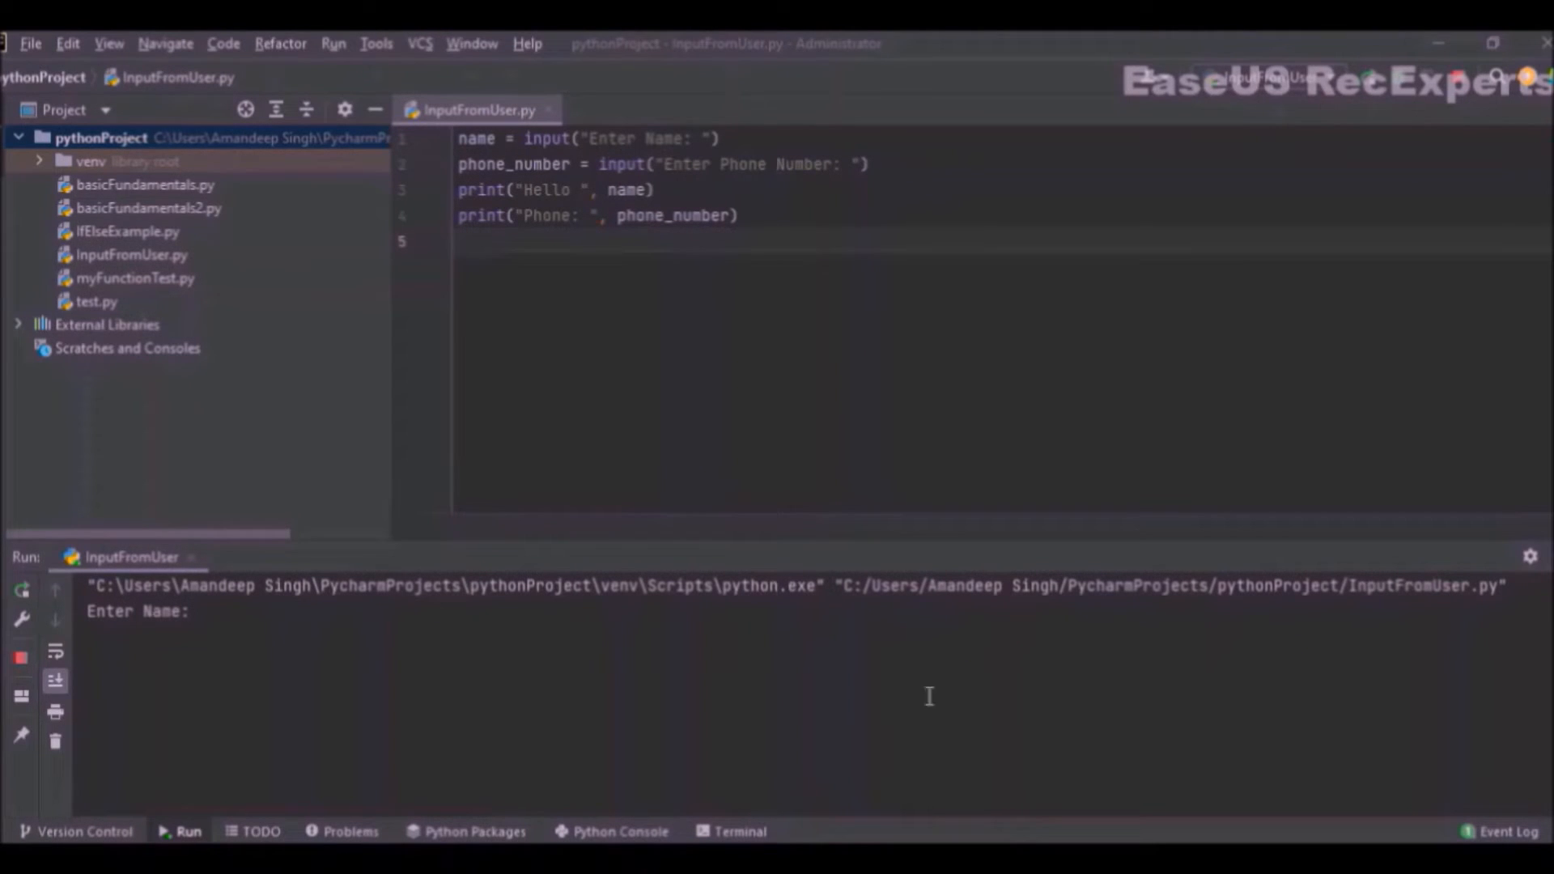
text(Aman)
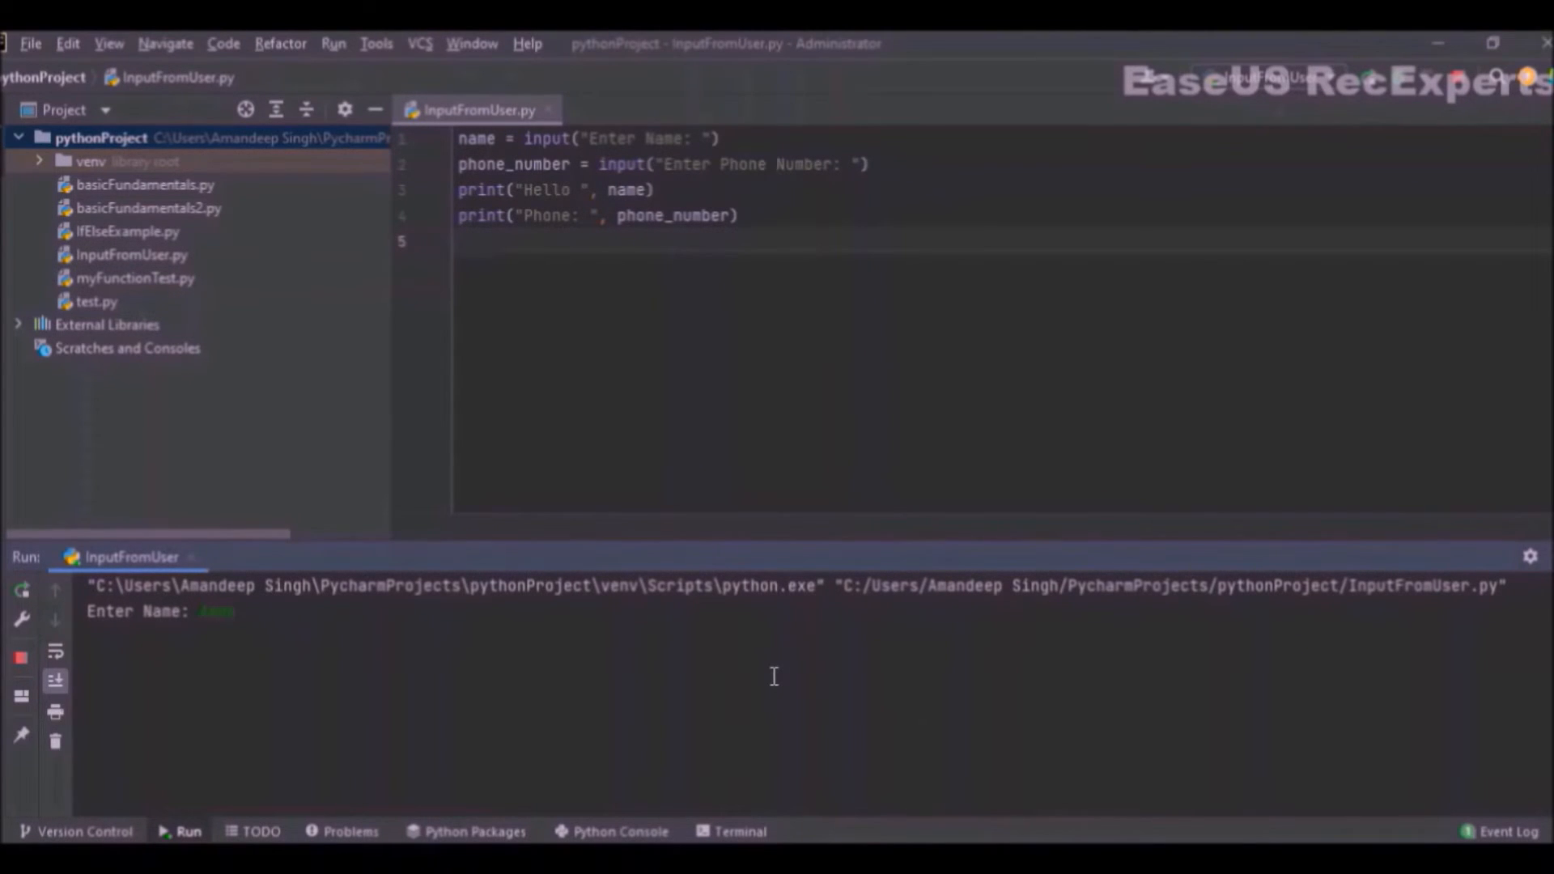
key(enter)
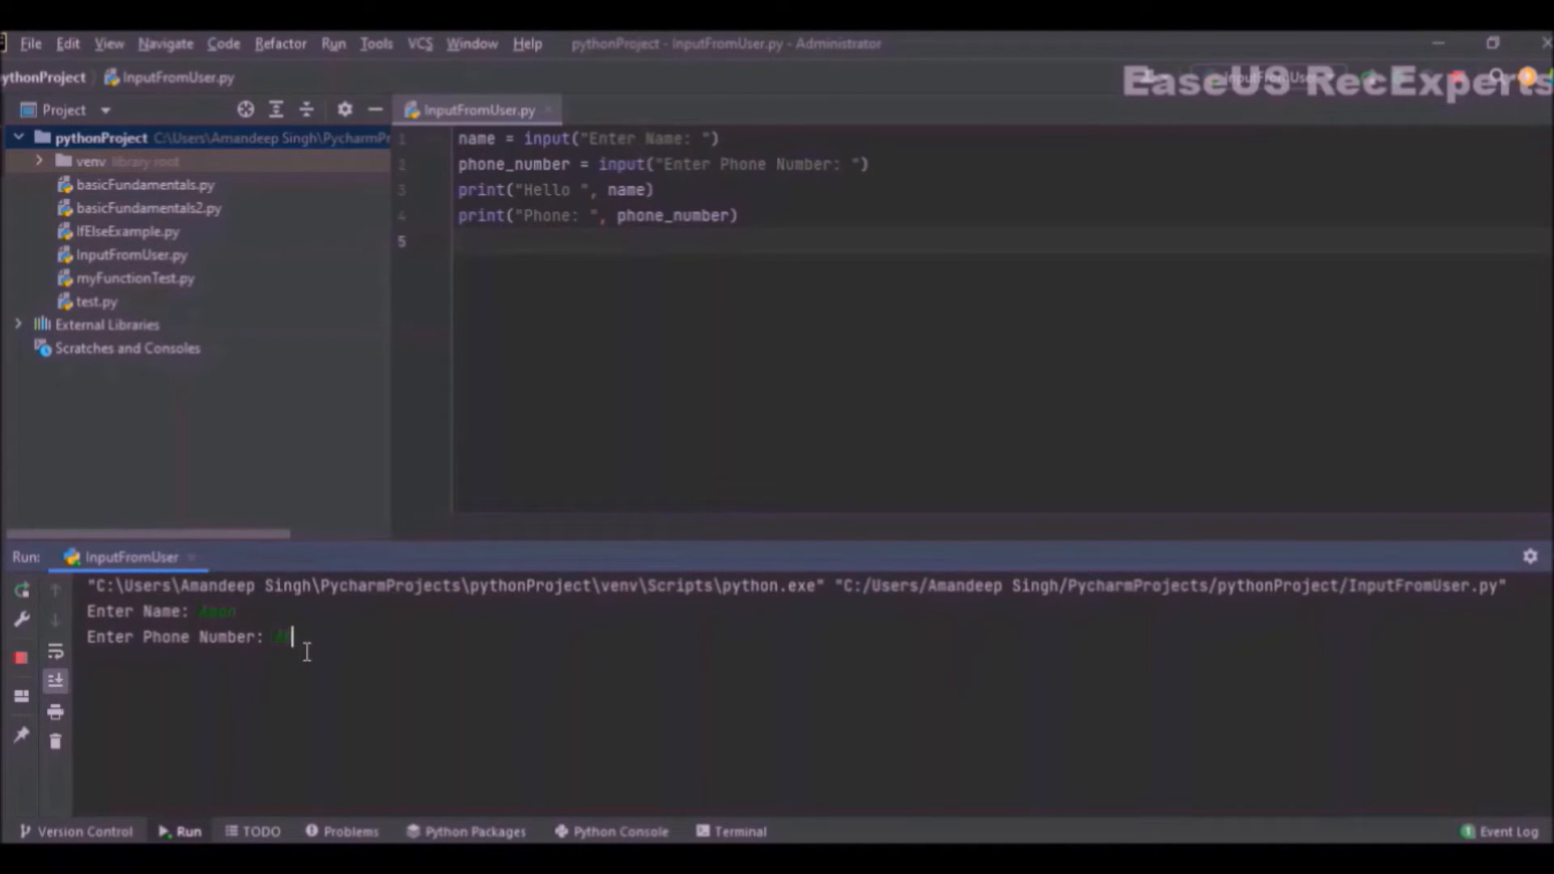
text(9876543210)
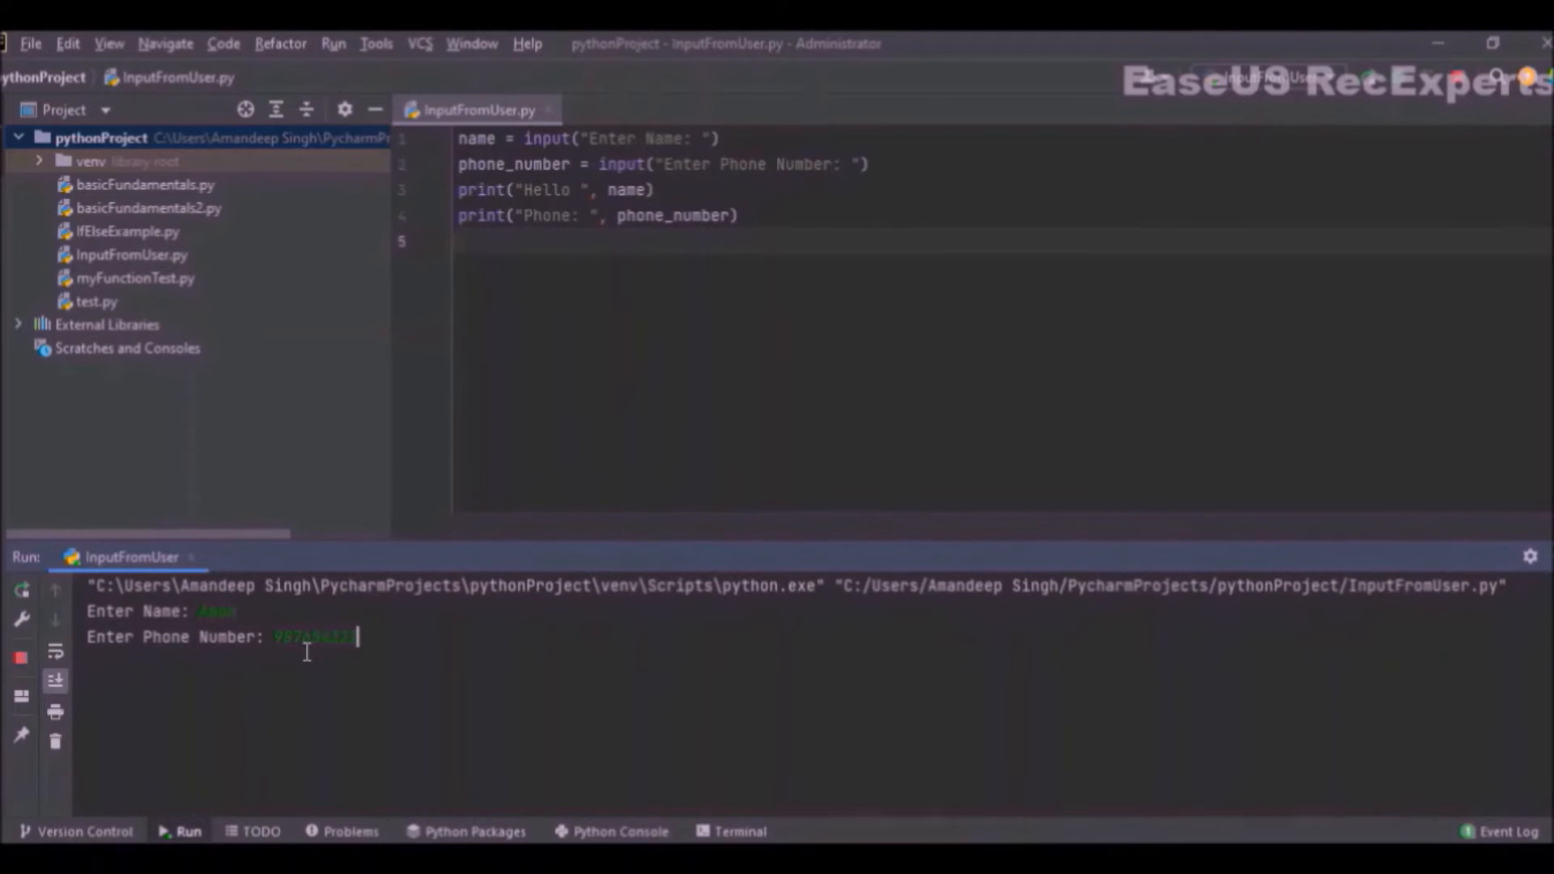
key(Enter)
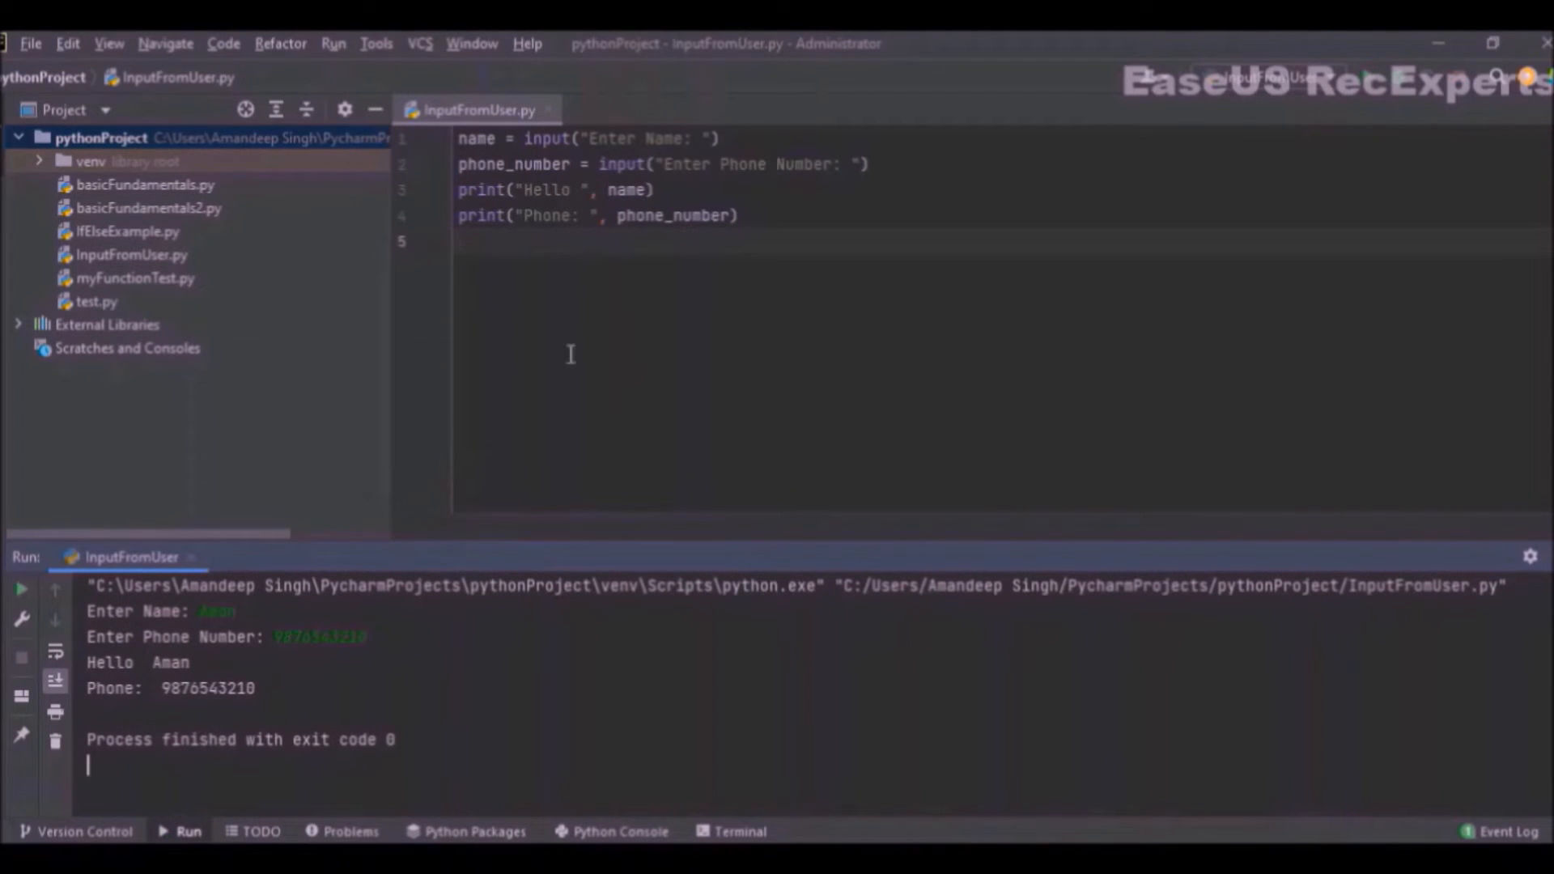
mouse_move(775, 294)
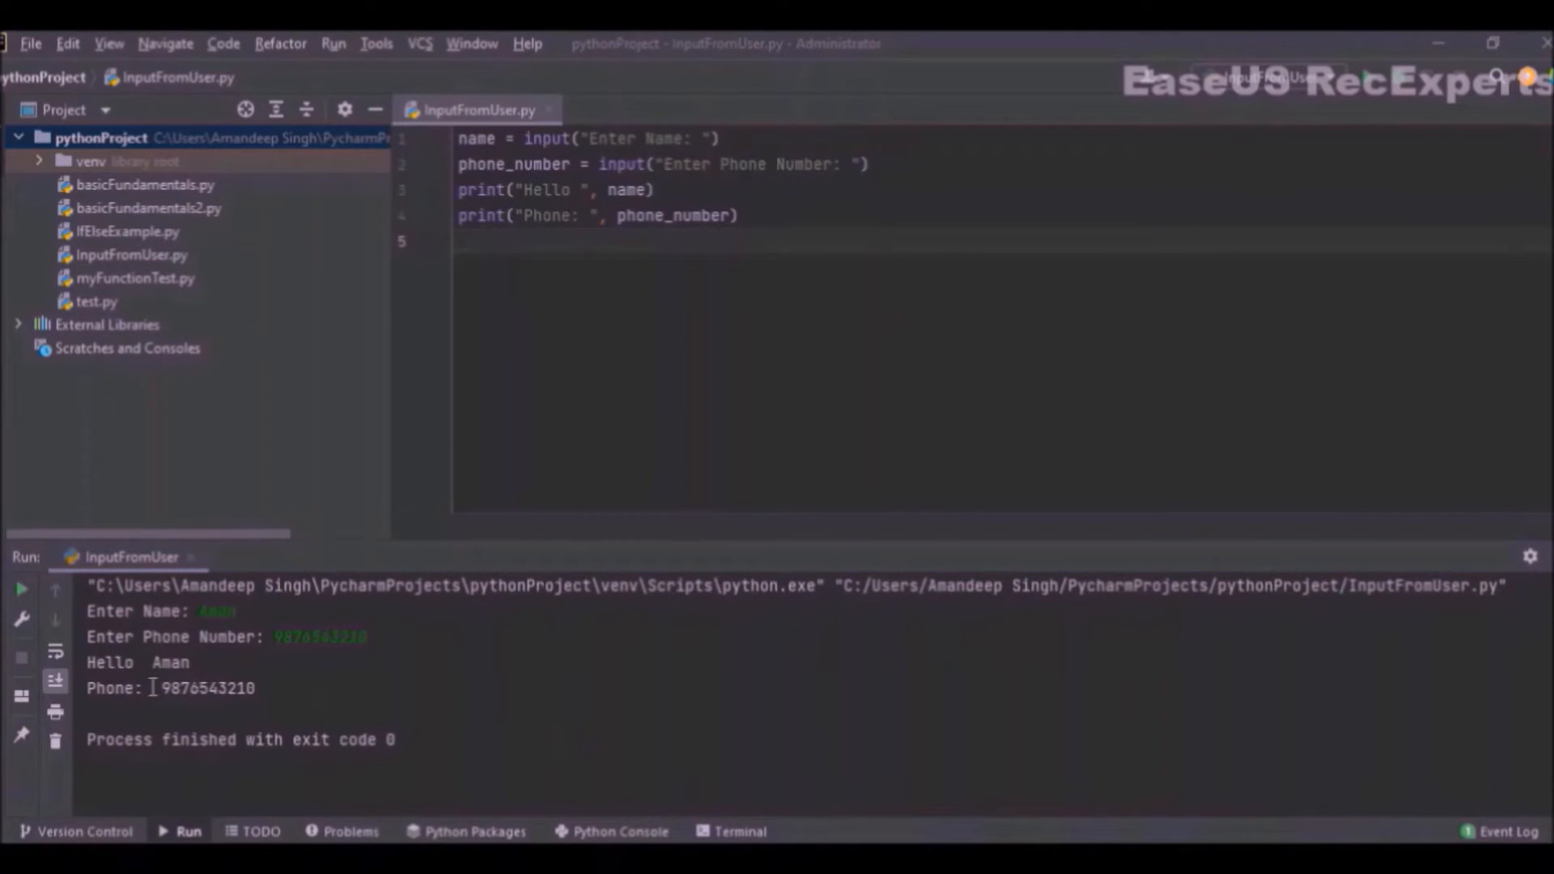
mouse_move(664, 267)
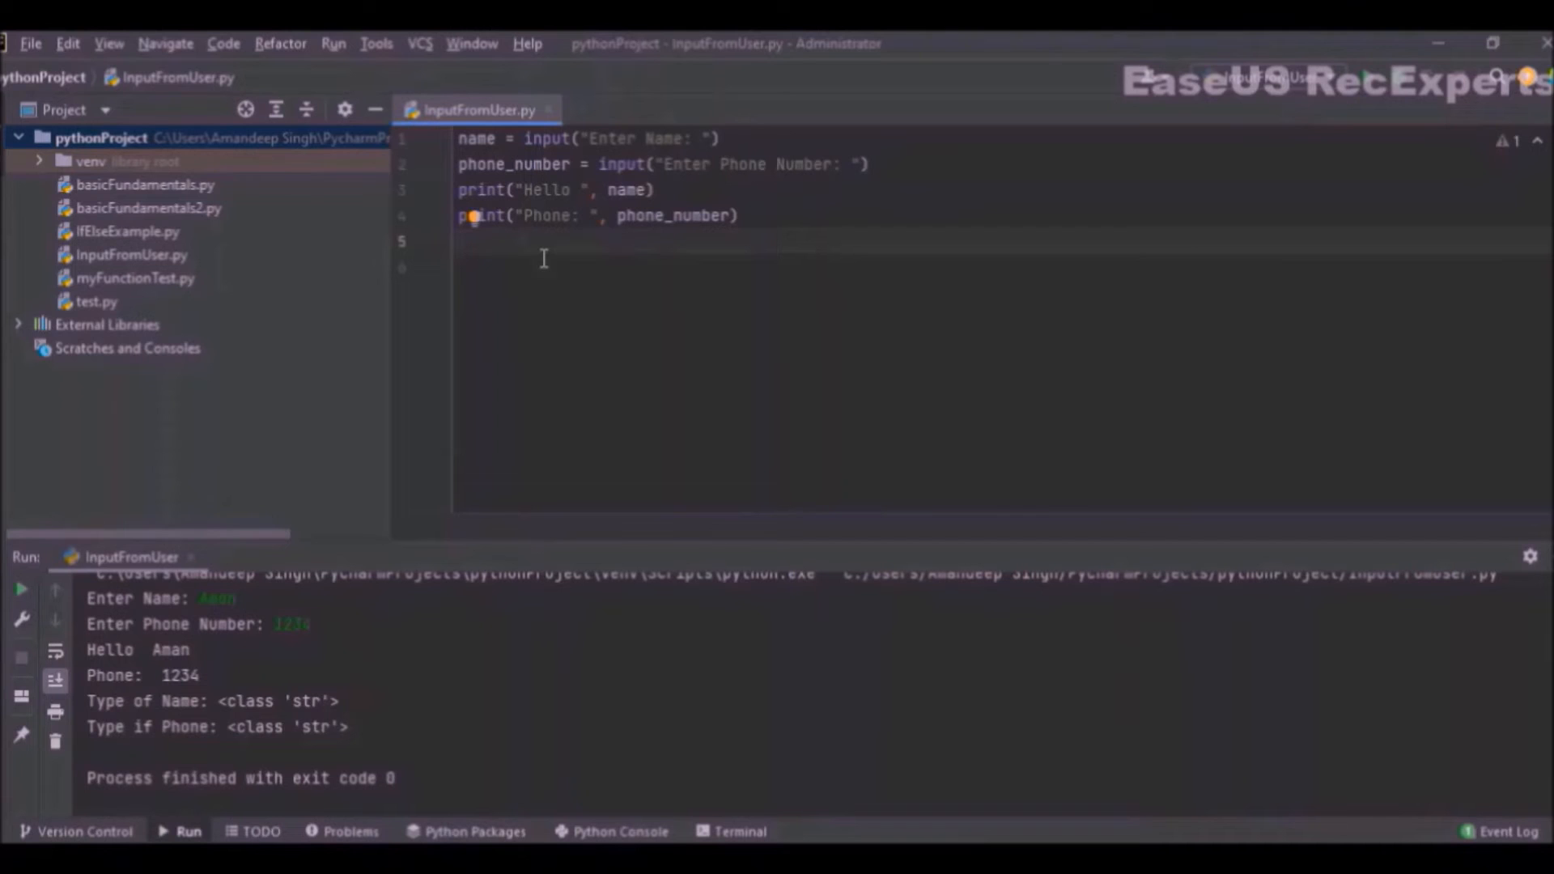
Print type(name) and type(phone_number), rerun, and see both reported as class 'str'
text(print("Type of Name:", type(name)))
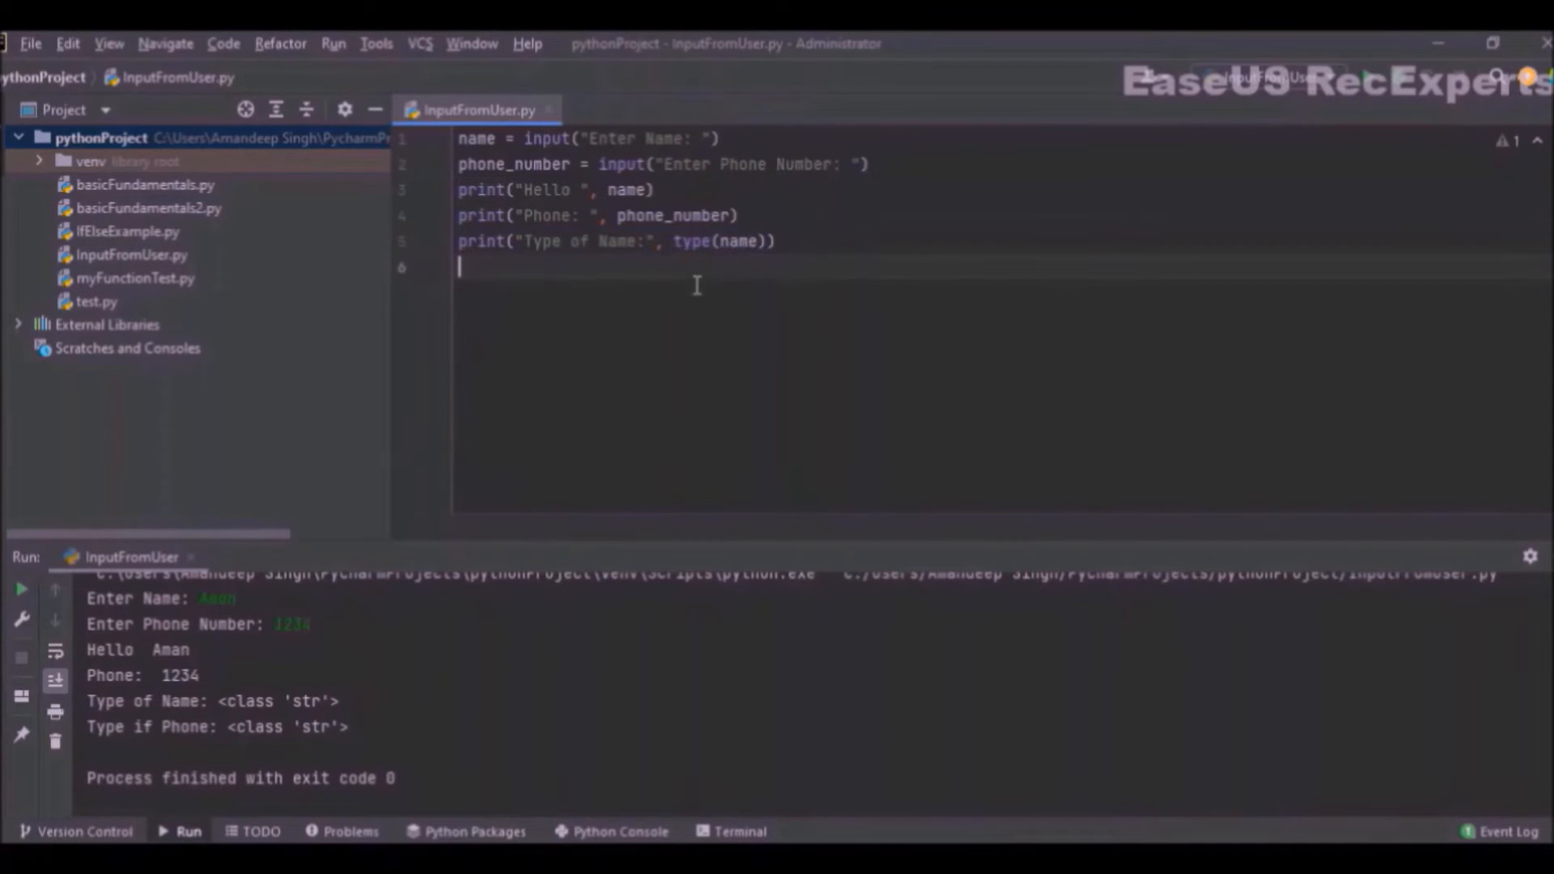
text(print("Type if Phone:", type(phone_number)))
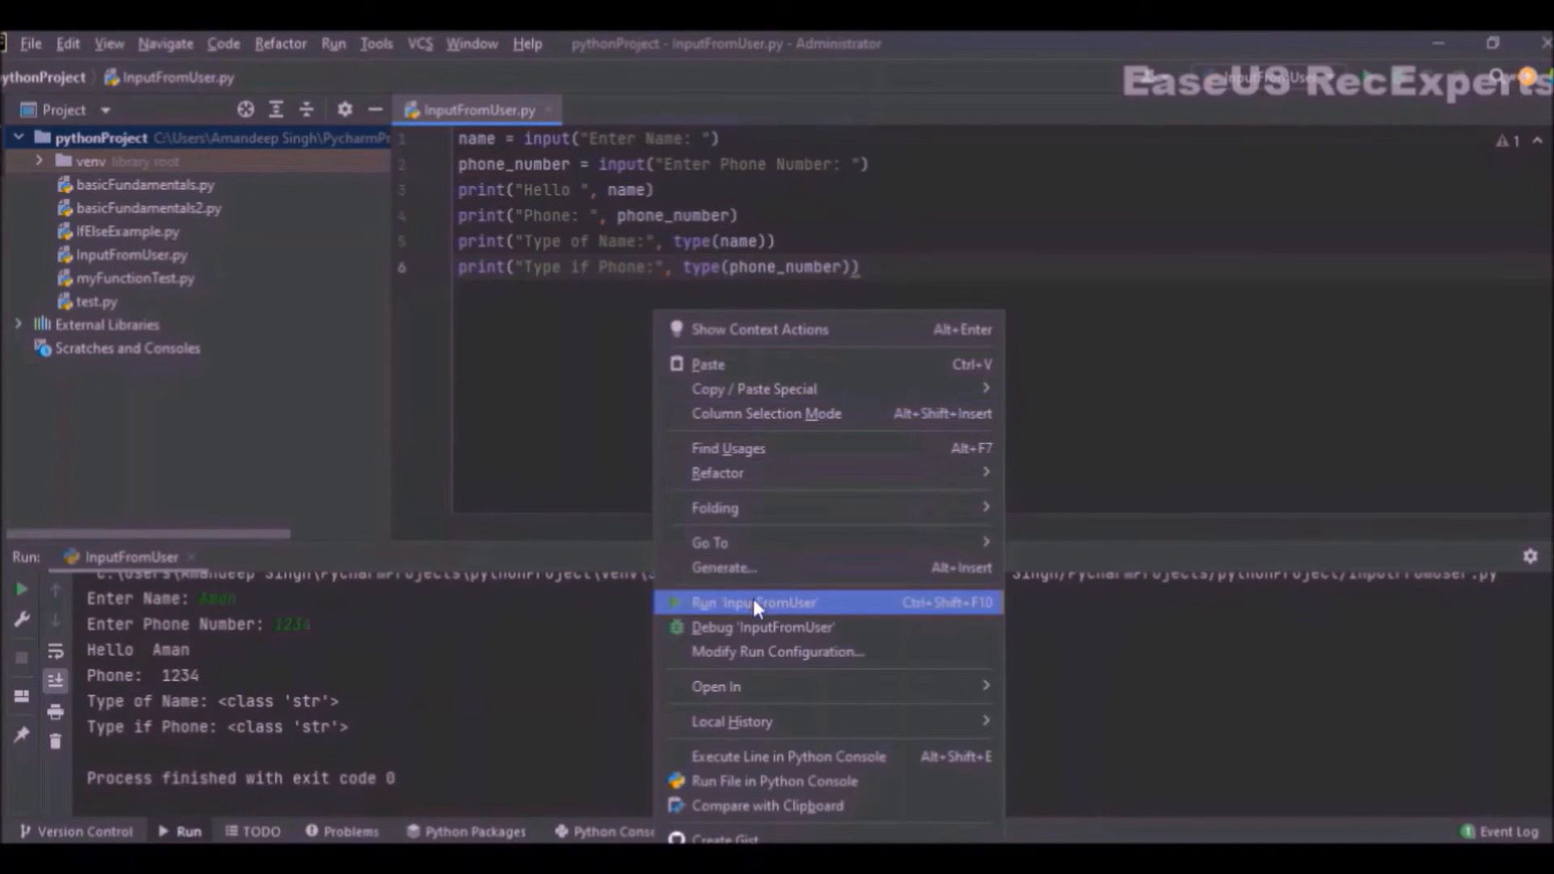
click(753, 602)
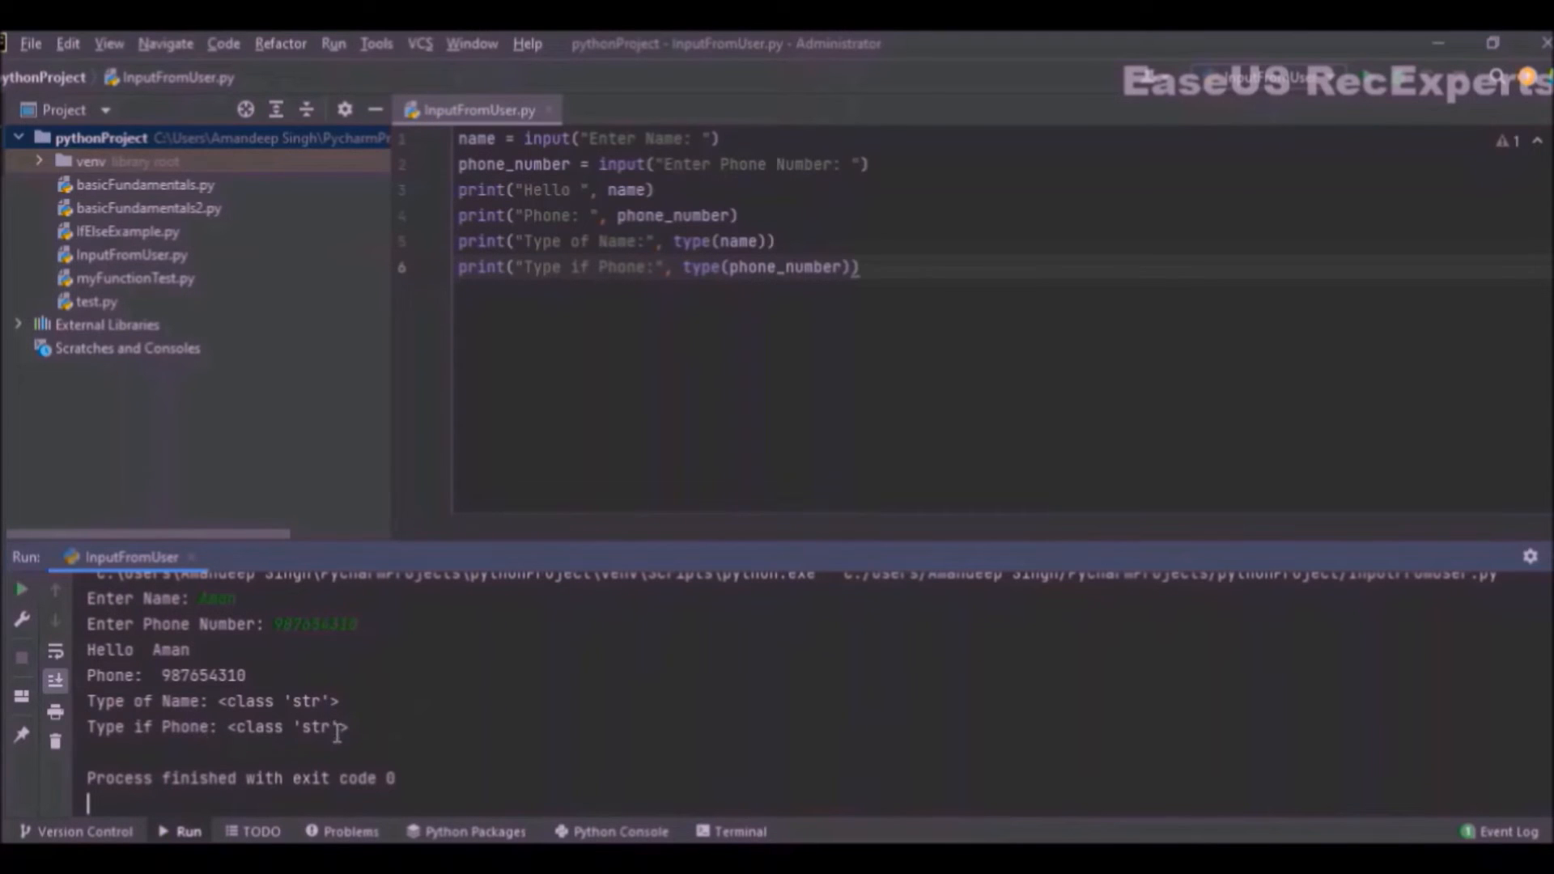
double_click(315, 726)
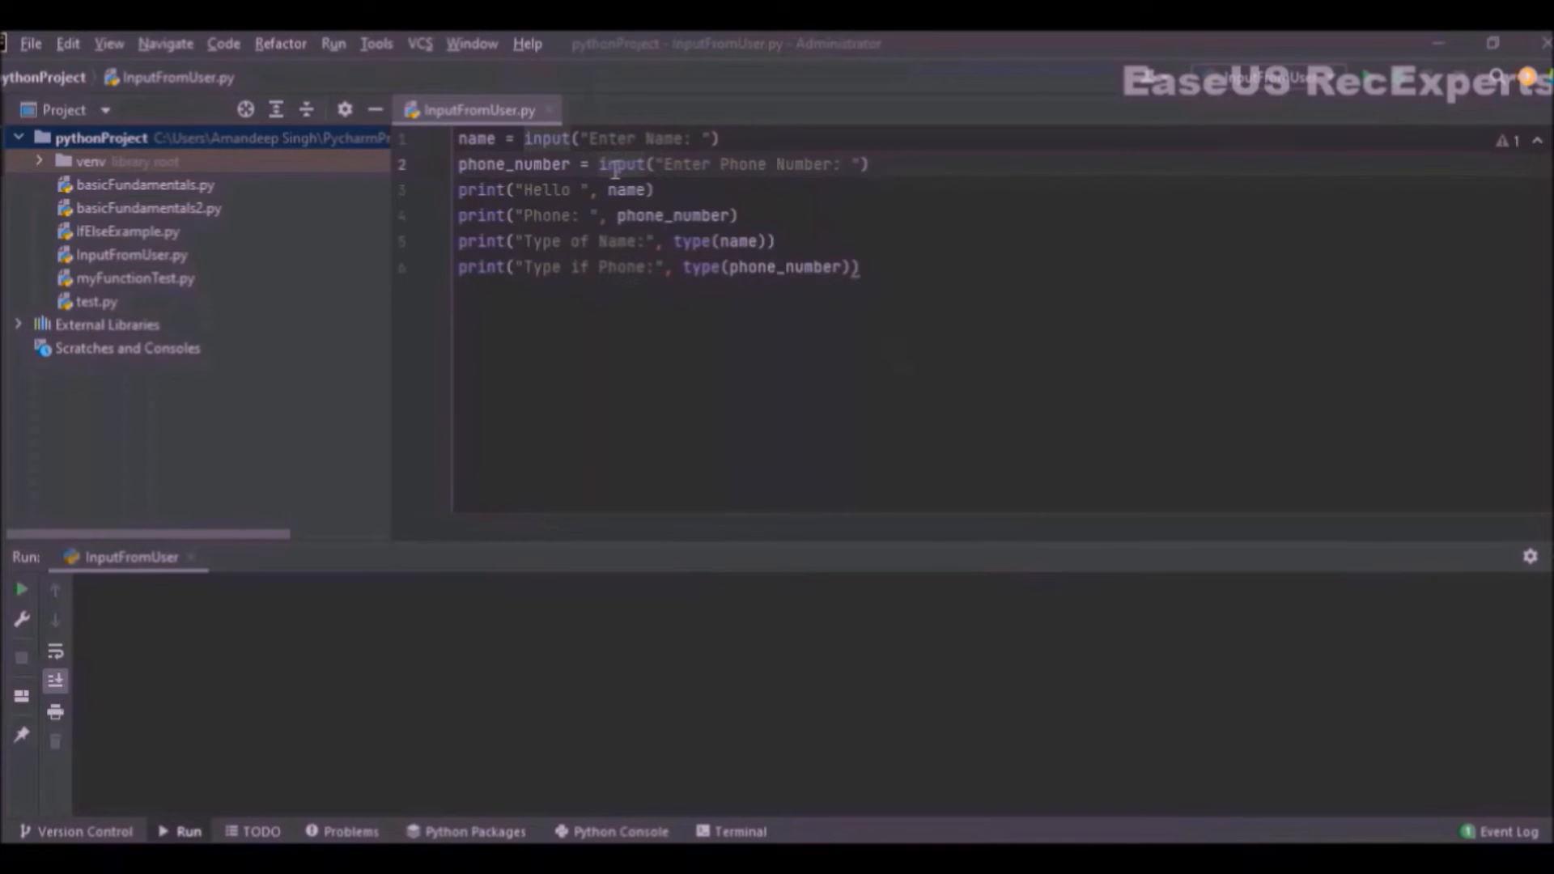
Wrap the phone number input in int() and rerun InputFromUser with name Aman
text(int()
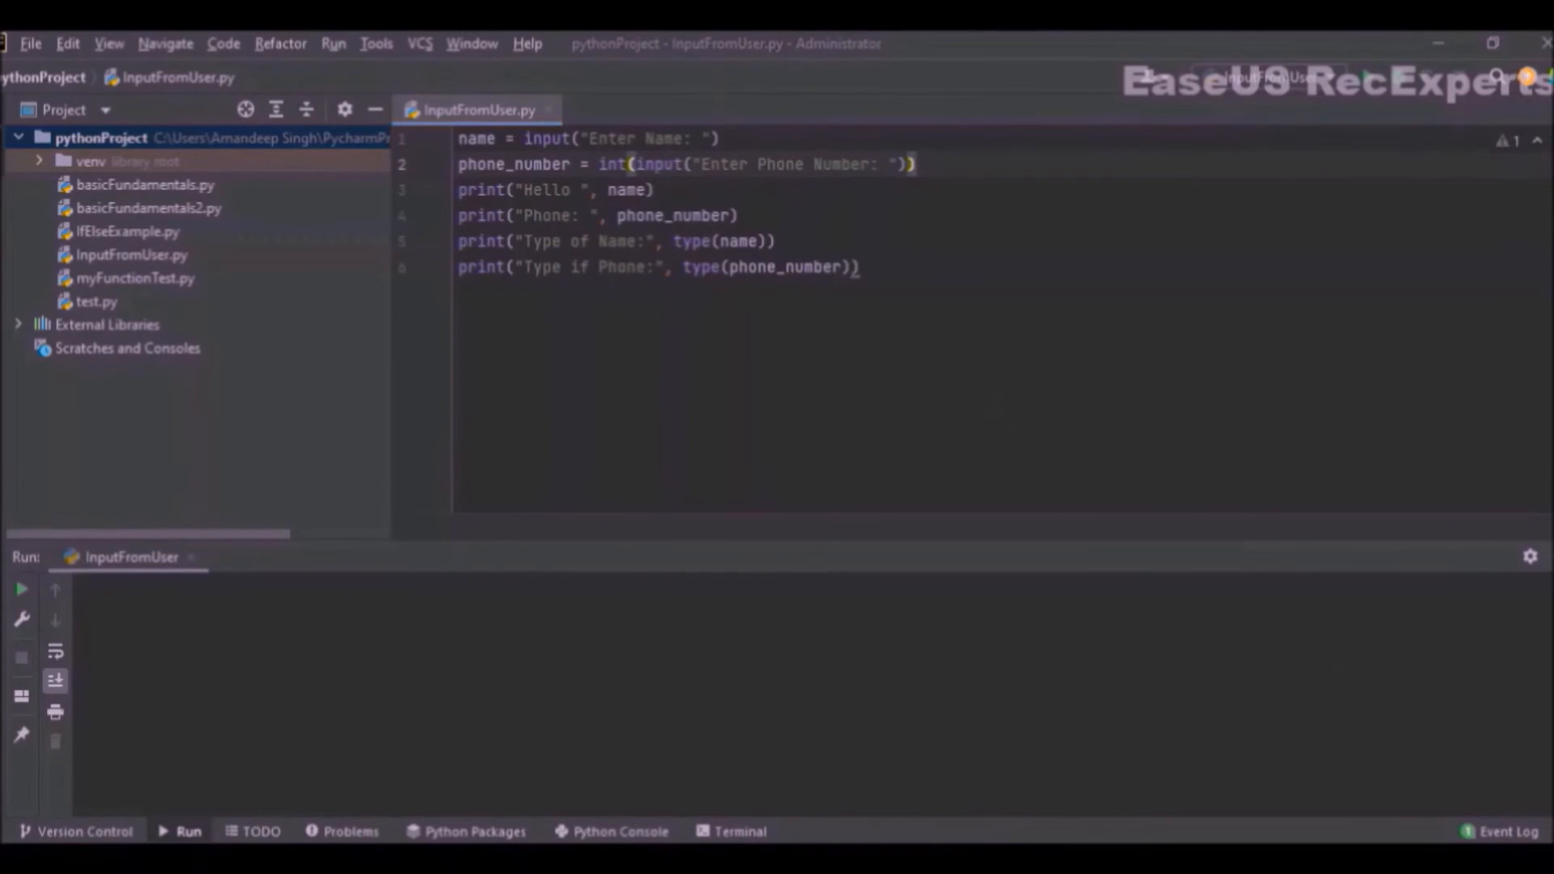
click(662, 191)
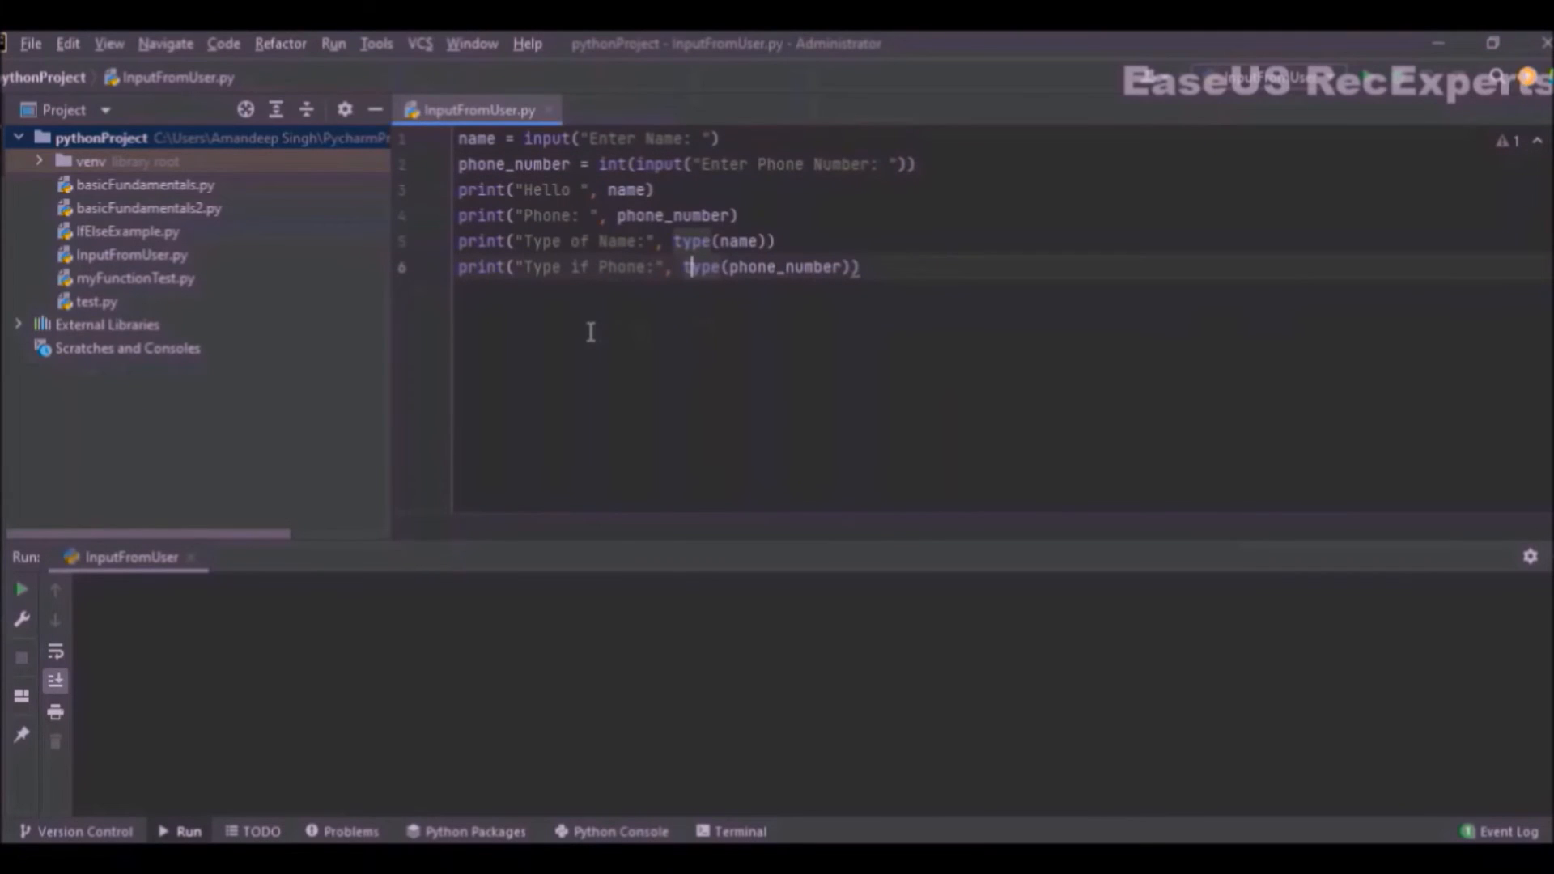
right_click(694, 267)
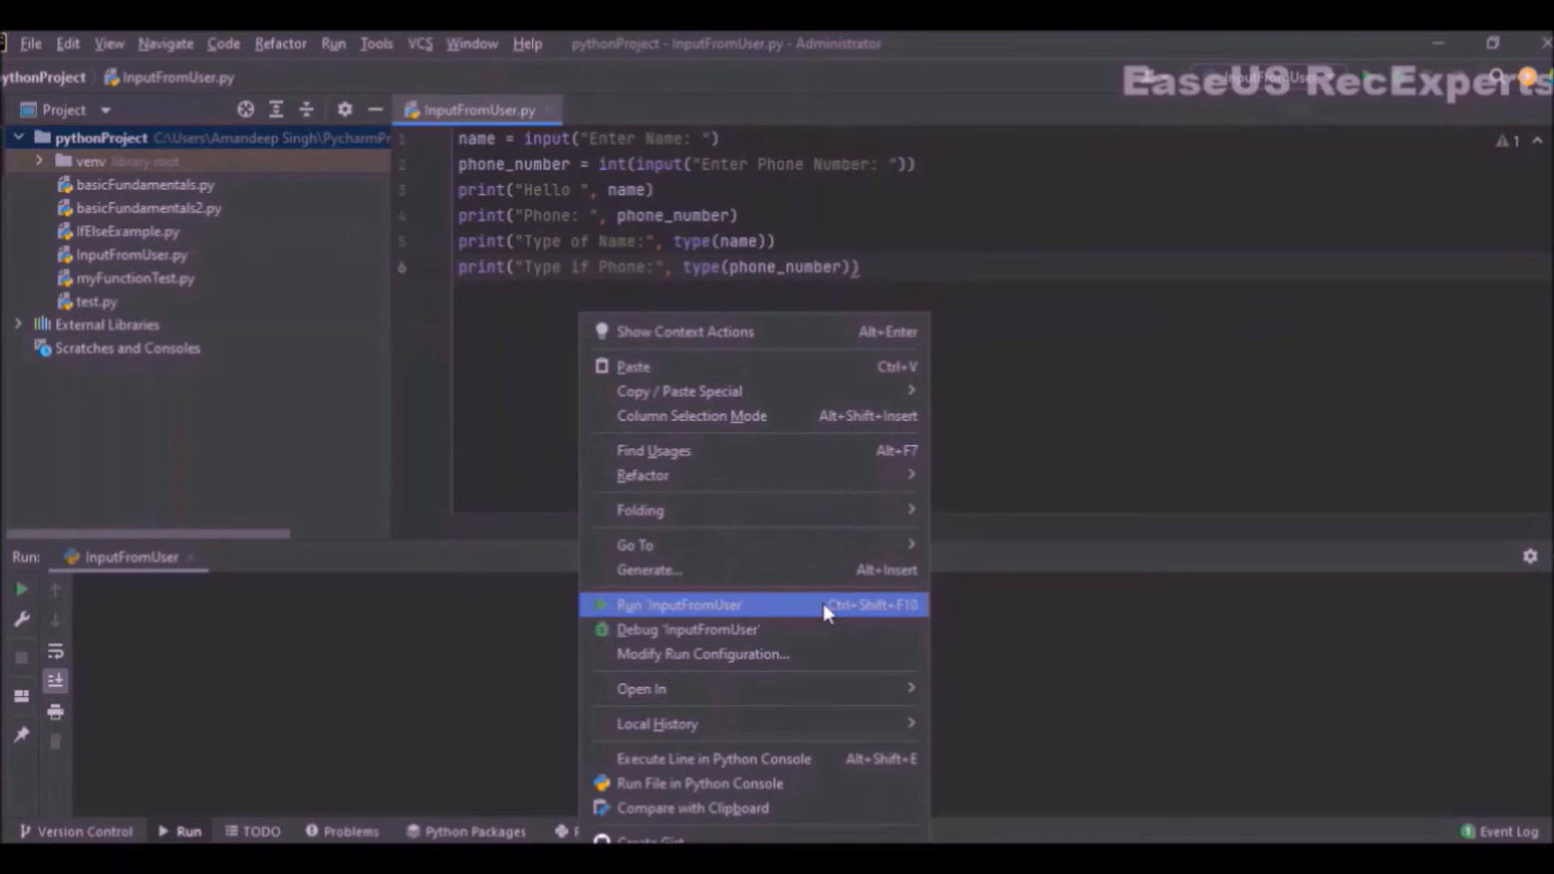
click(680, 603)
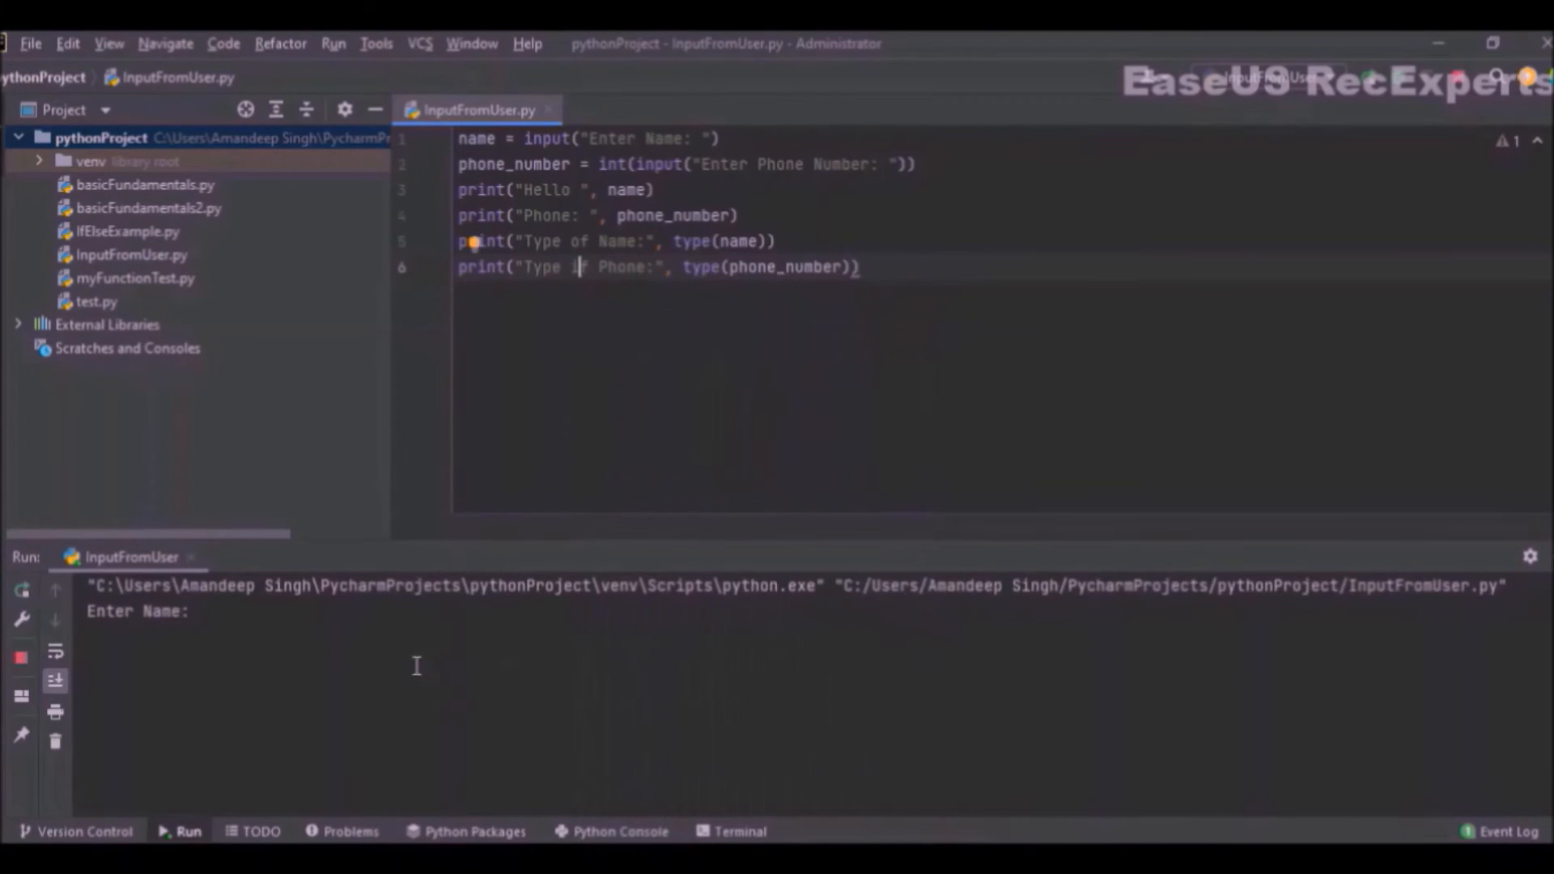
text(Aman)
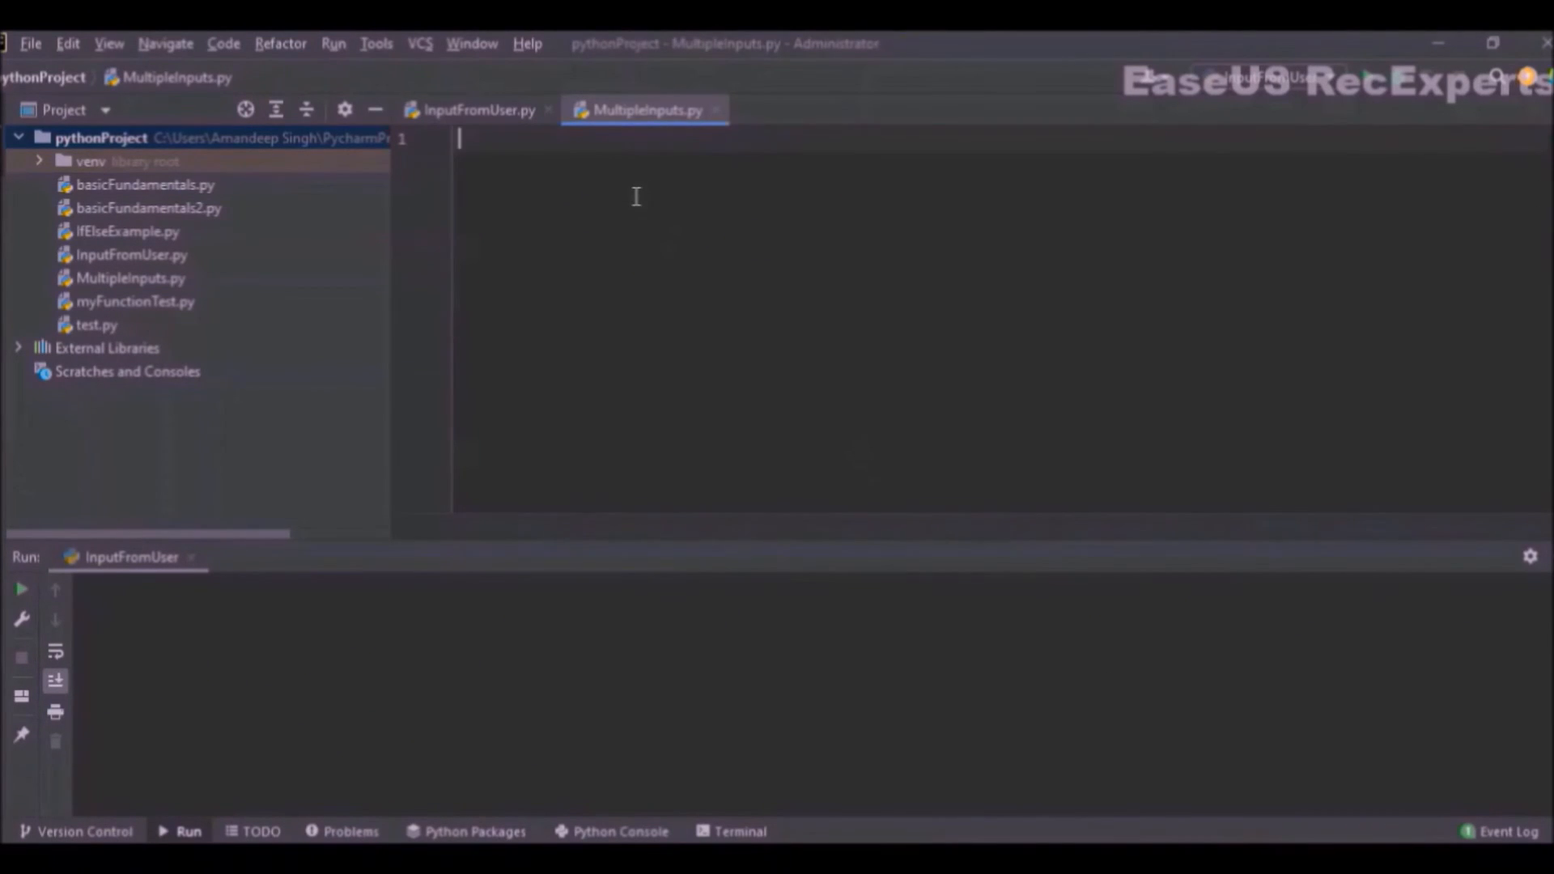
Write x and y input() lines with an if/else comparison in MultipleInputs.py and run it with two numbers
text(x = input("Enter Number"))
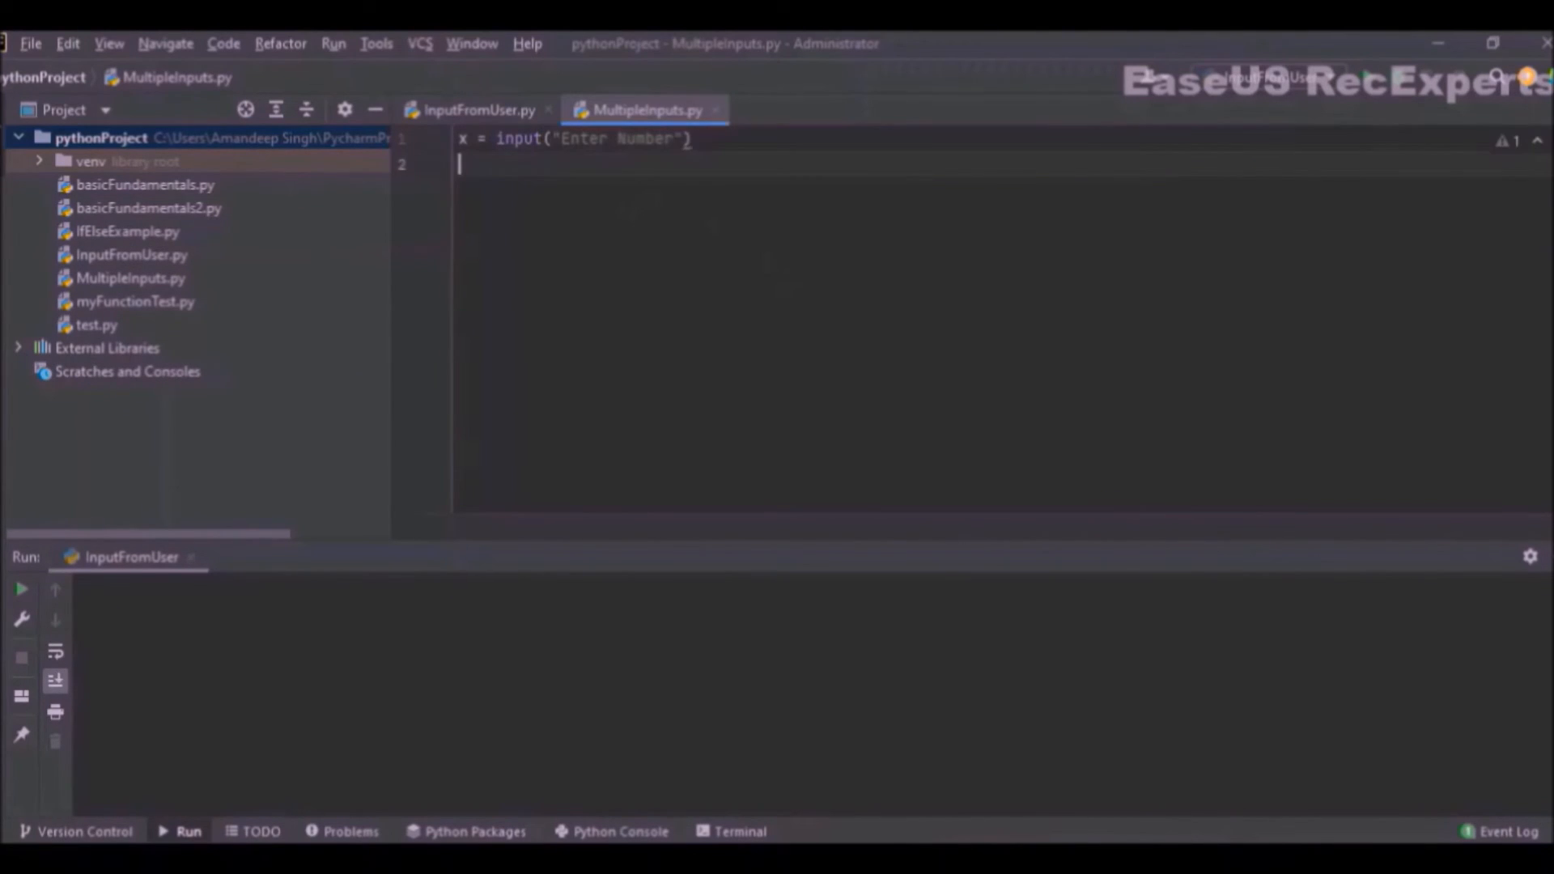
text(x = input("Enter Number"))
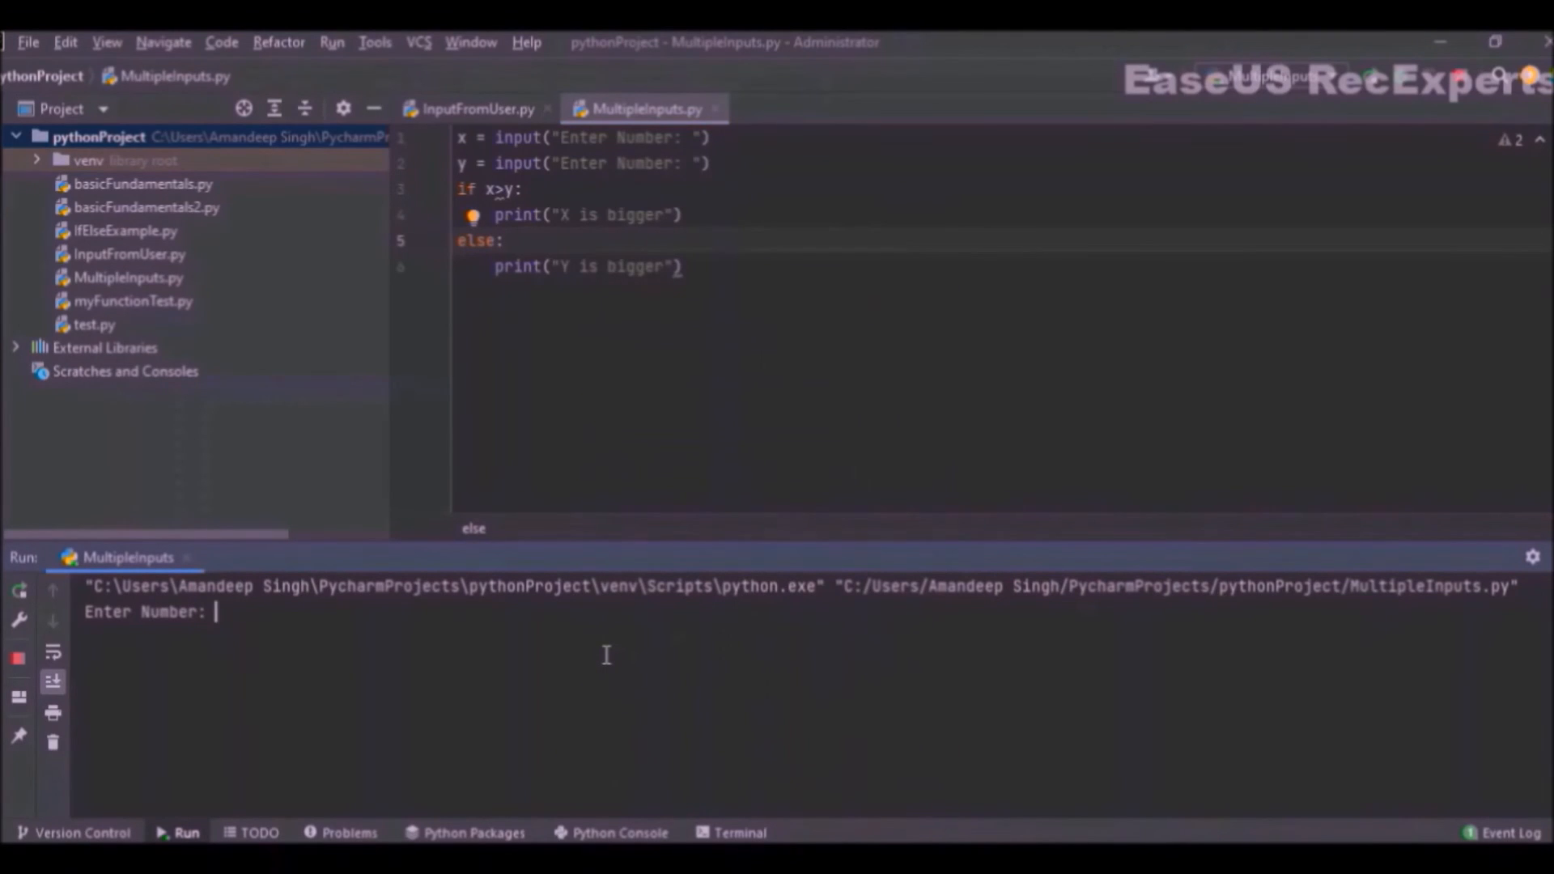
text(30)
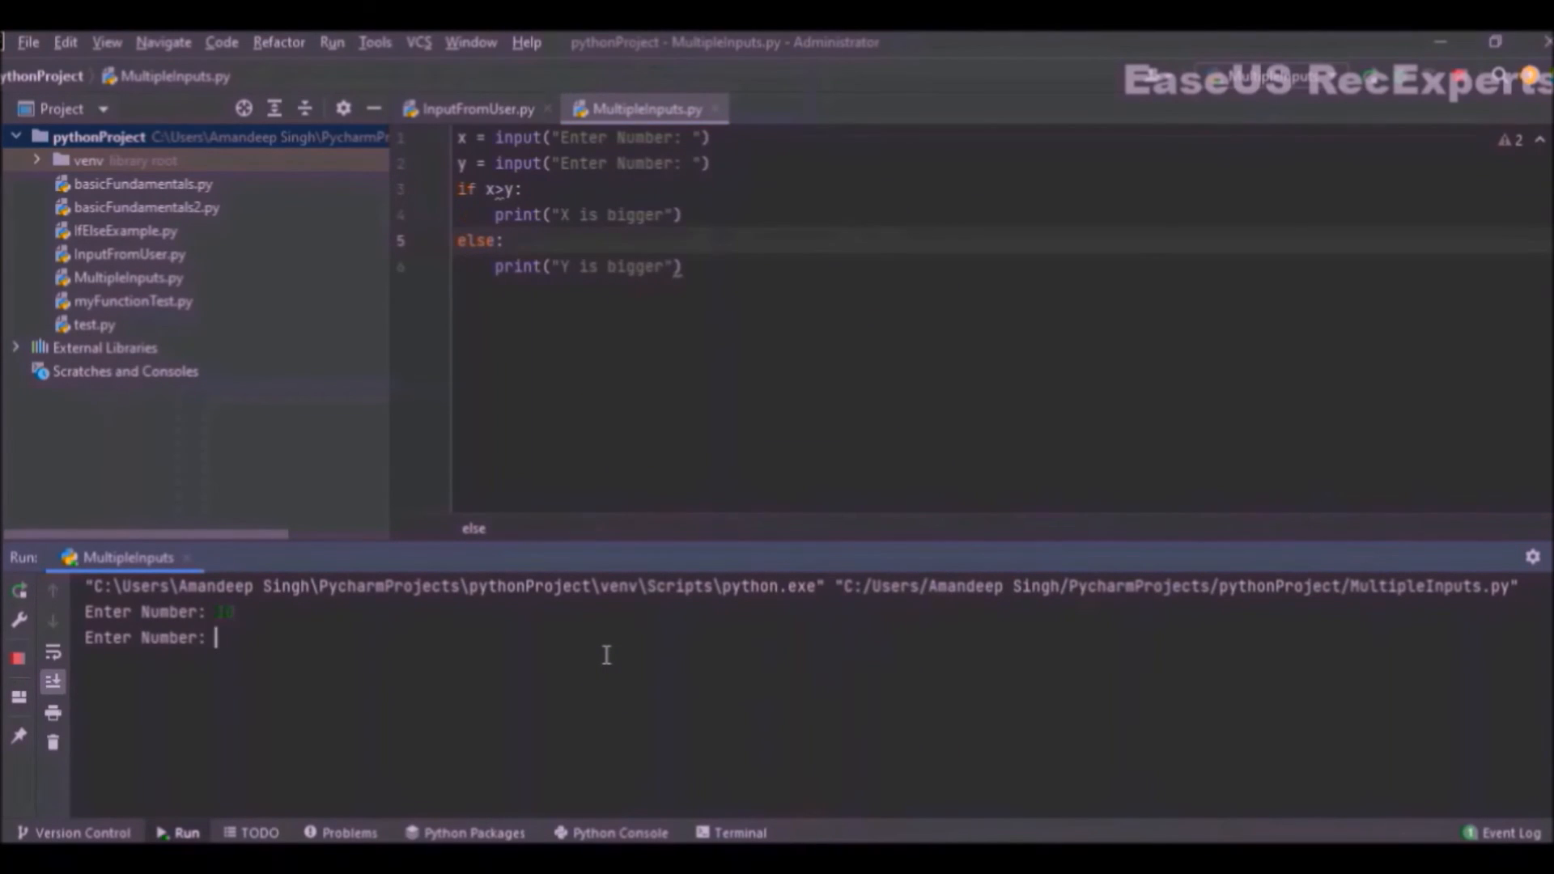
text(20)
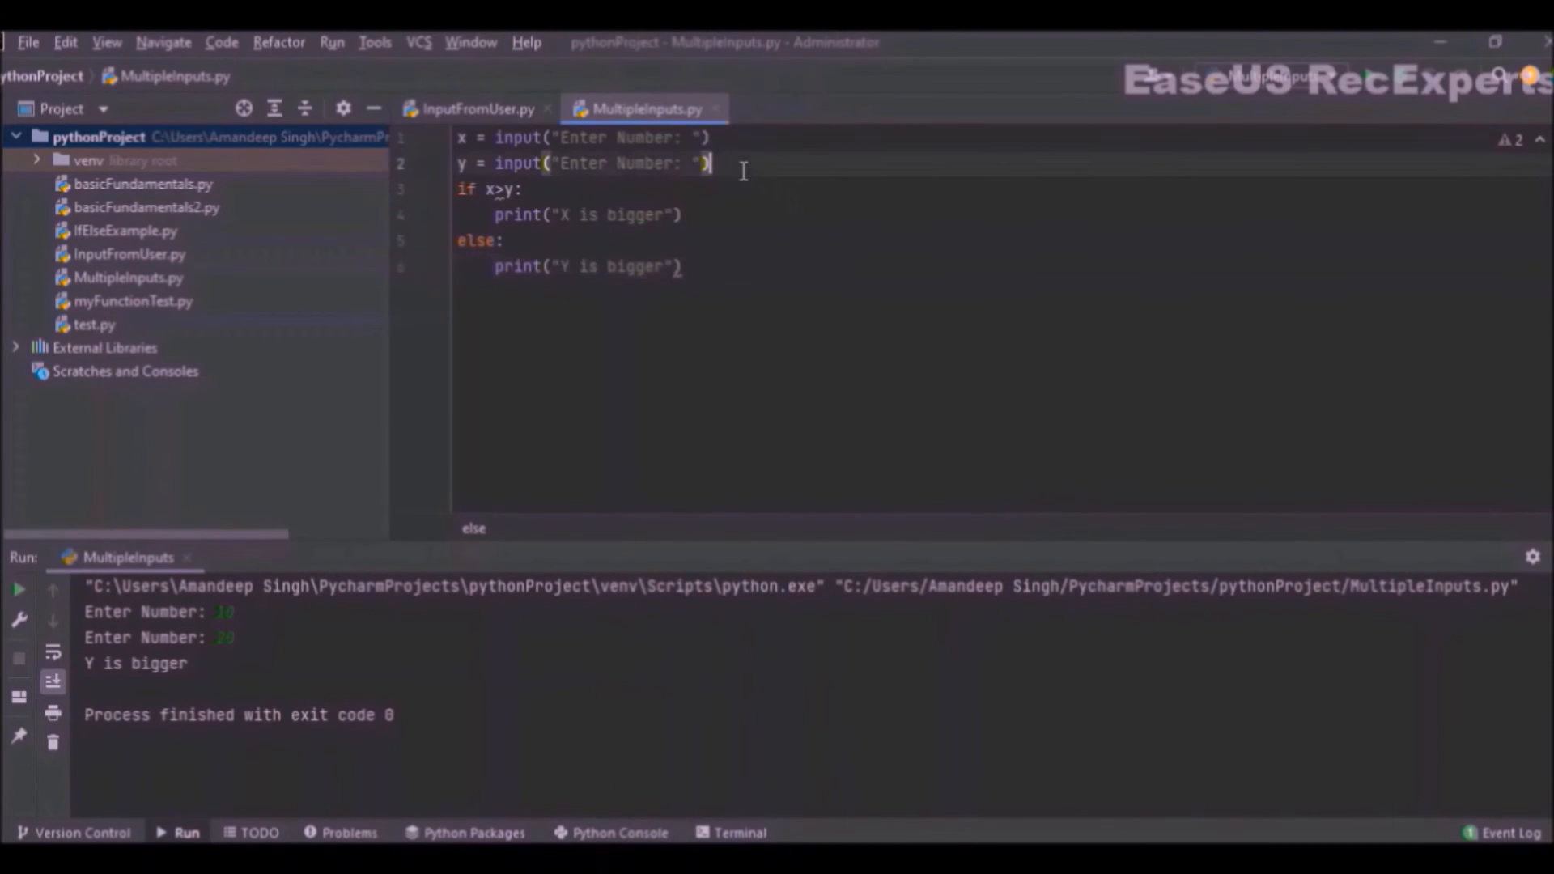
key(Enter)
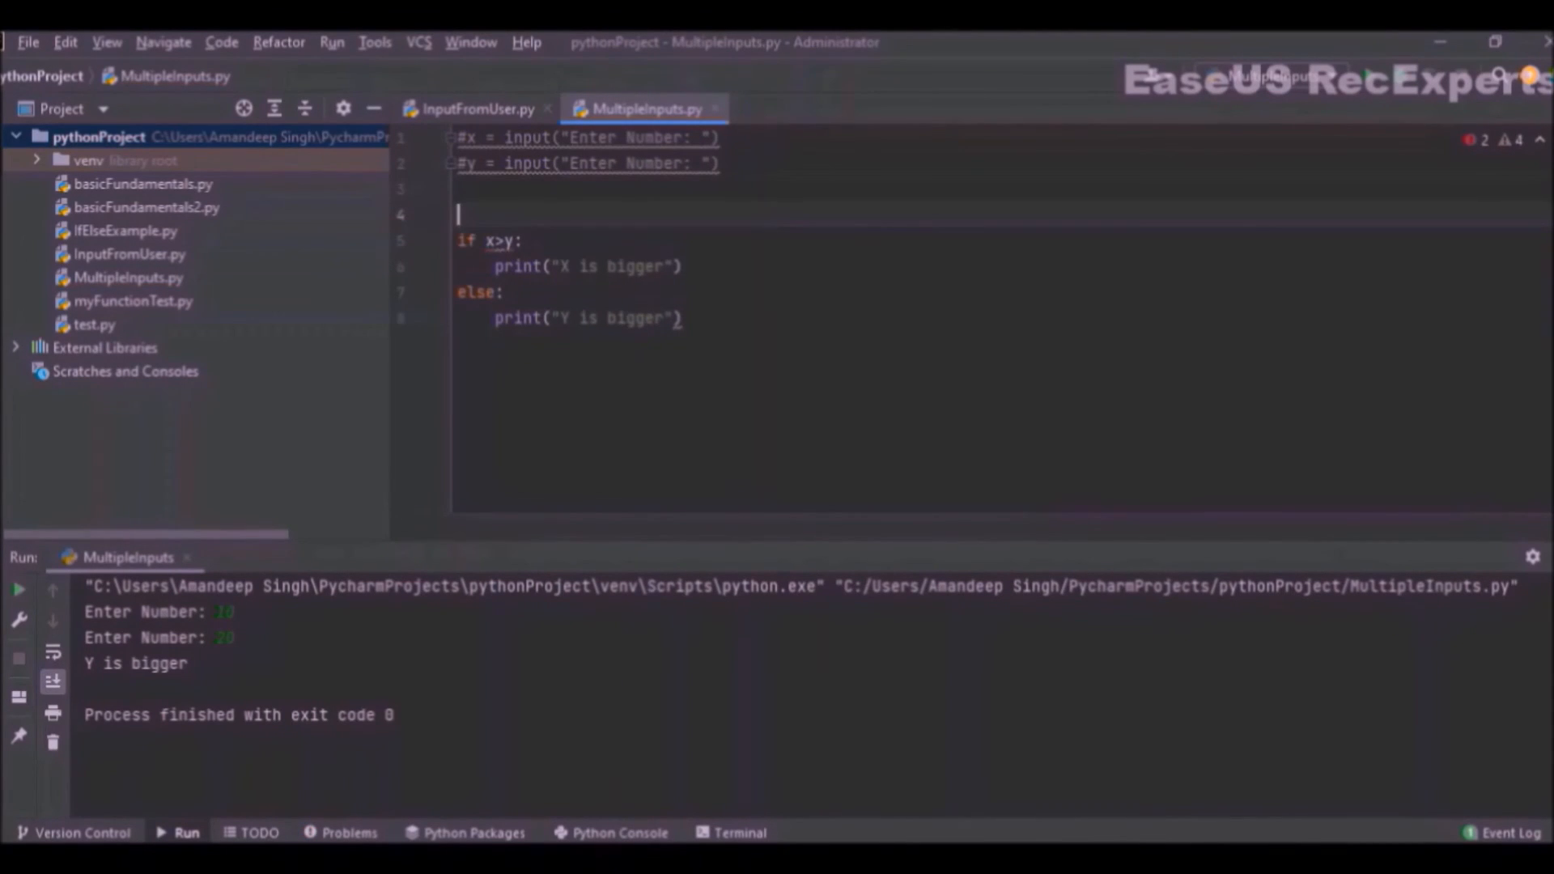
Add x, y = input("Enter Two Numbers: ").split() above the if statement
text(x, y = input("Enter)
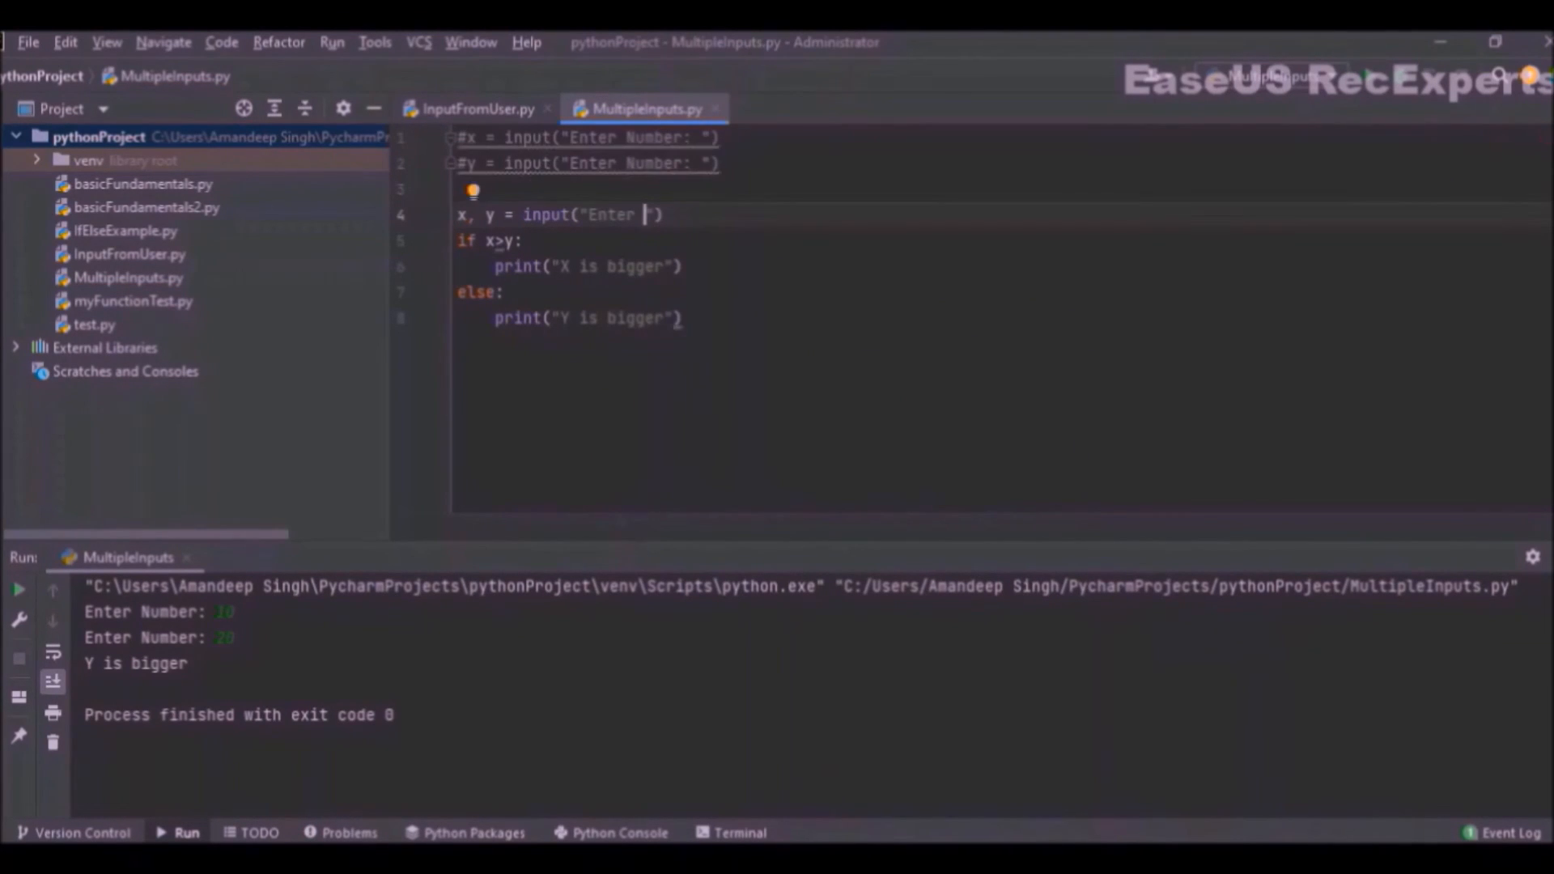
text(Two Numbers)
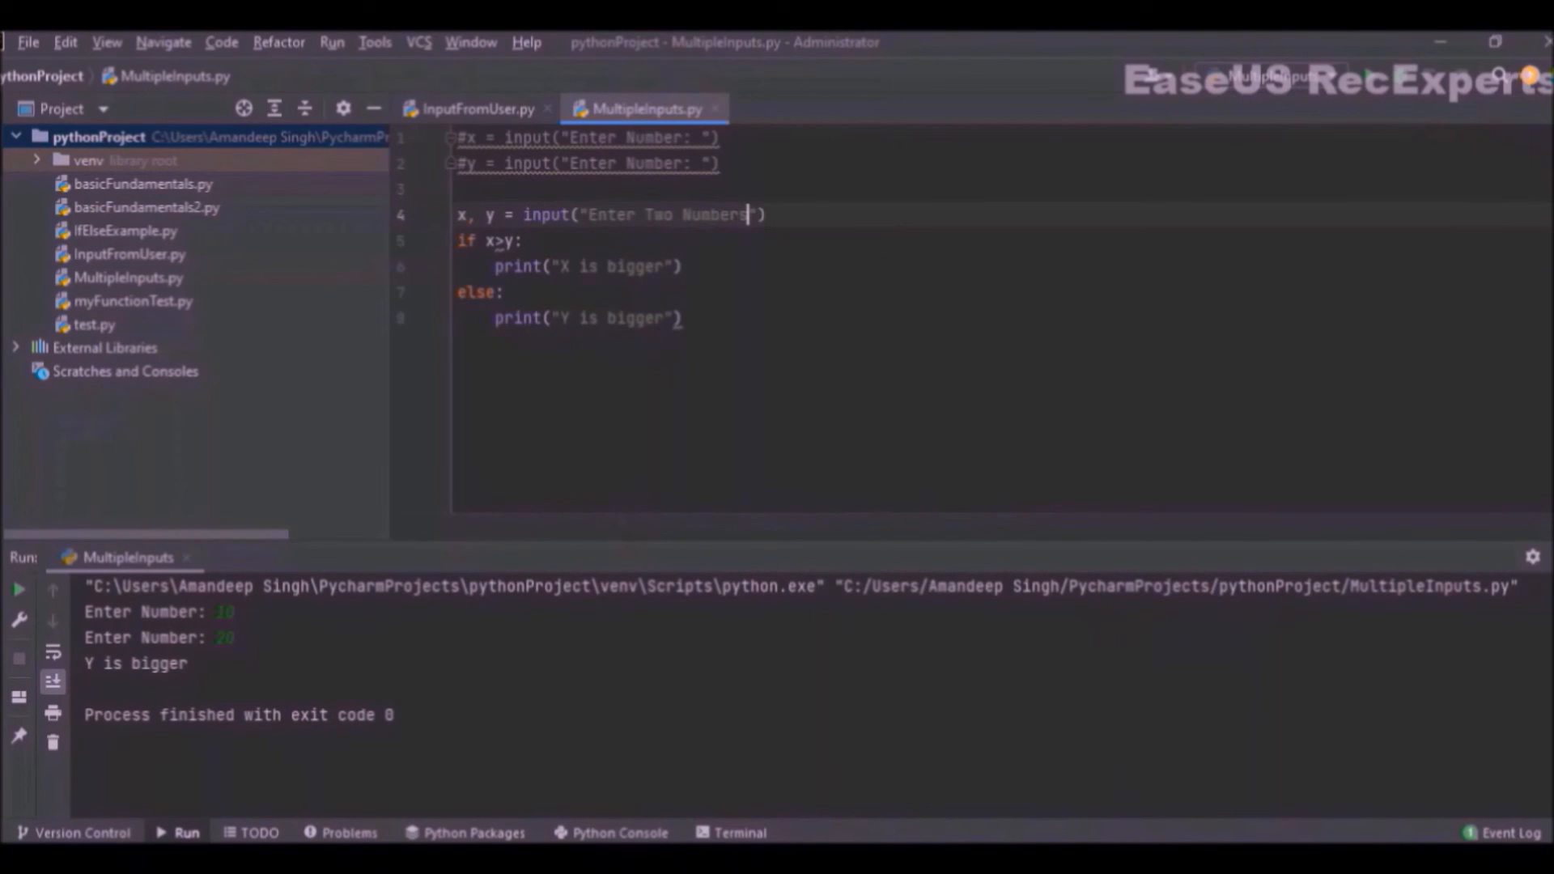
text(.split()
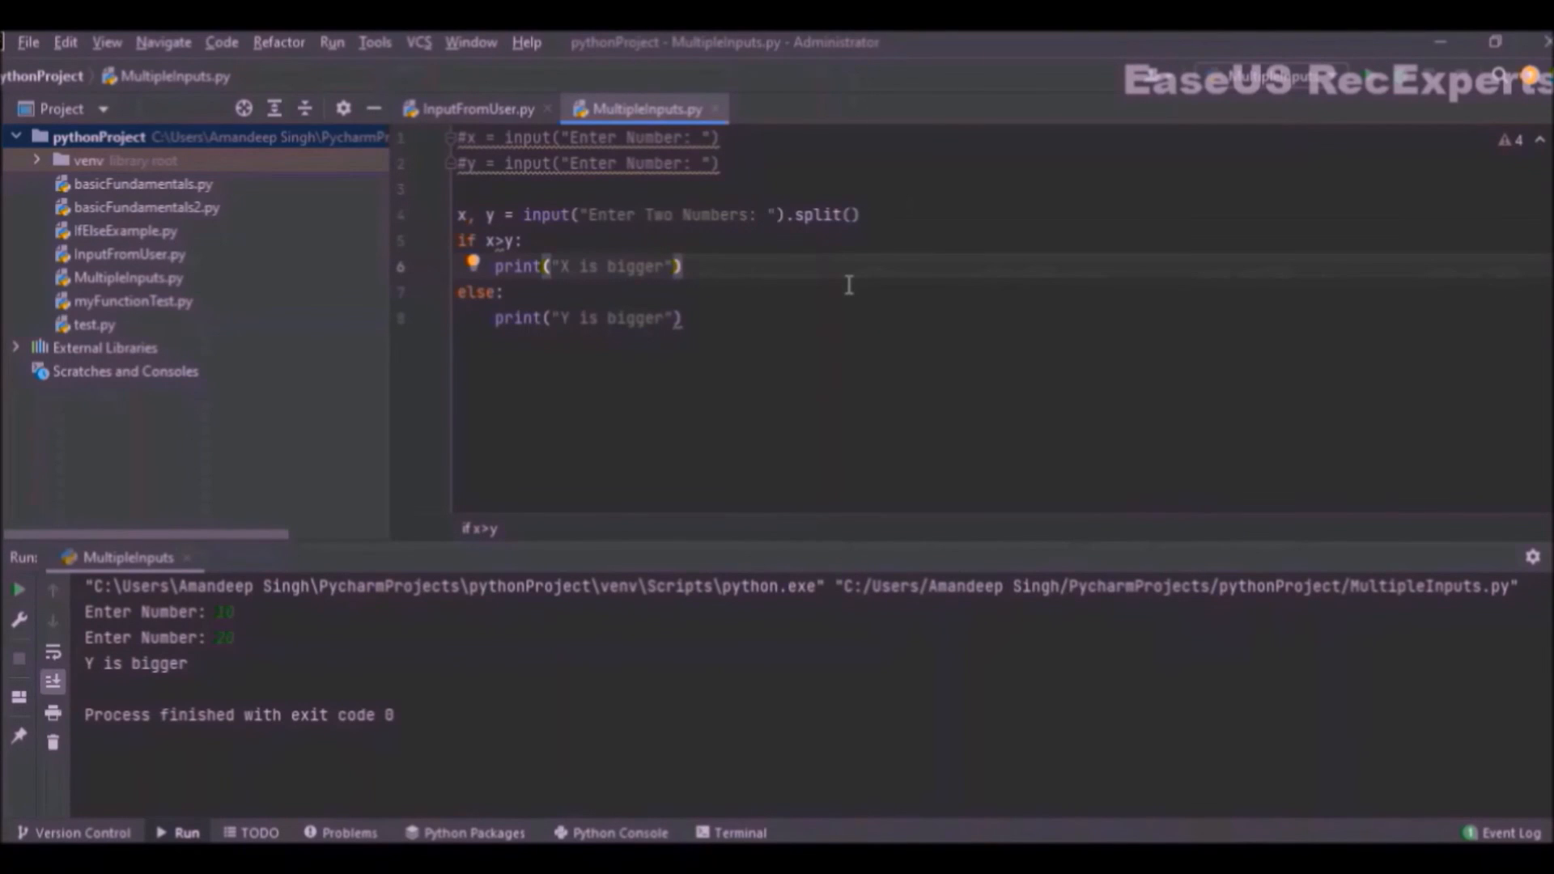
mouse_move(659, 223)
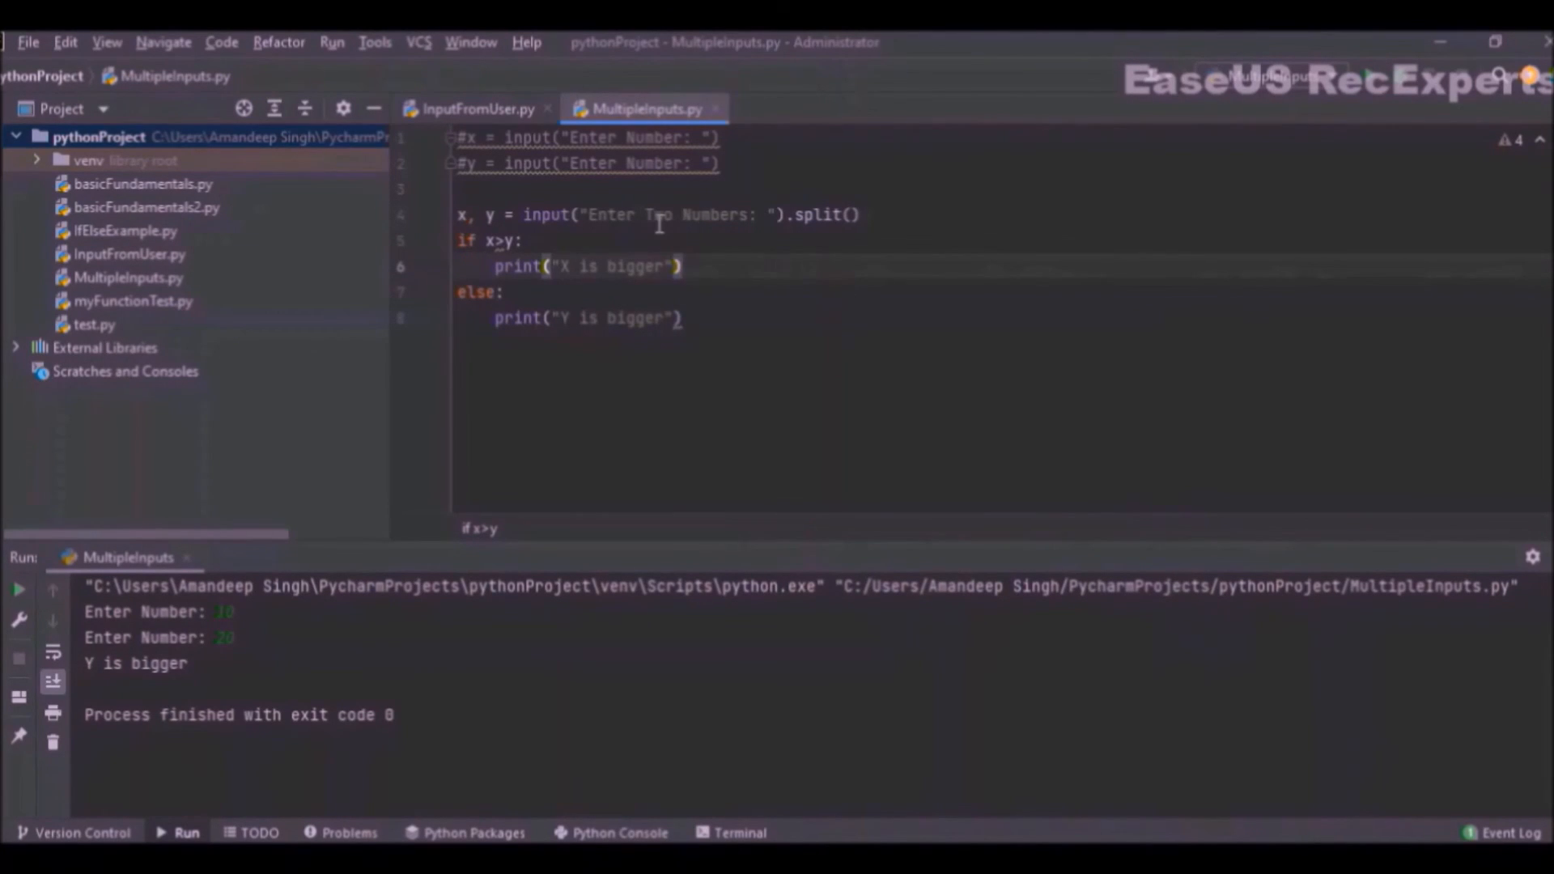
Run MultipleInputs and enter 10 20 on one line, printing "Y is bigger"
right_click(659, 213)
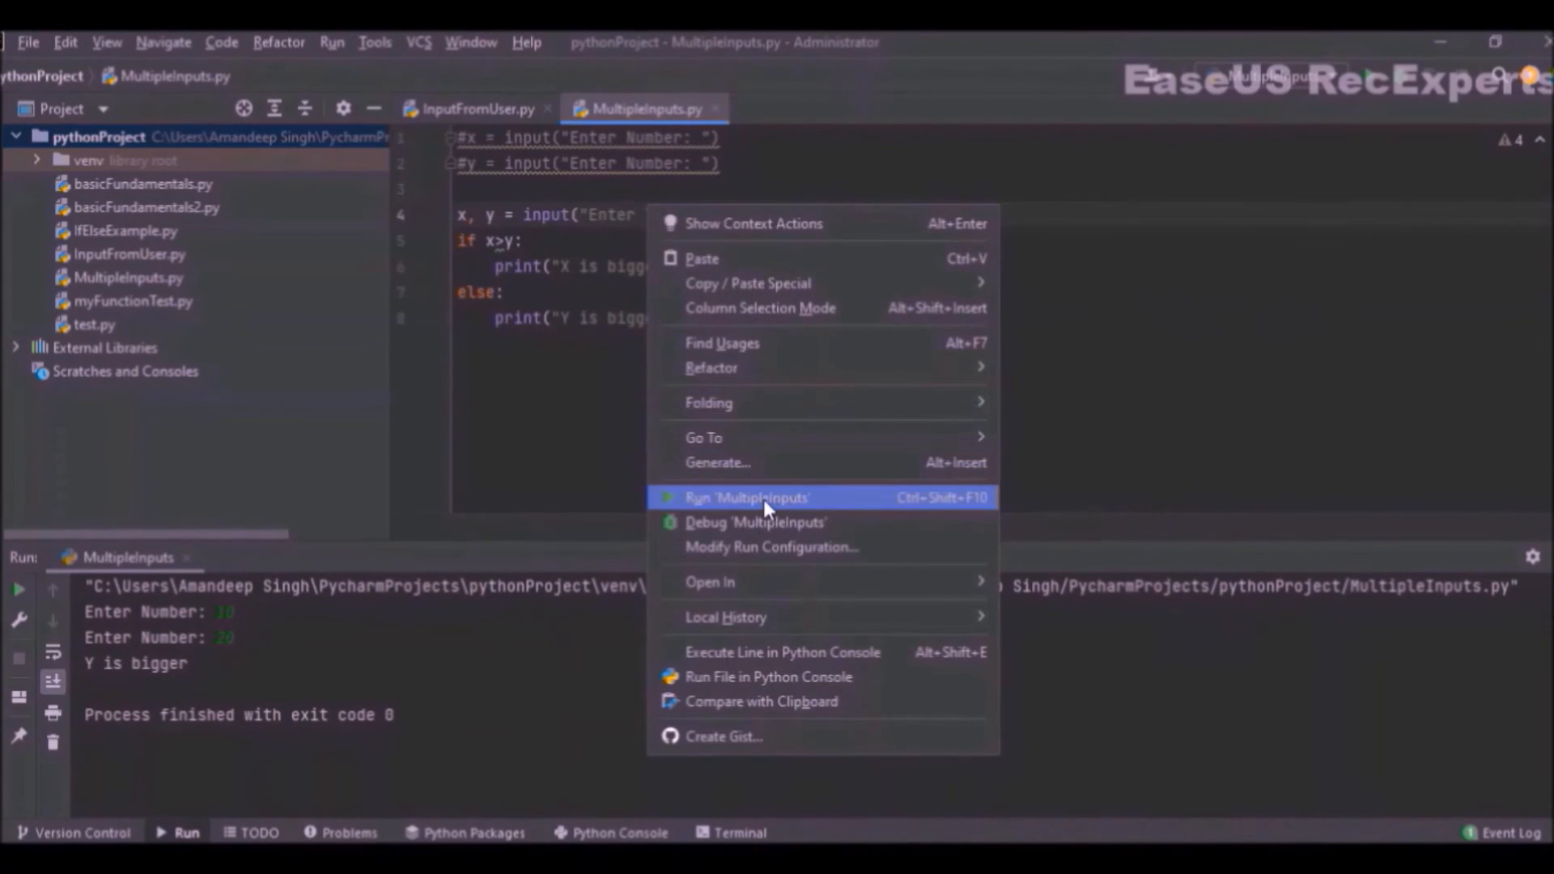
click(748, 497)
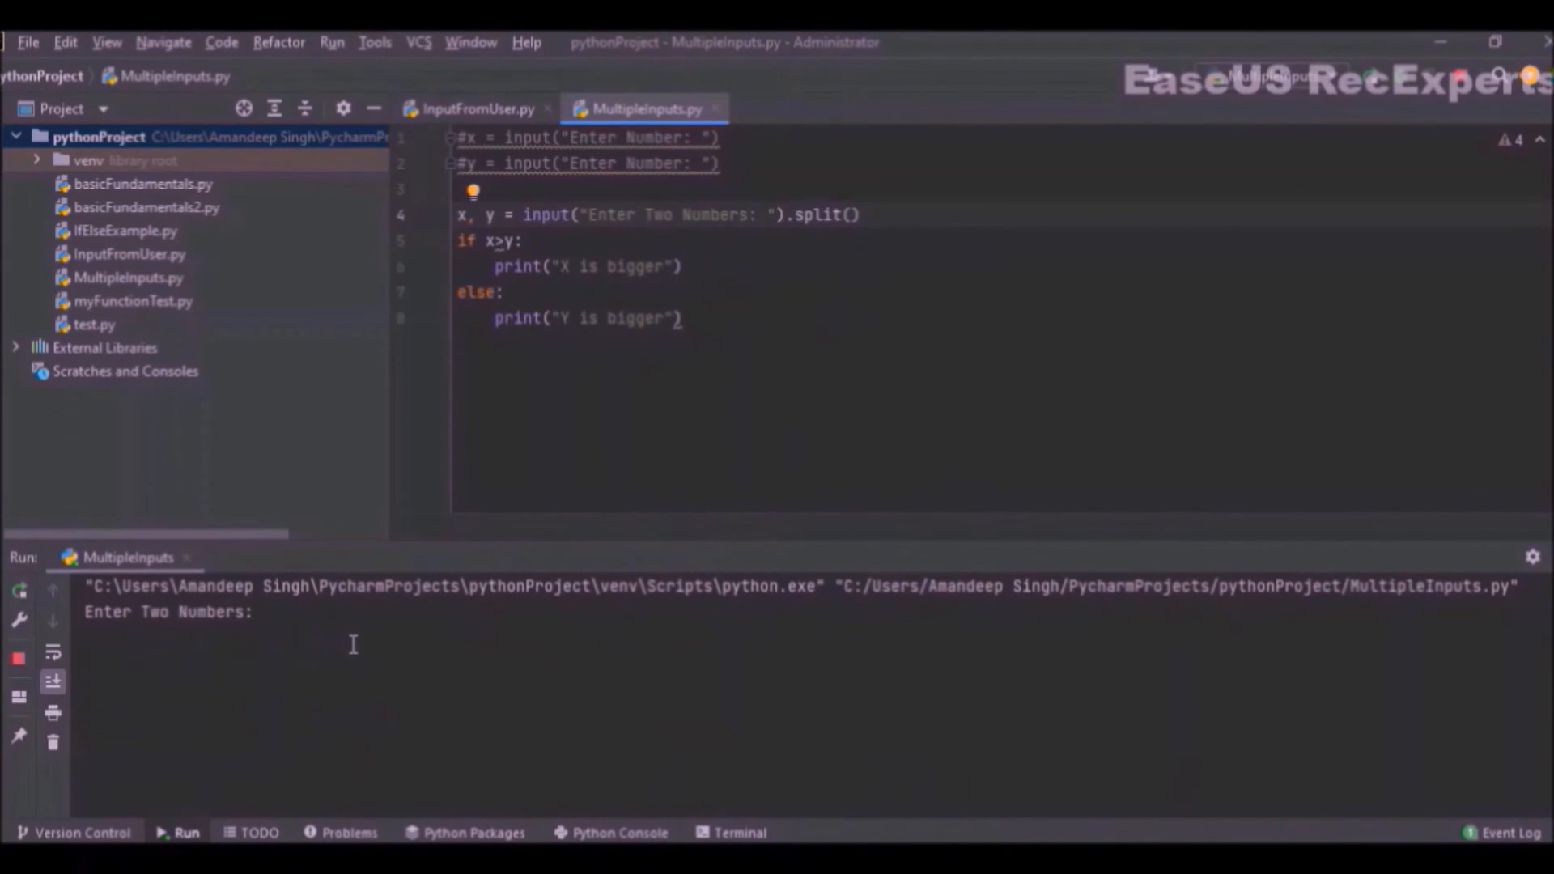
text(10)
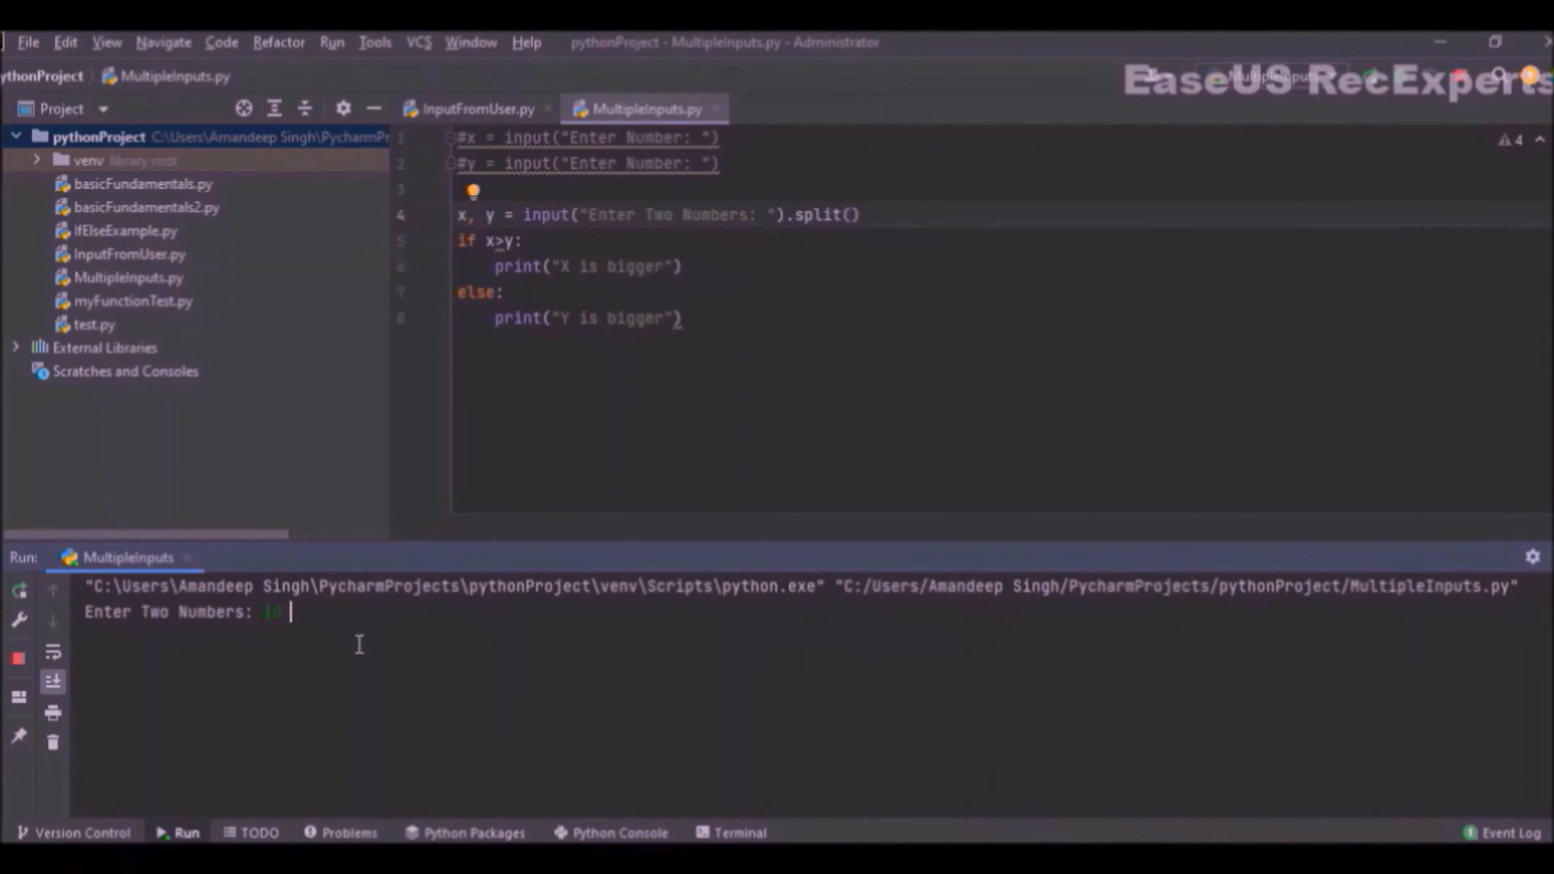
key(Enter)
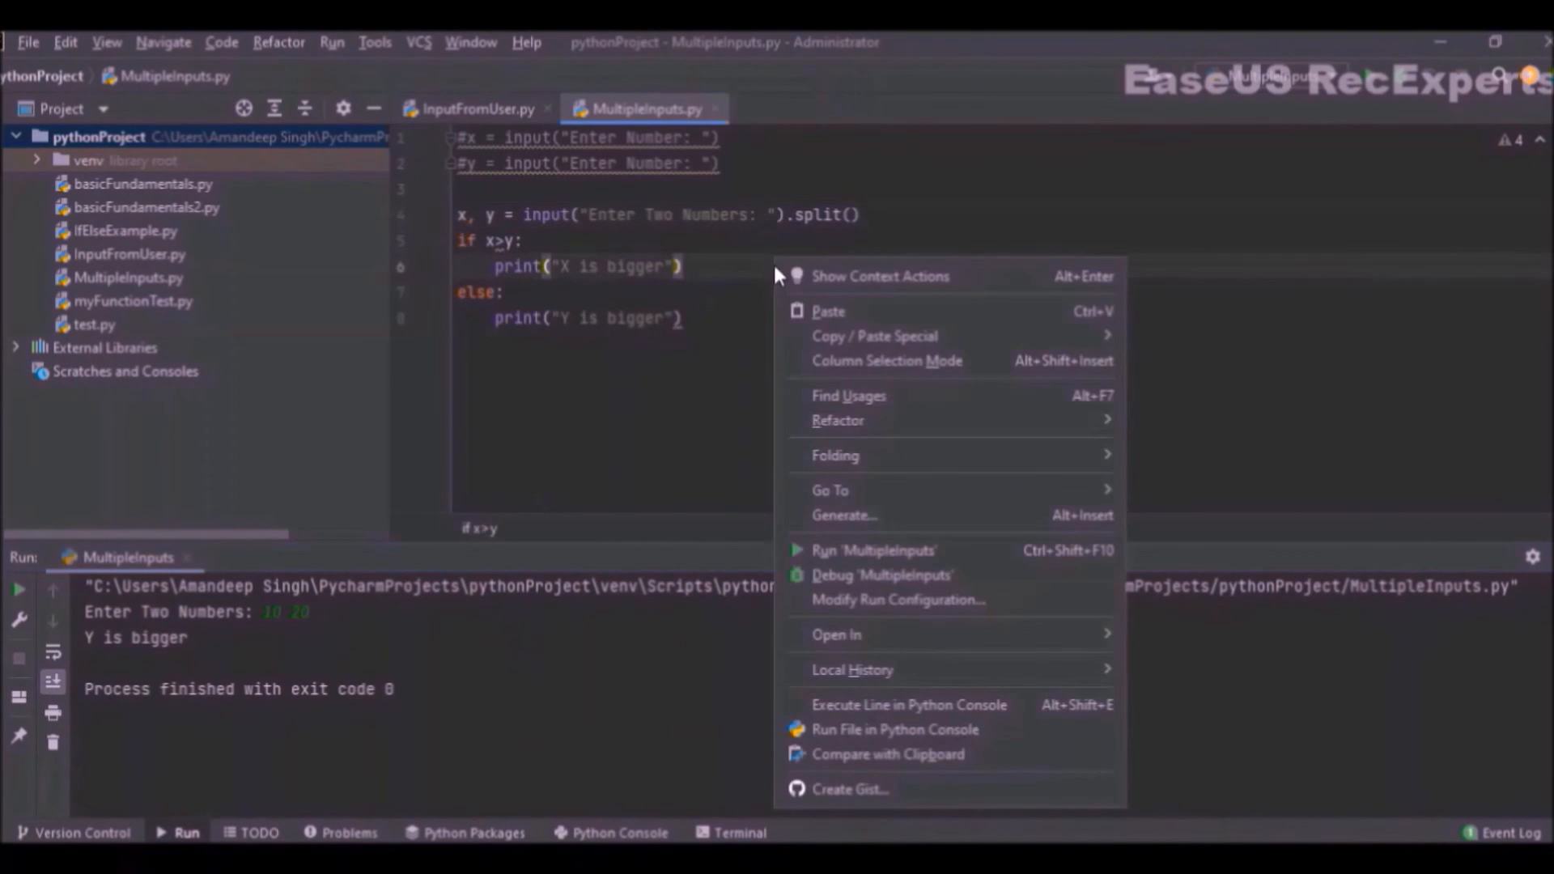
Run MultipleInputs again with 30 10, printing "X is bigger"
click(872, 551)
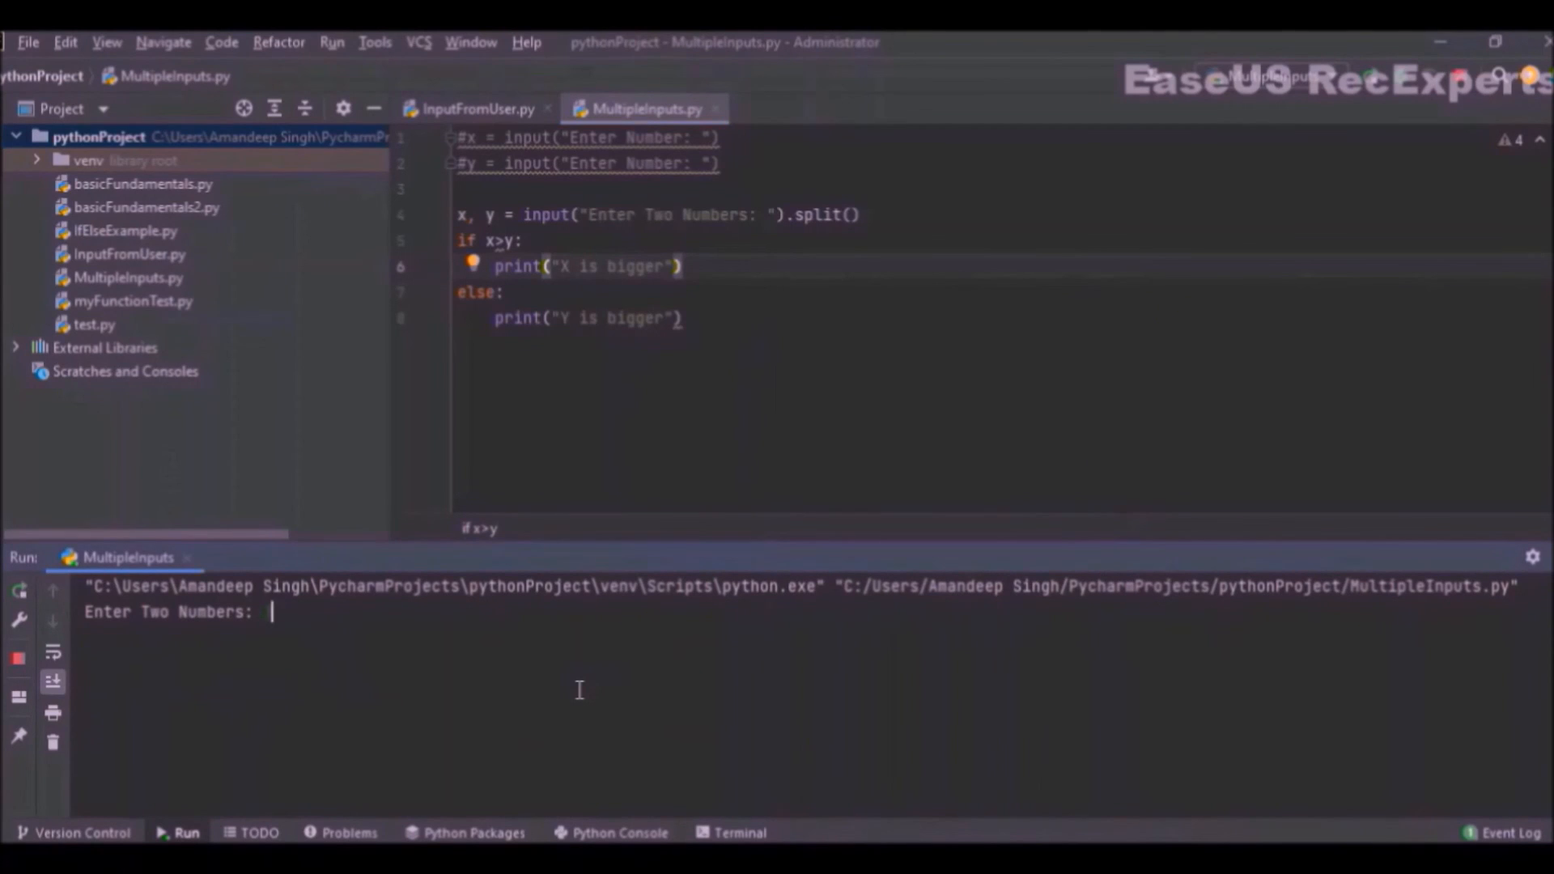
text(30 10)
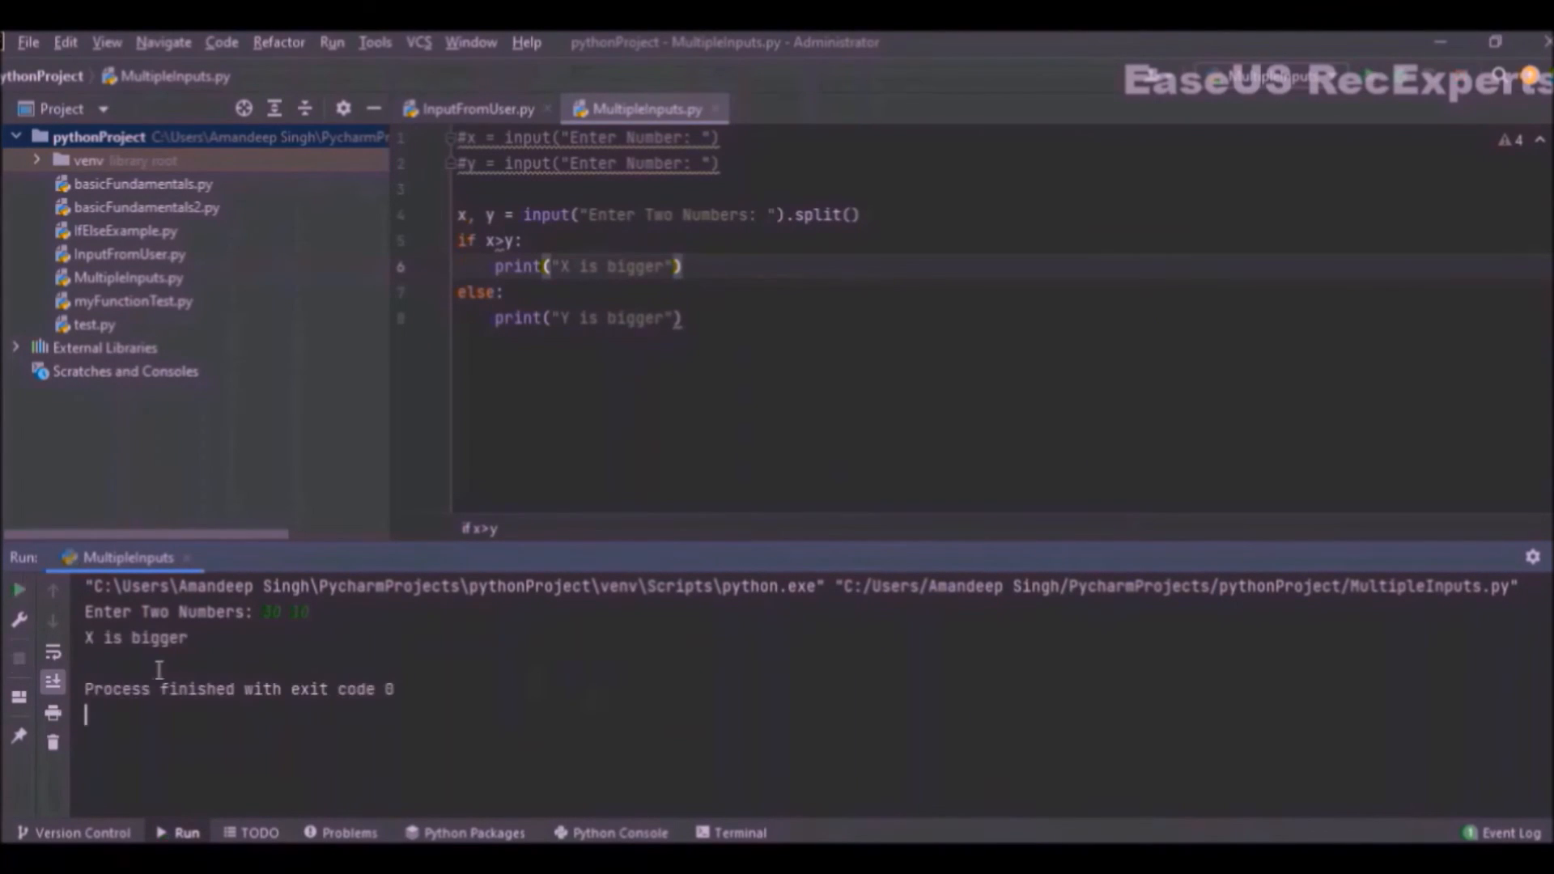
mouse_move(1038, 354)
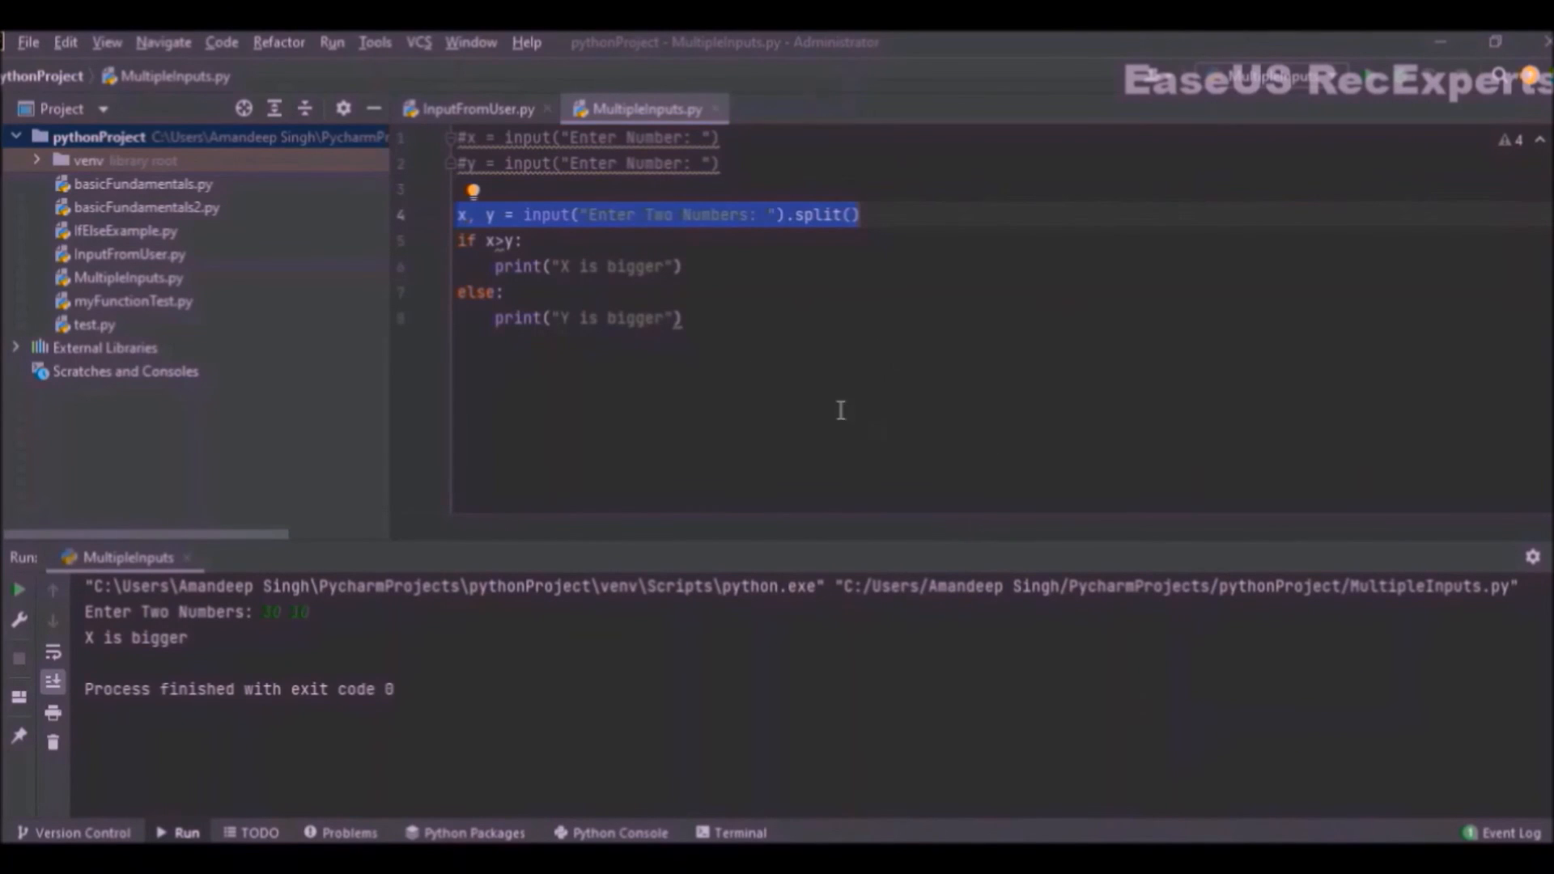
mouse_move(500, 233)
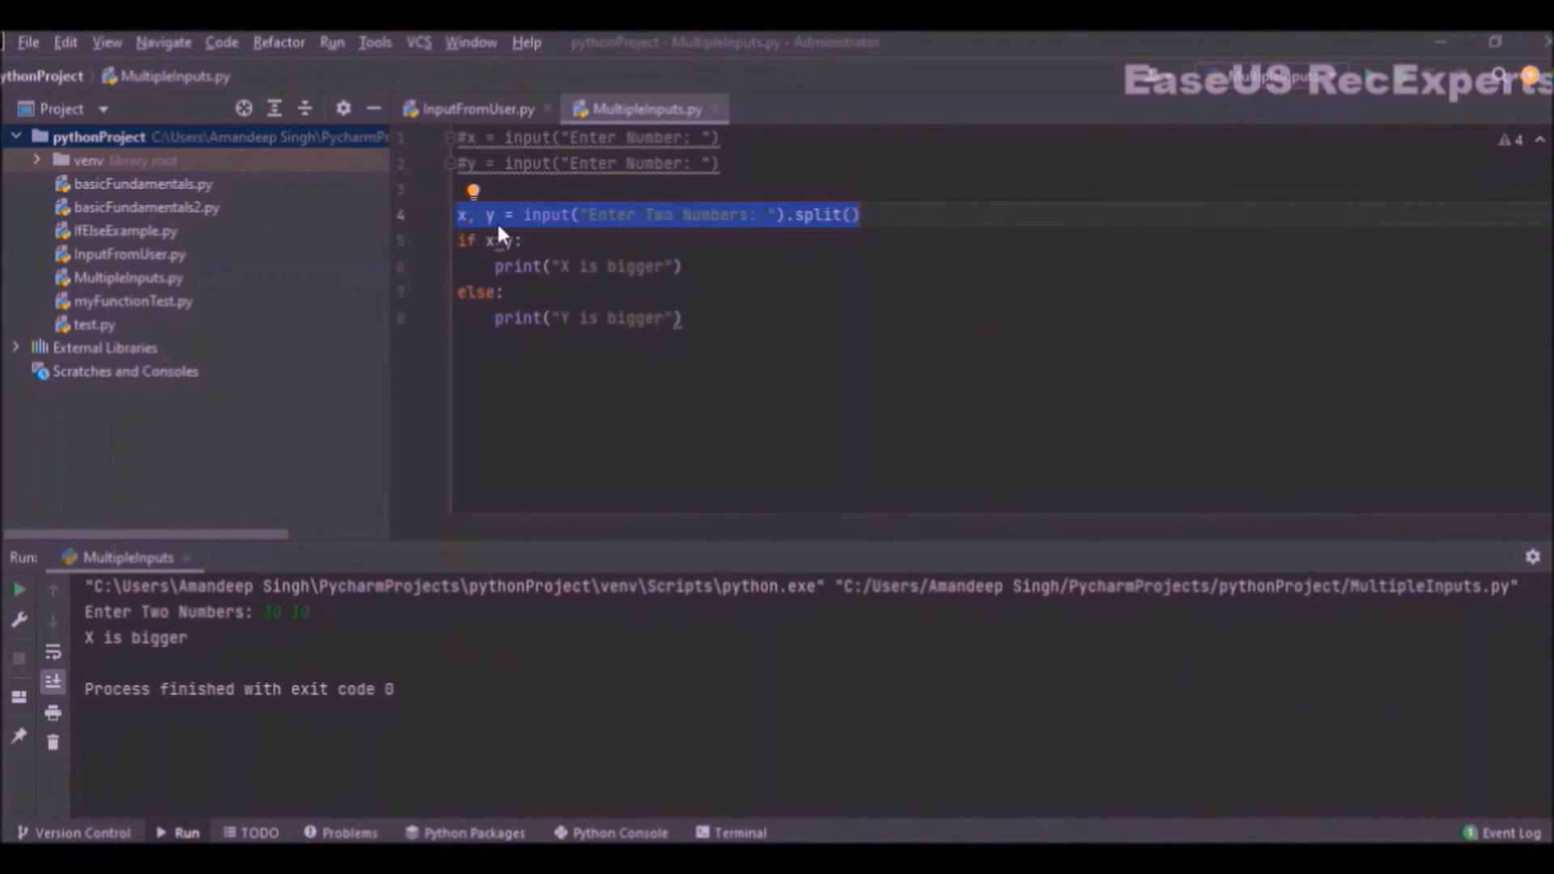